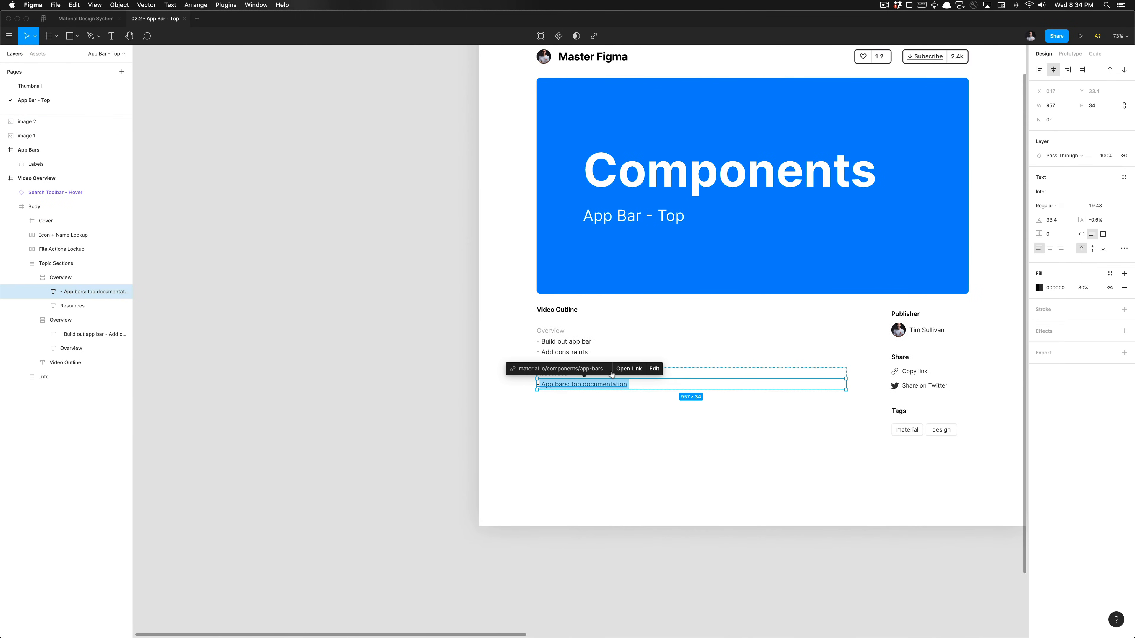
Reach the Usage section of the Material top app bars documentation page.
click(628, 368)
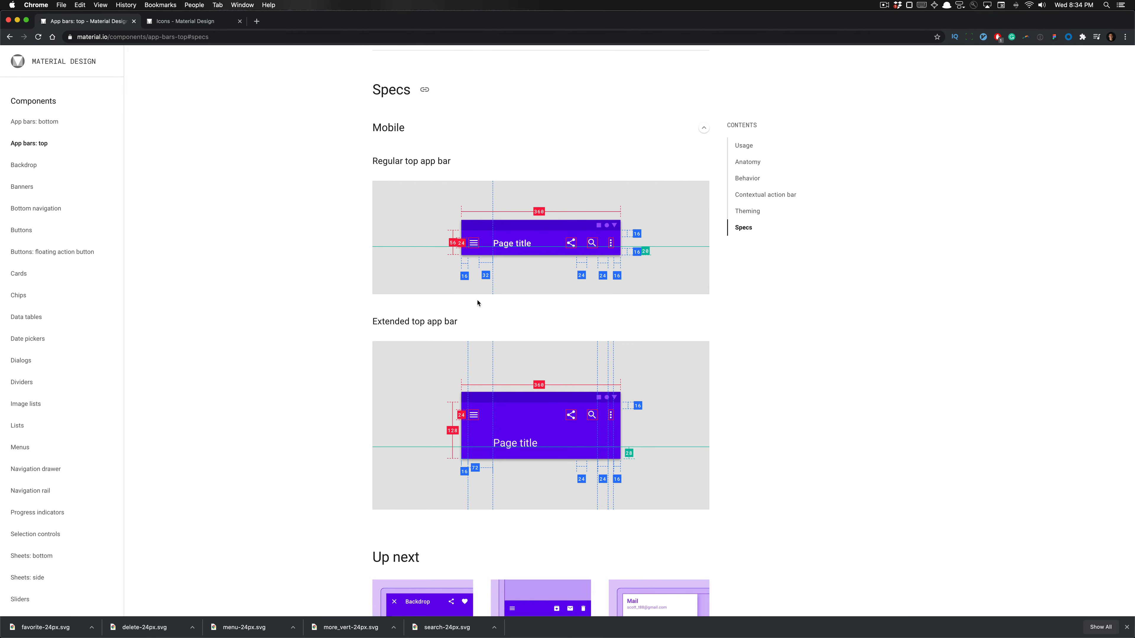
mouse_move(1087, 609)
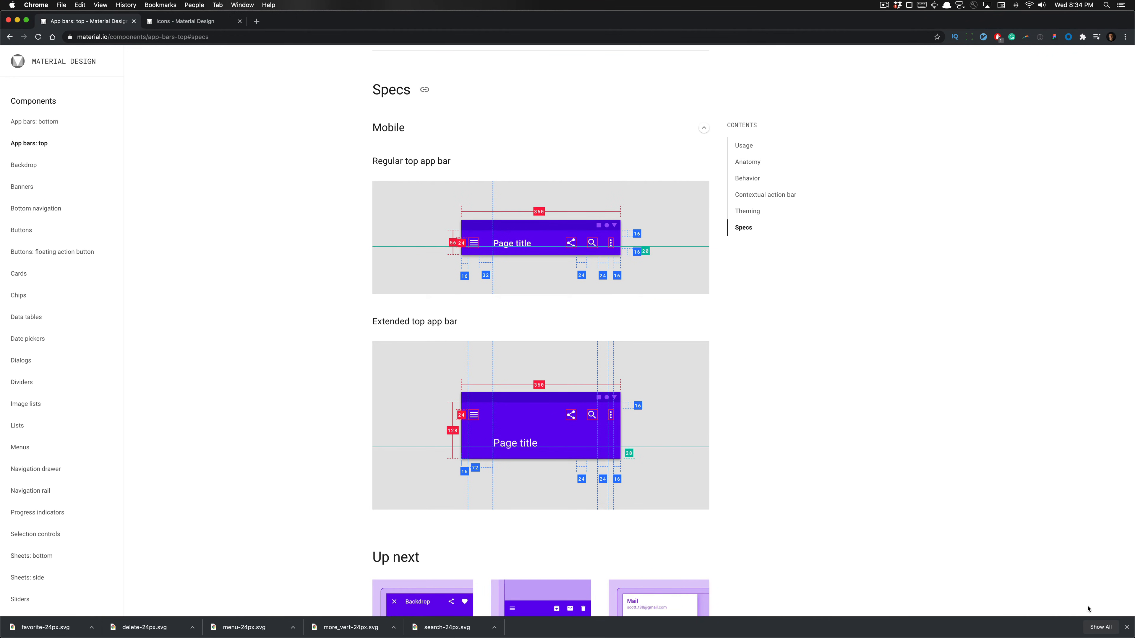
mouse_move(747, 161)
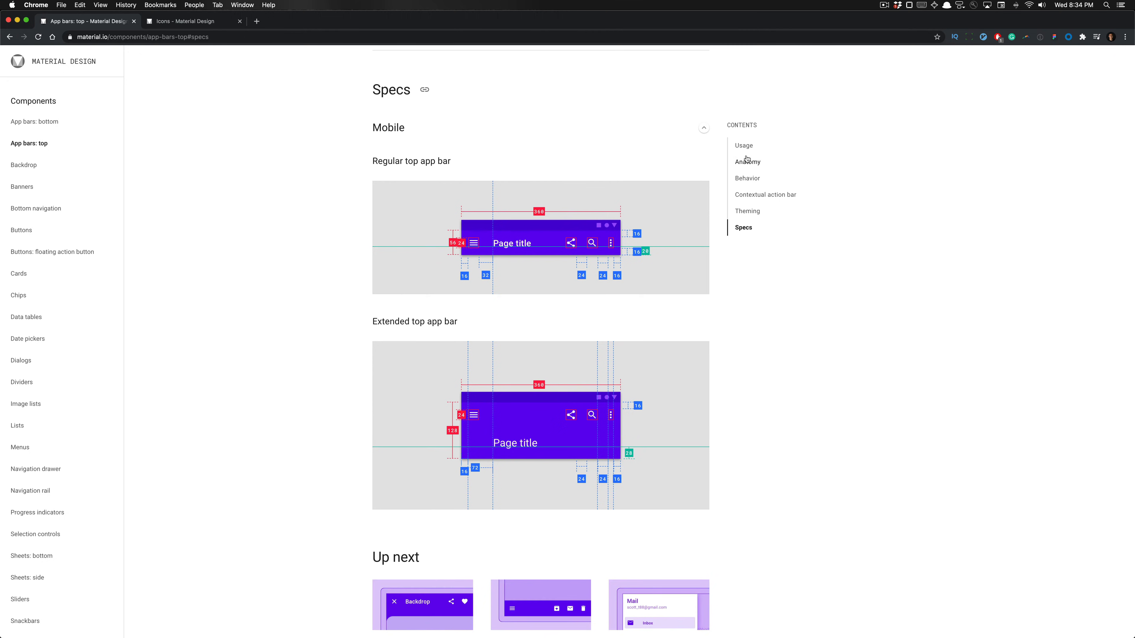
click(744, 145)
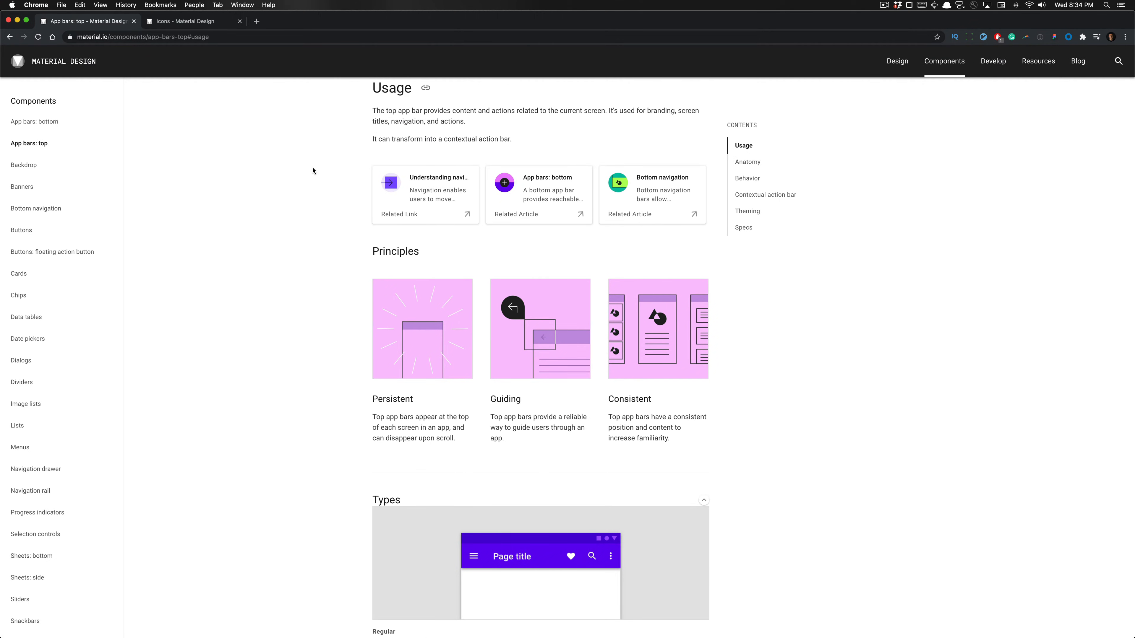
mouse_move(616, 136)
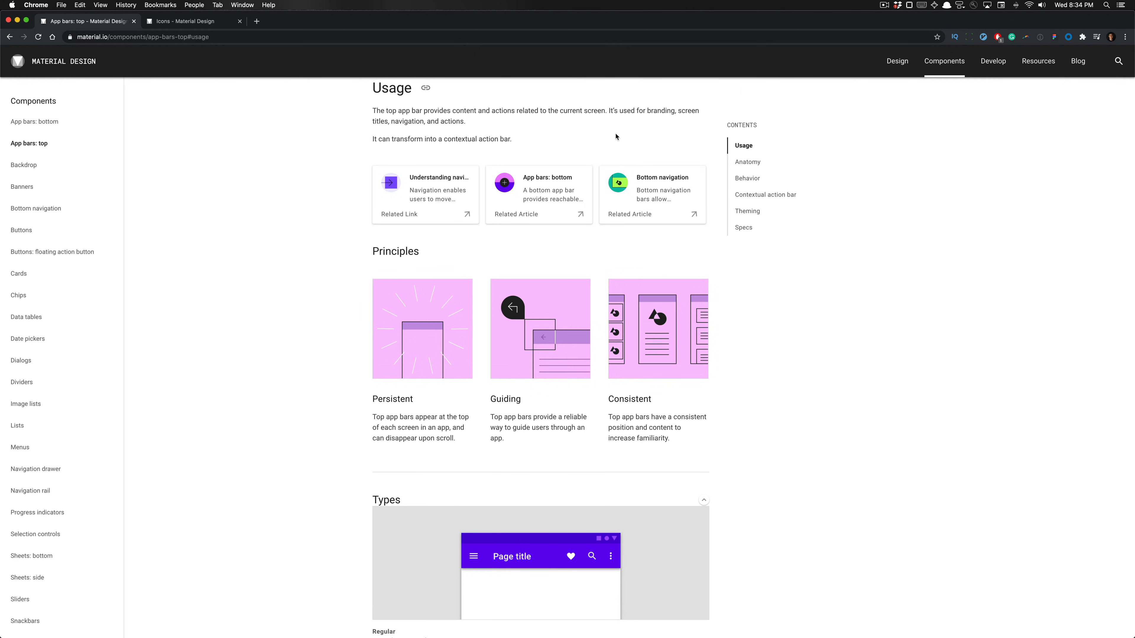
mouse_move(610, 125)
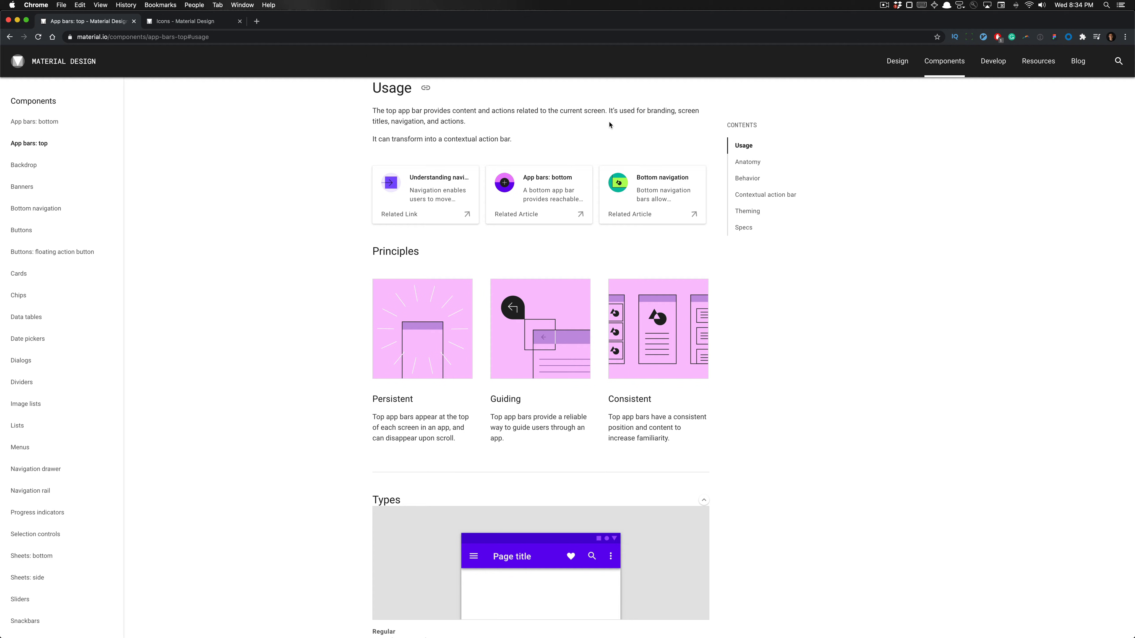
mouse_move(609, 126)
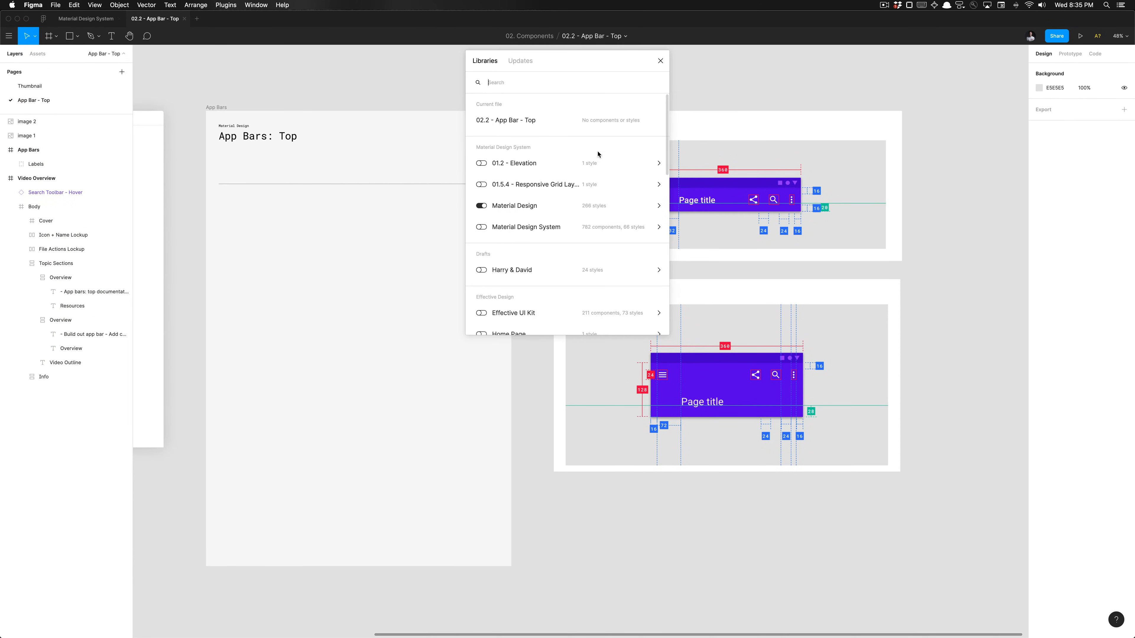
mouse_move(520, 113)
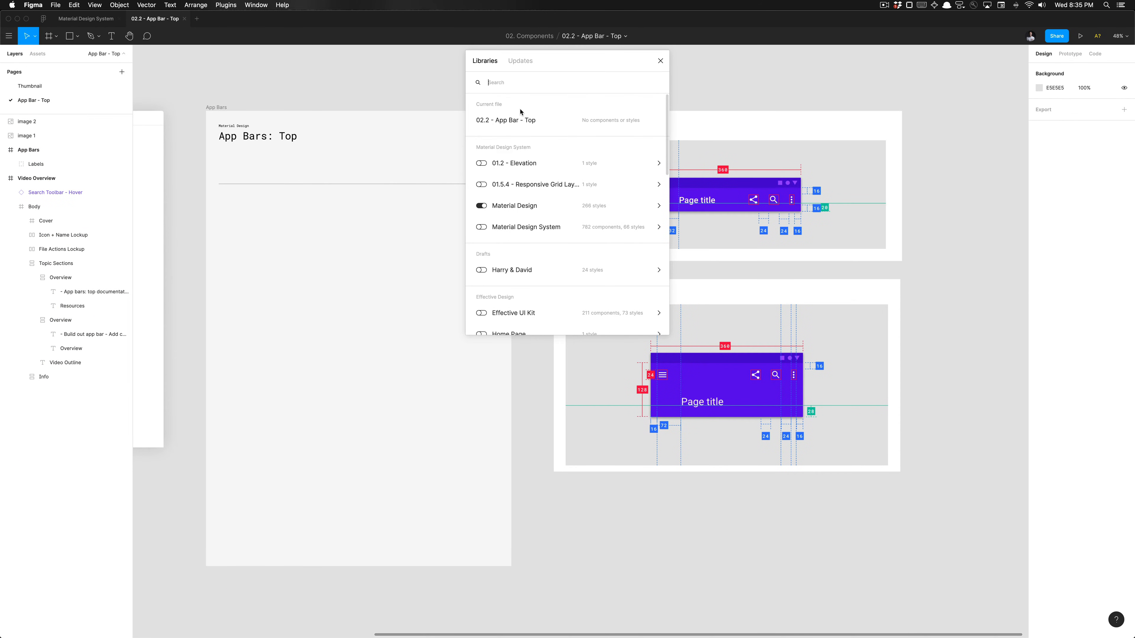
mouse_move(522, 122)
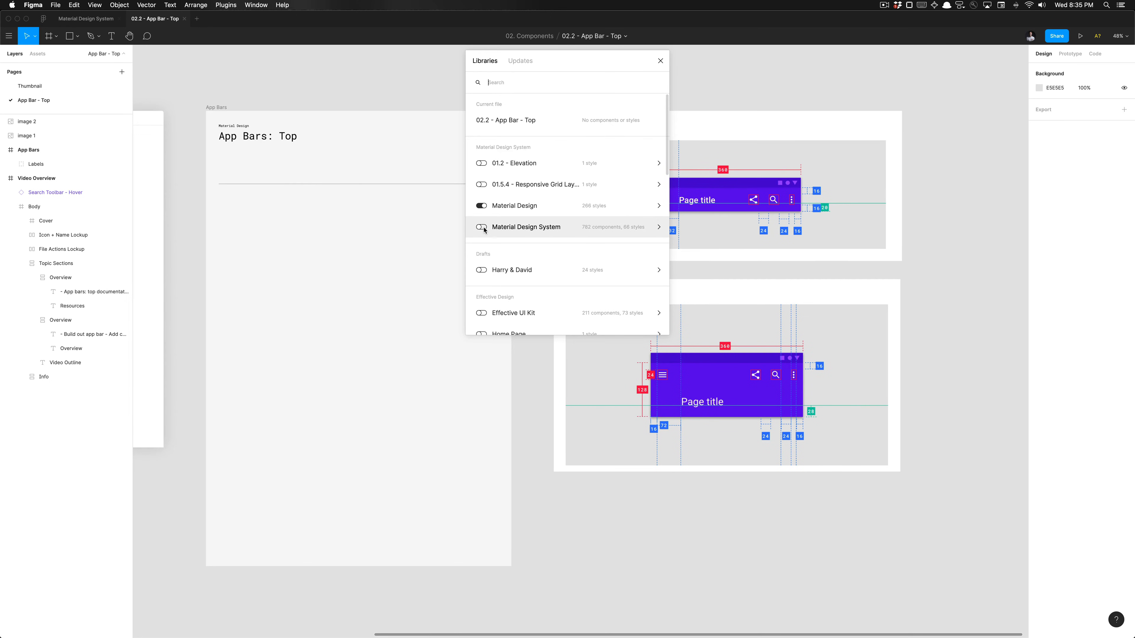
Enable the Material Design System library and close the Libraries dialog.
click(481, 227)
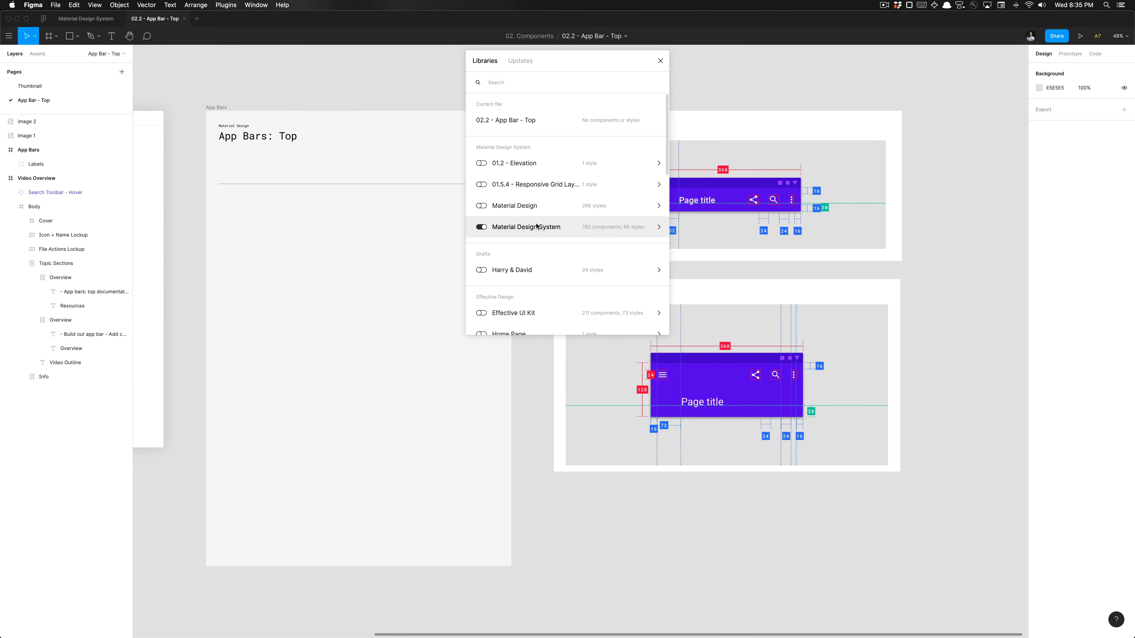
click(660, 60)
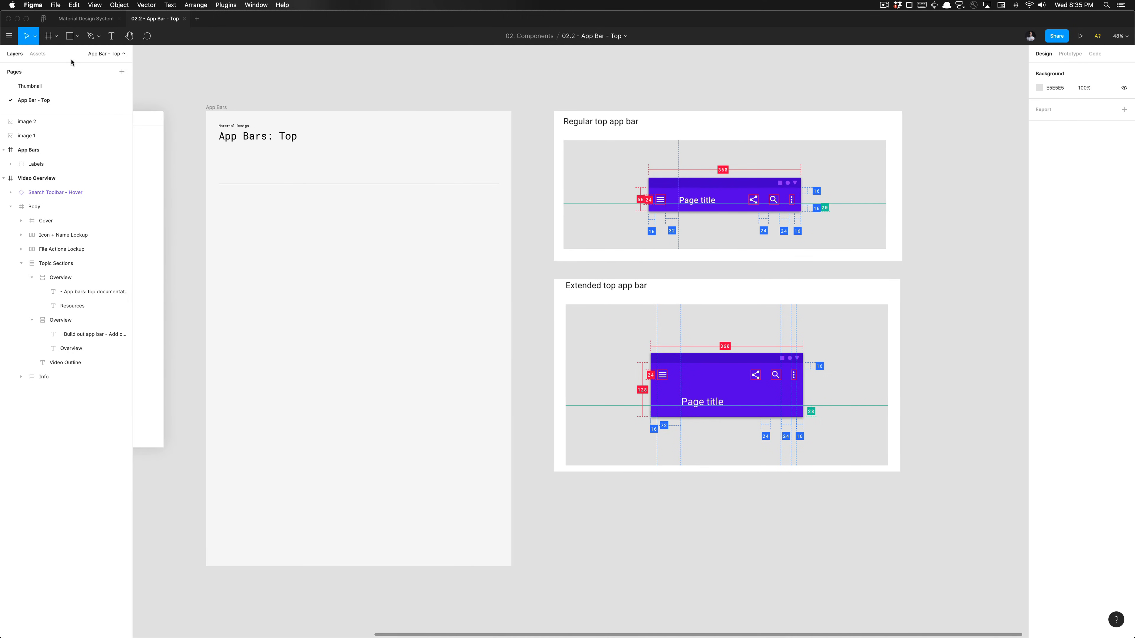
Search the library assets for 'app bars'.
click(36, 54)
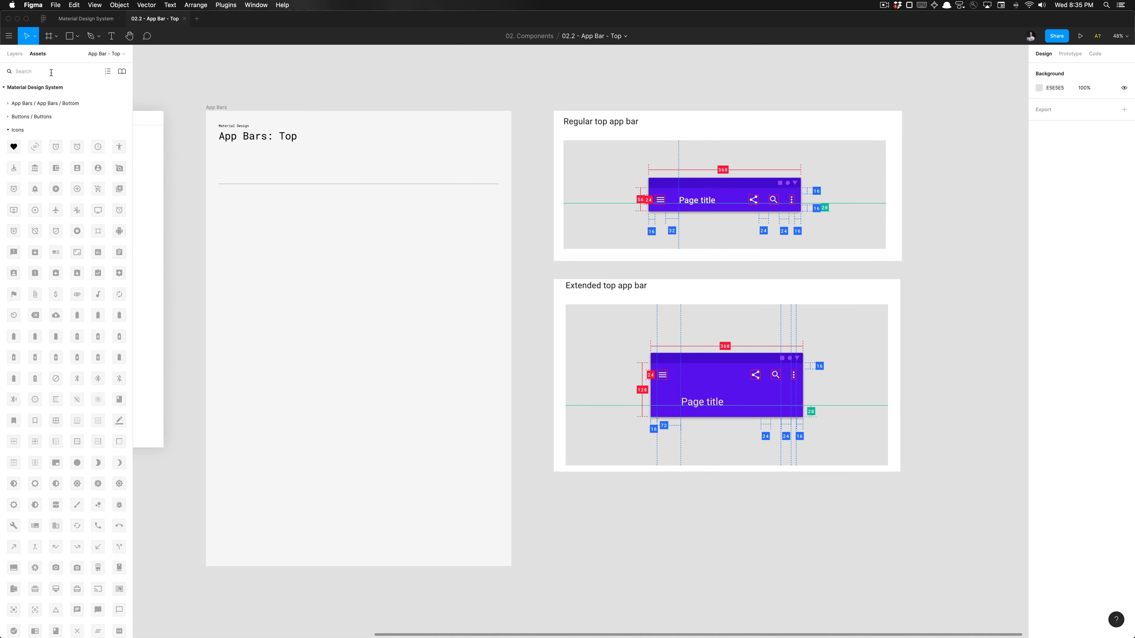
text(a)
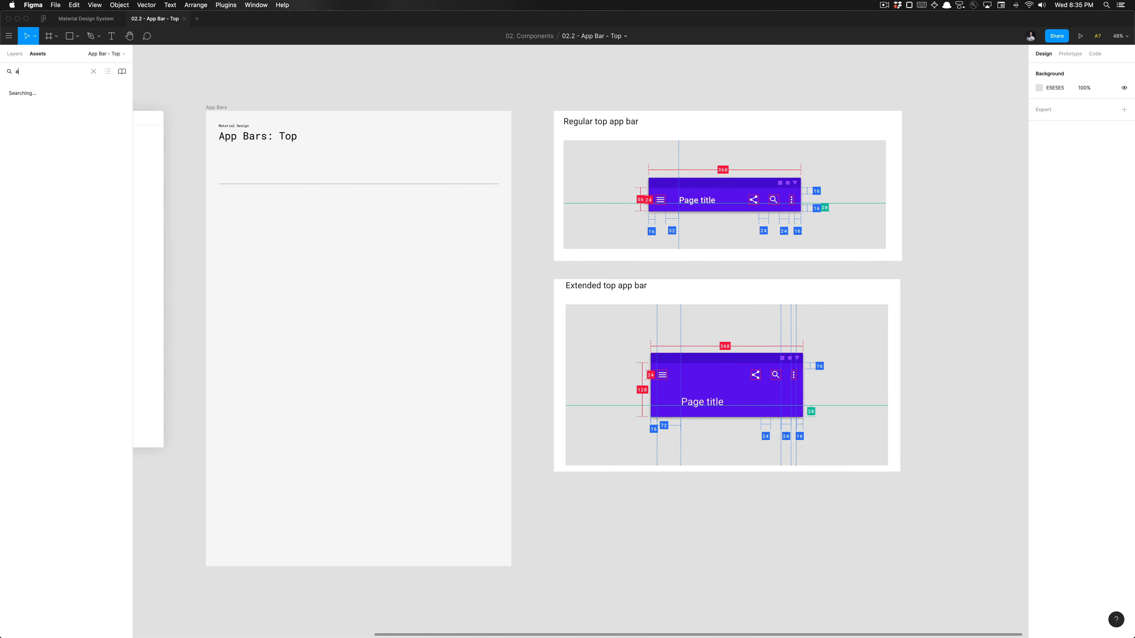
text(pp bars)
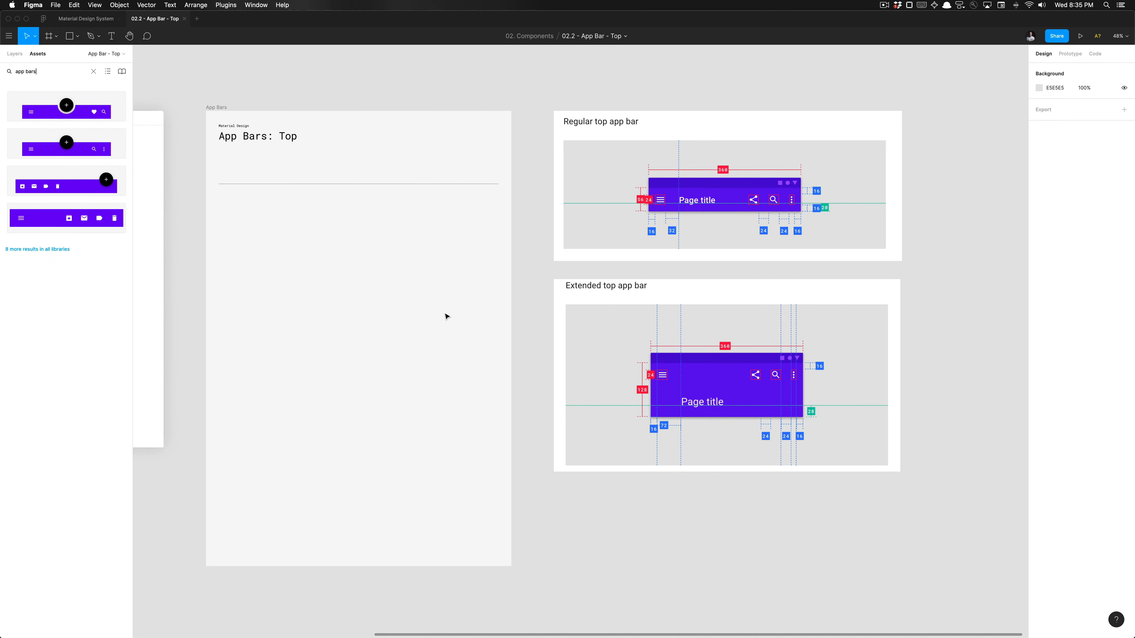
mouse_move(66, 218)
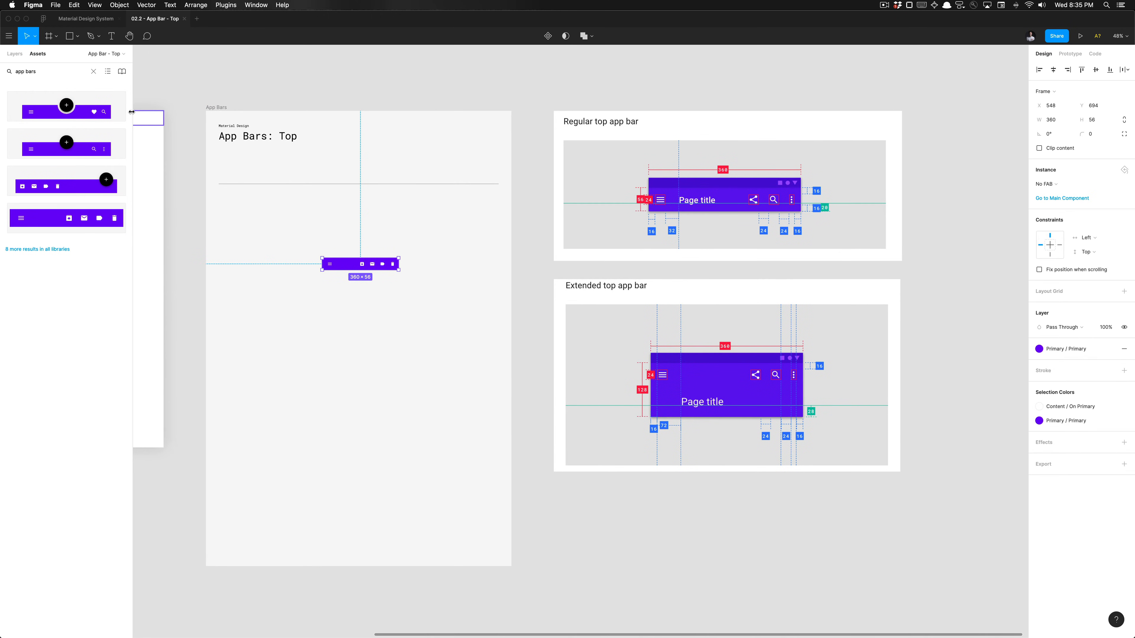
Position the app bar on the board and expand its layer to reveal the icon instances.
click(13, 54)
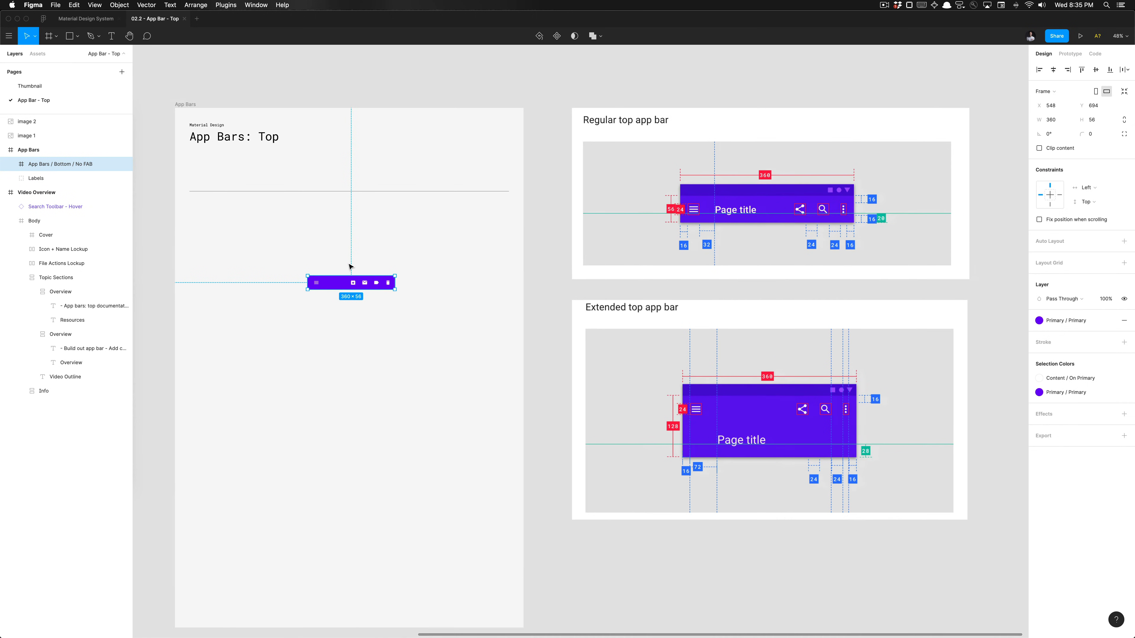
drag(351, 283, 331, 304)
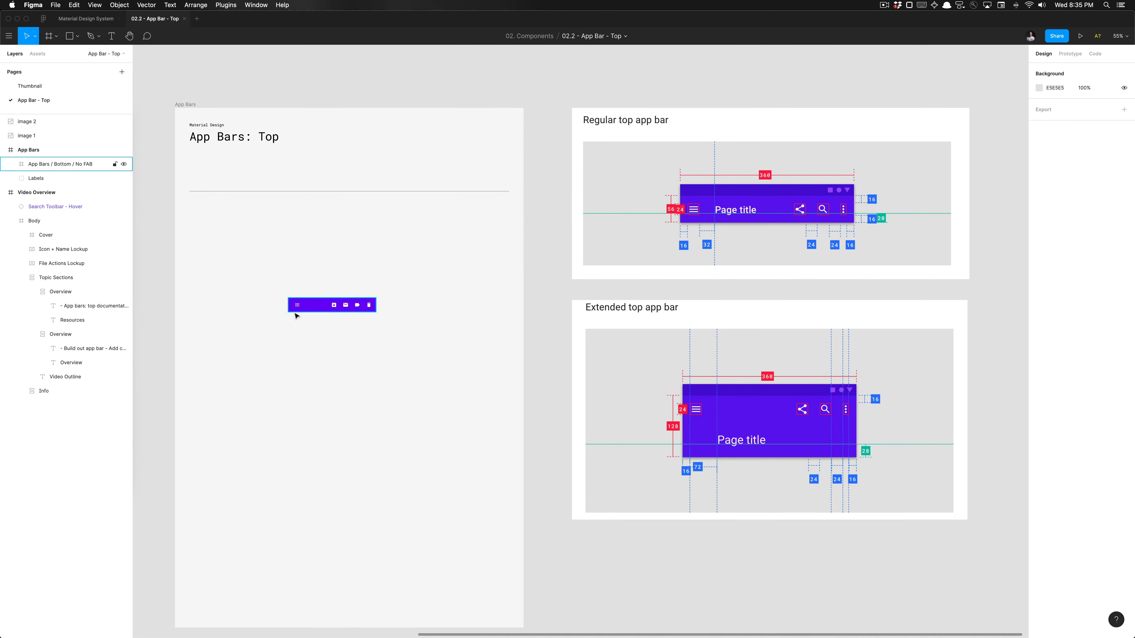
click(297, 305)
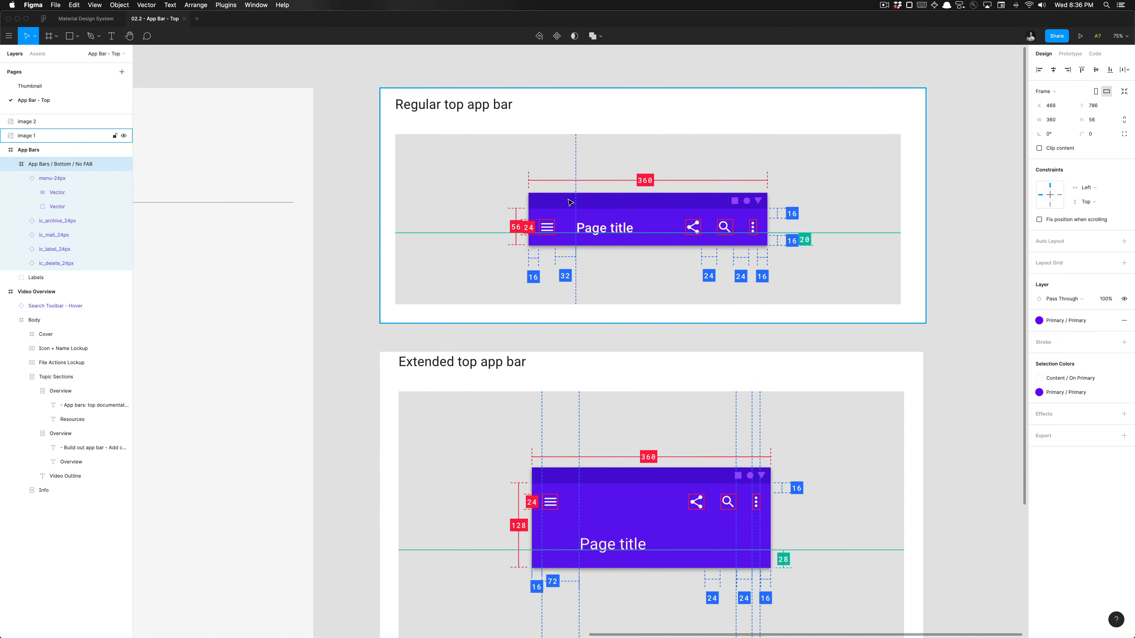
mouse_move(660, 200)
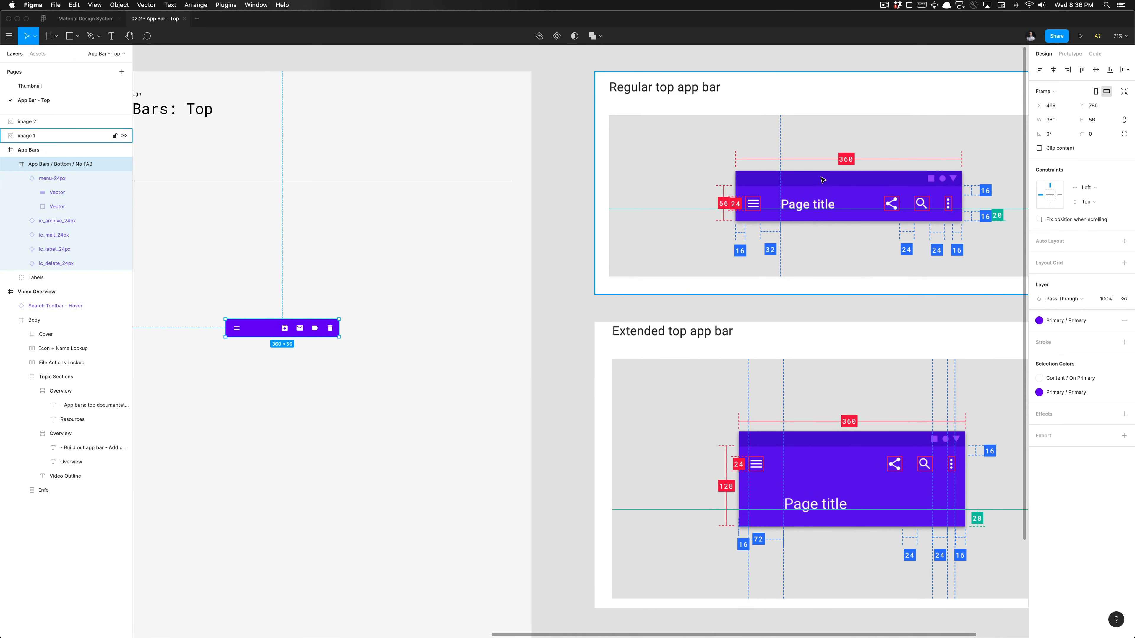
mouse_move(755, 188)
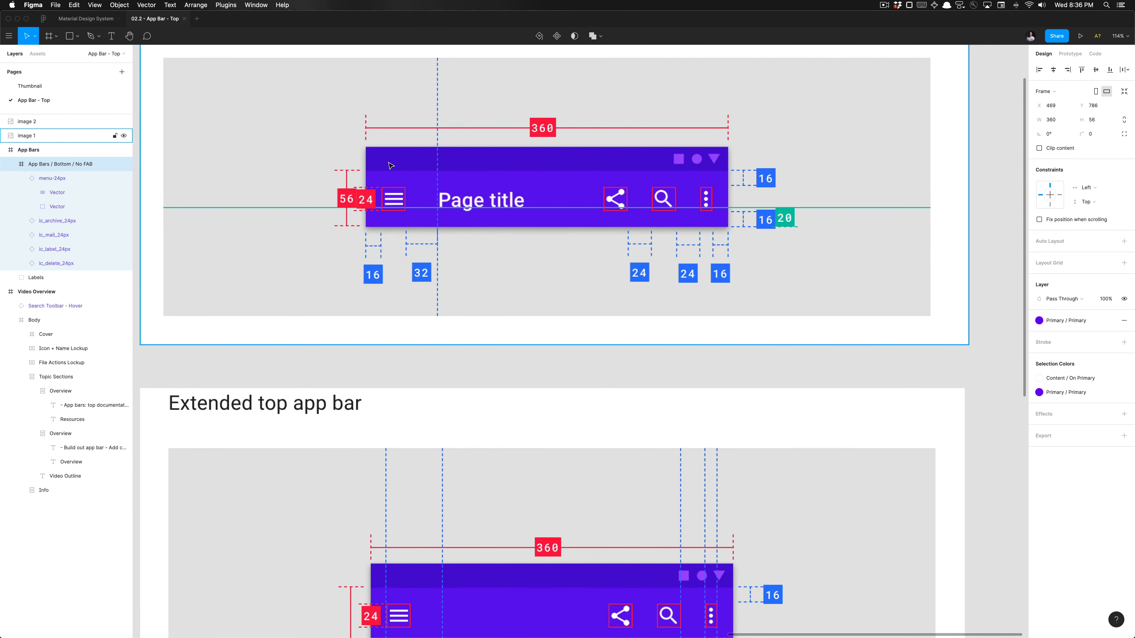
mouse_move(531, 168)
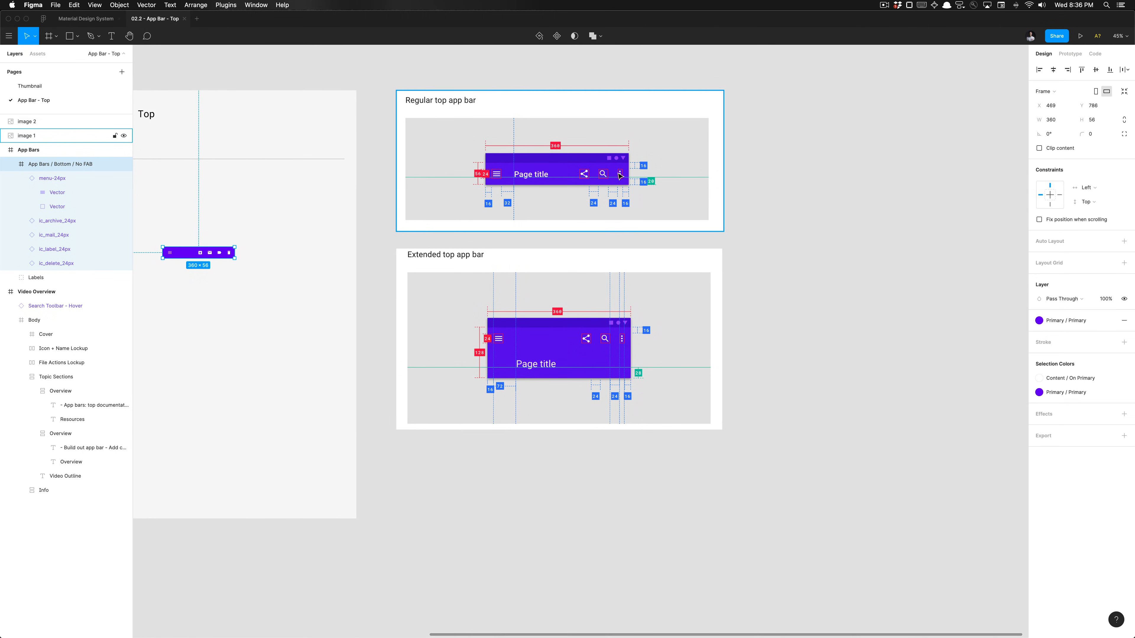
mouse_move(621, 180)
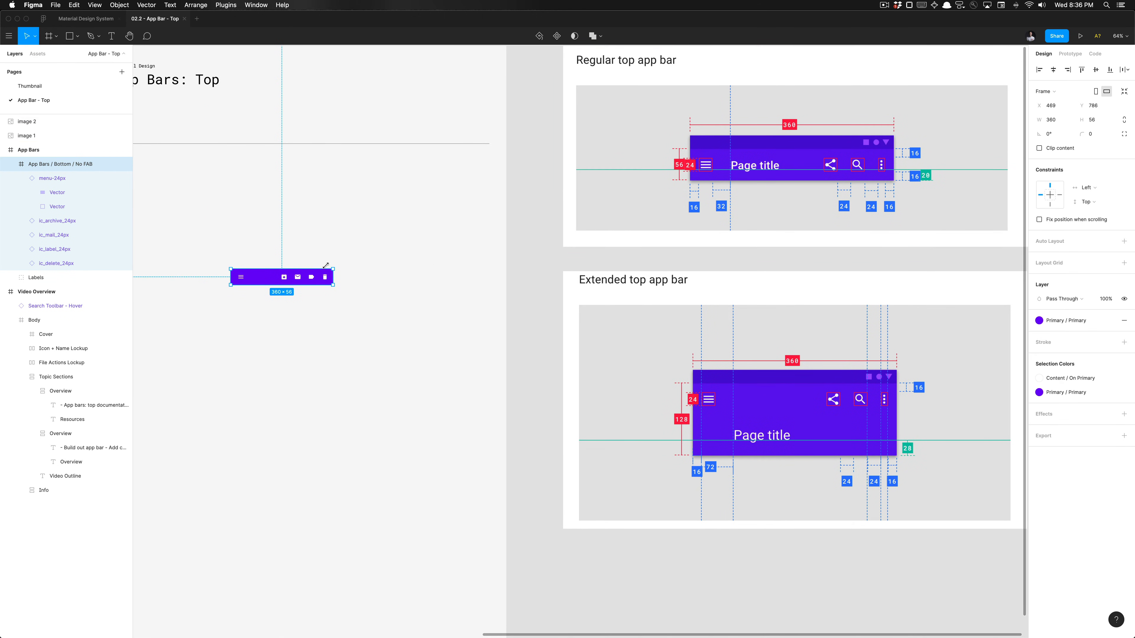
mouse_move(332, 252)
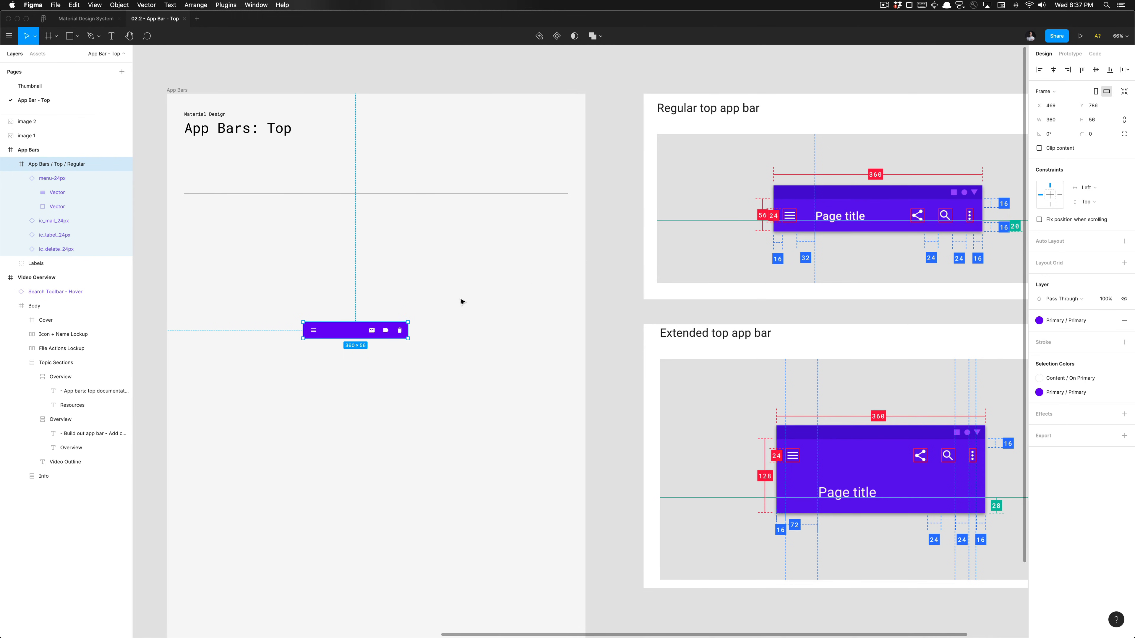
Add a 'Page Title' text label beside the menu icon with the Content / On Primary fill.
scroll(right, 3)
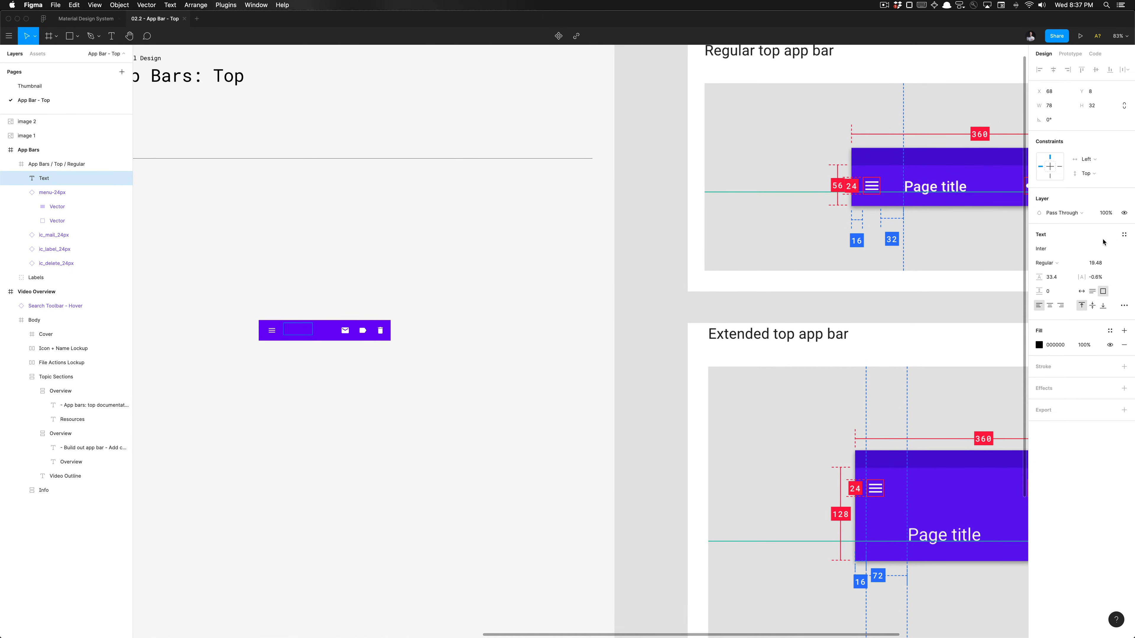
text(Pagh)
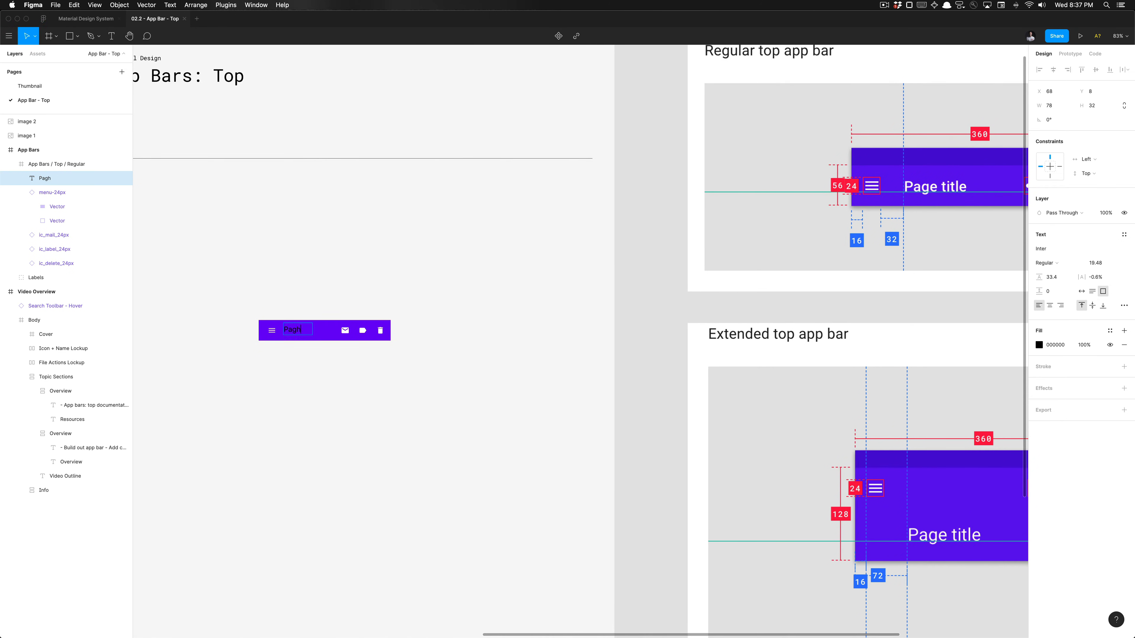
text(Page Title)
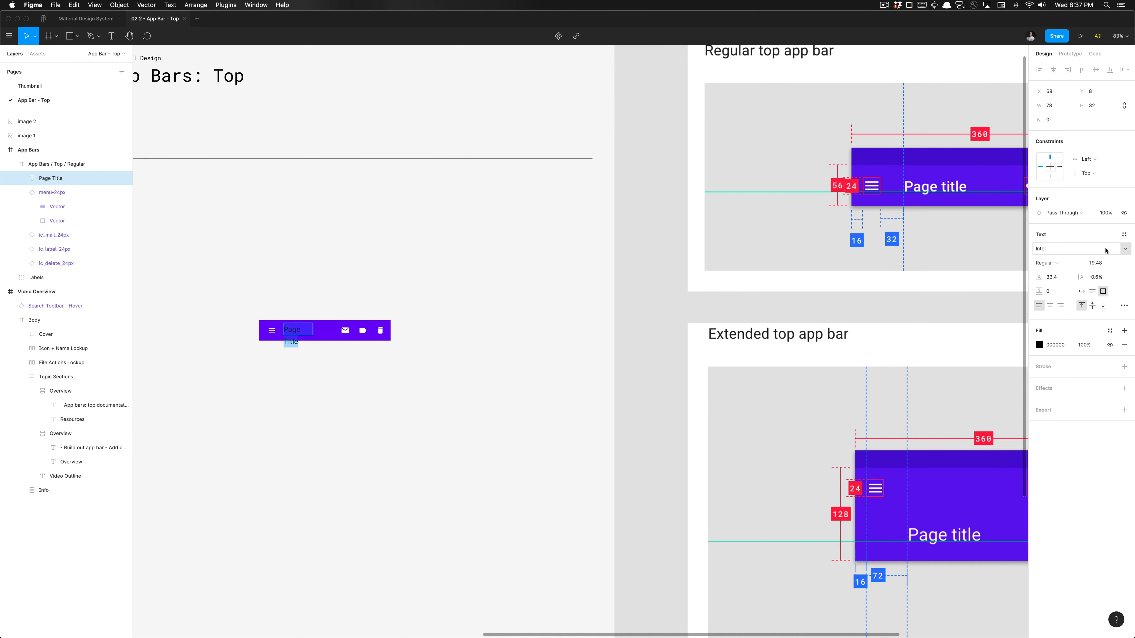
click(1124, 234)
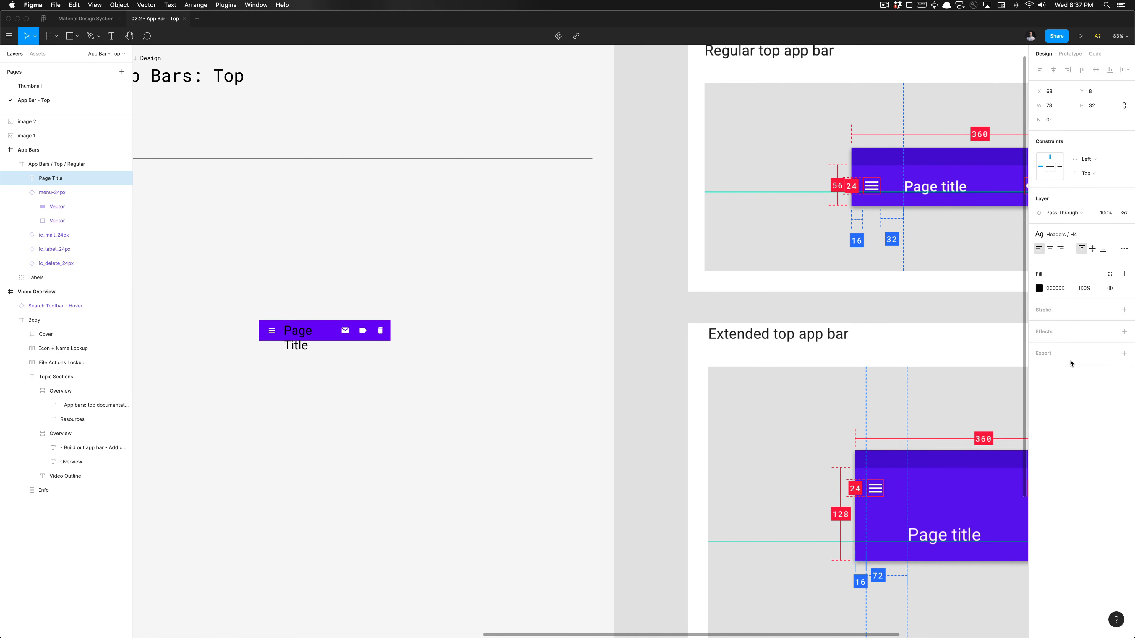
click(297, 332)
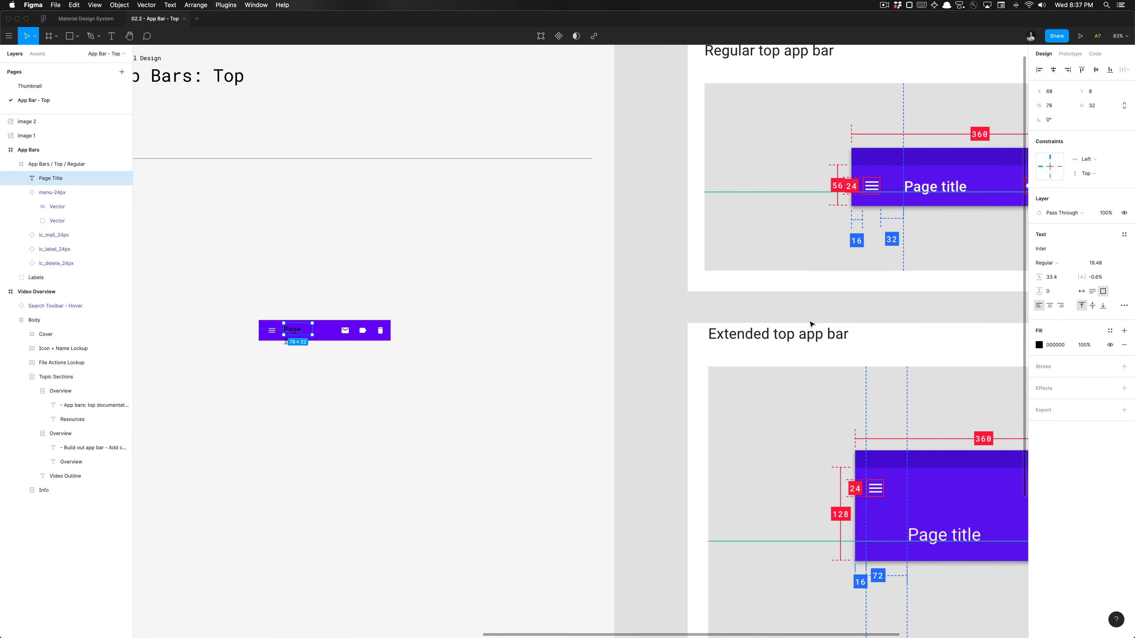
click(1111, 331)
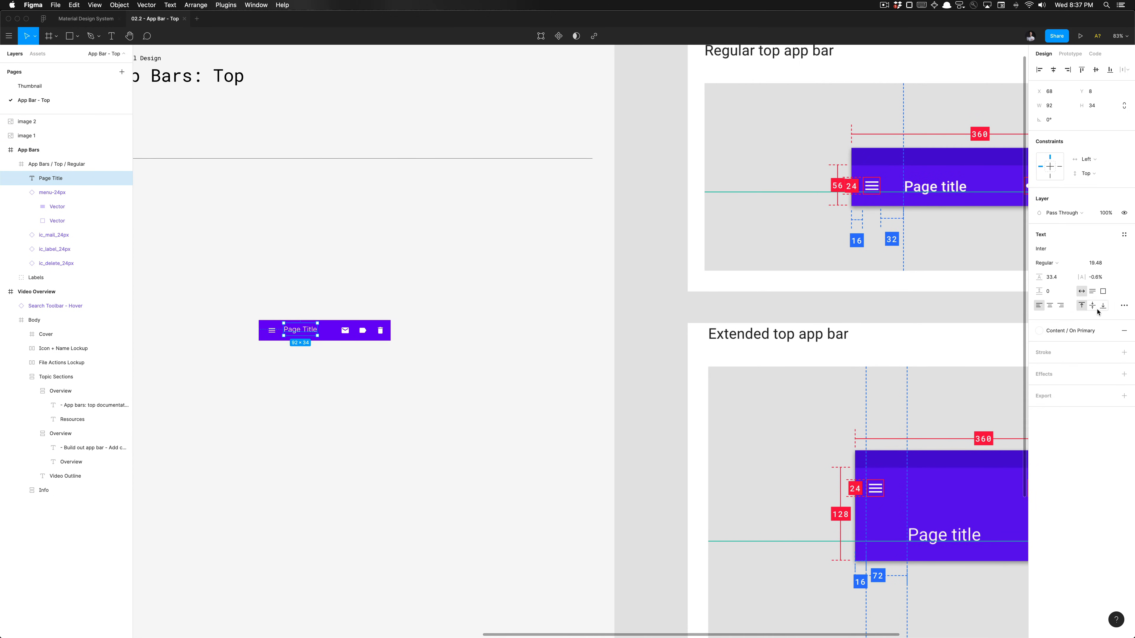
mouse_move(1081, 291)
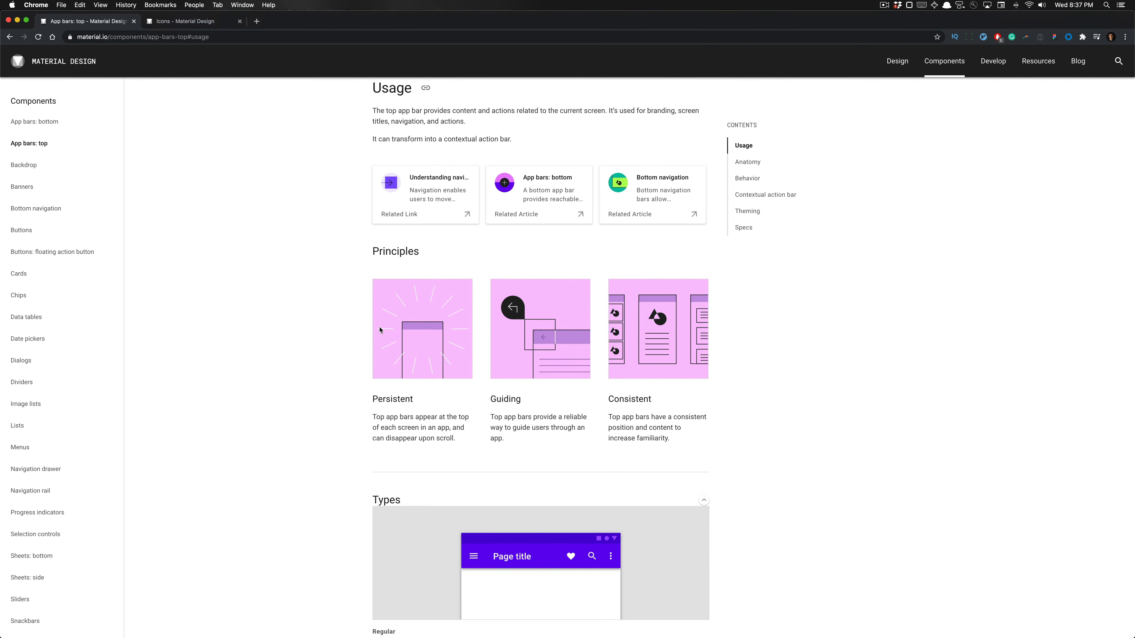
mouse_move(753, 232)
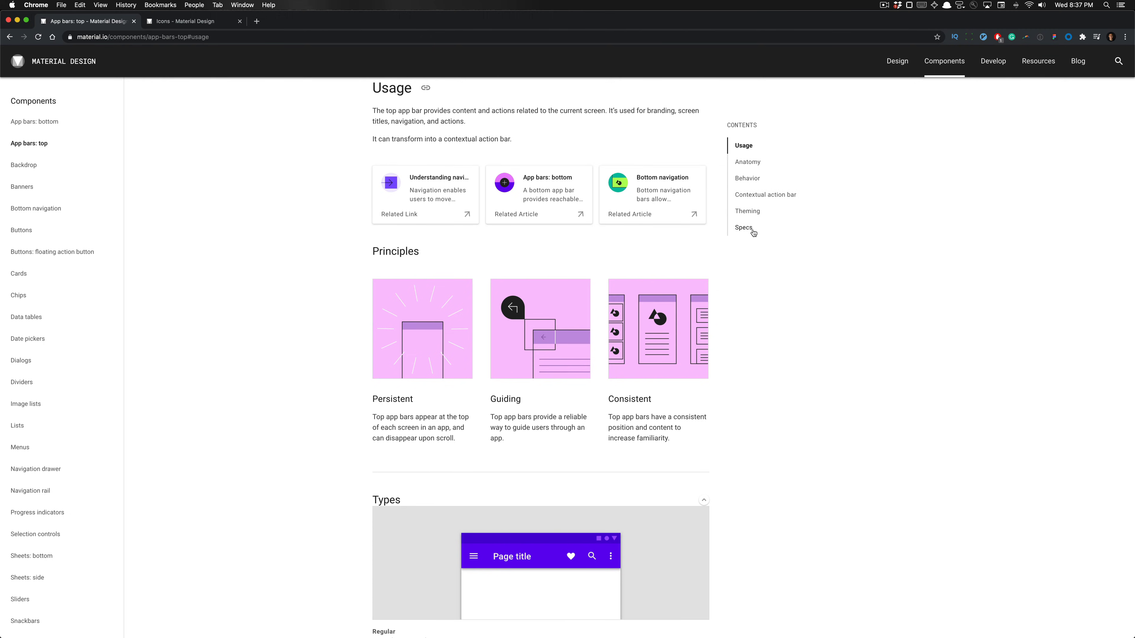
Review the Mobile specs and Theming measurements for the regular and extended top app bars.
click(744, 227)
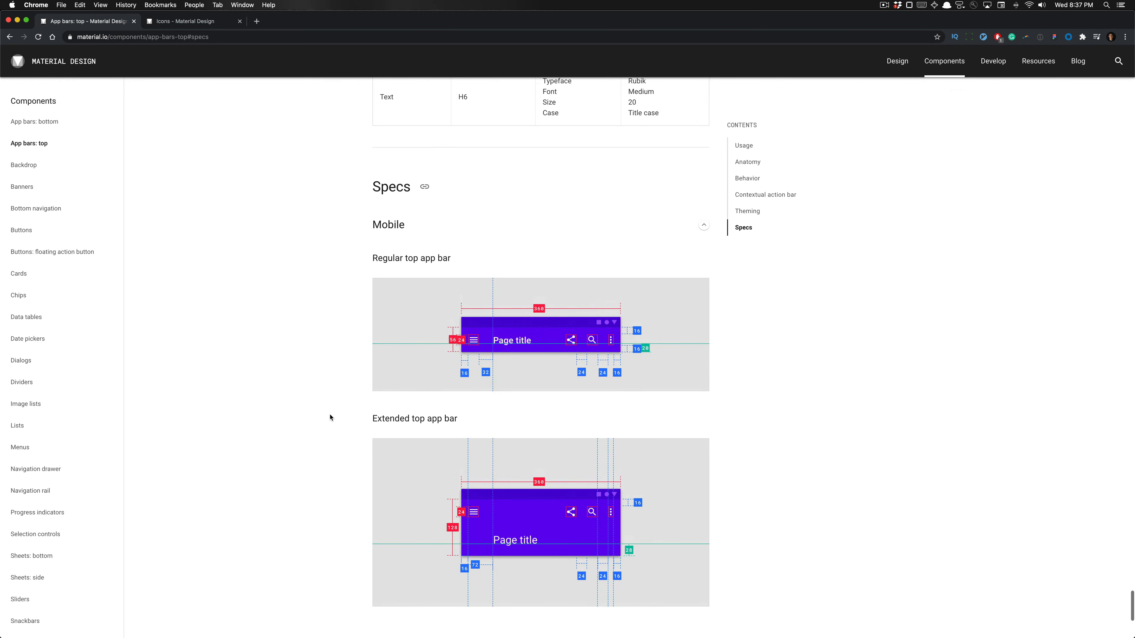
scroll(down, 3)
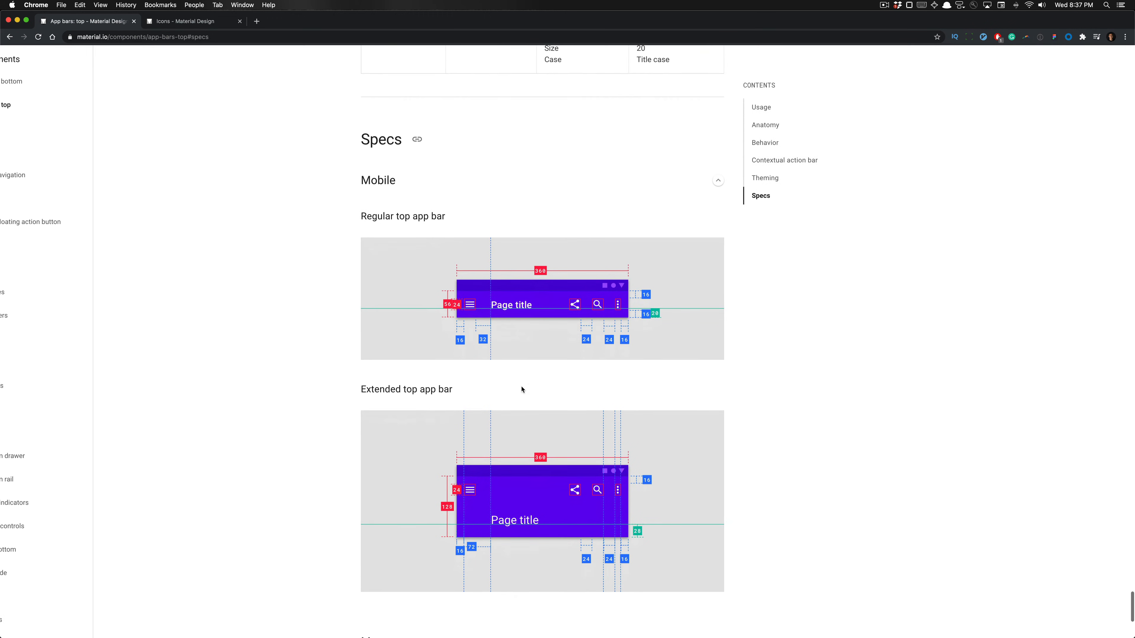
scroll(down, 3)
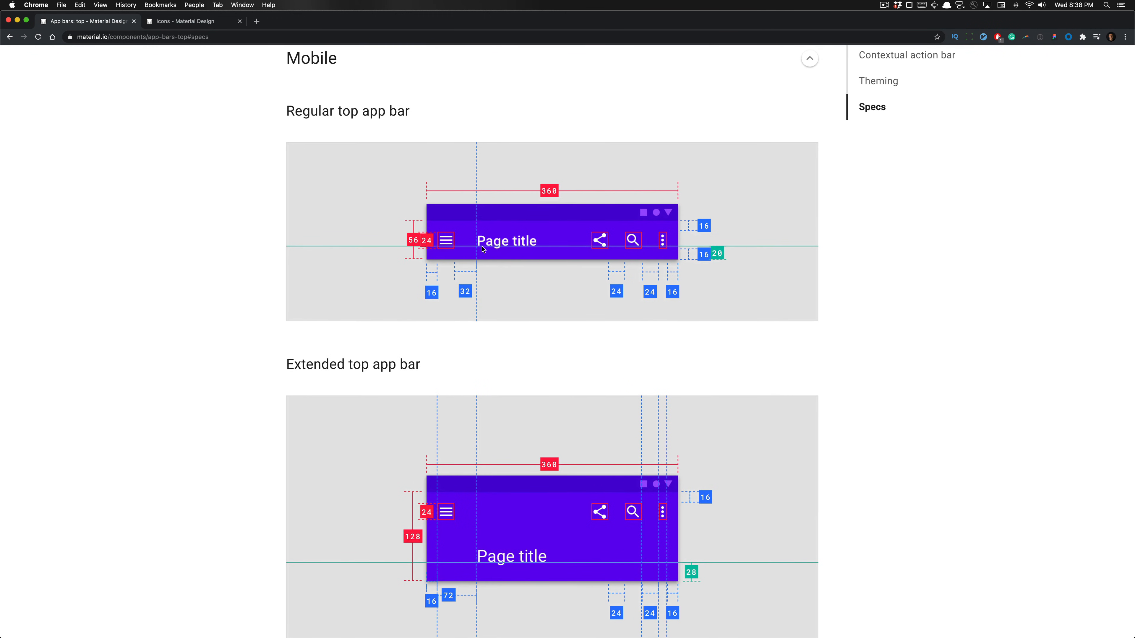
mouse_move(535, 293)
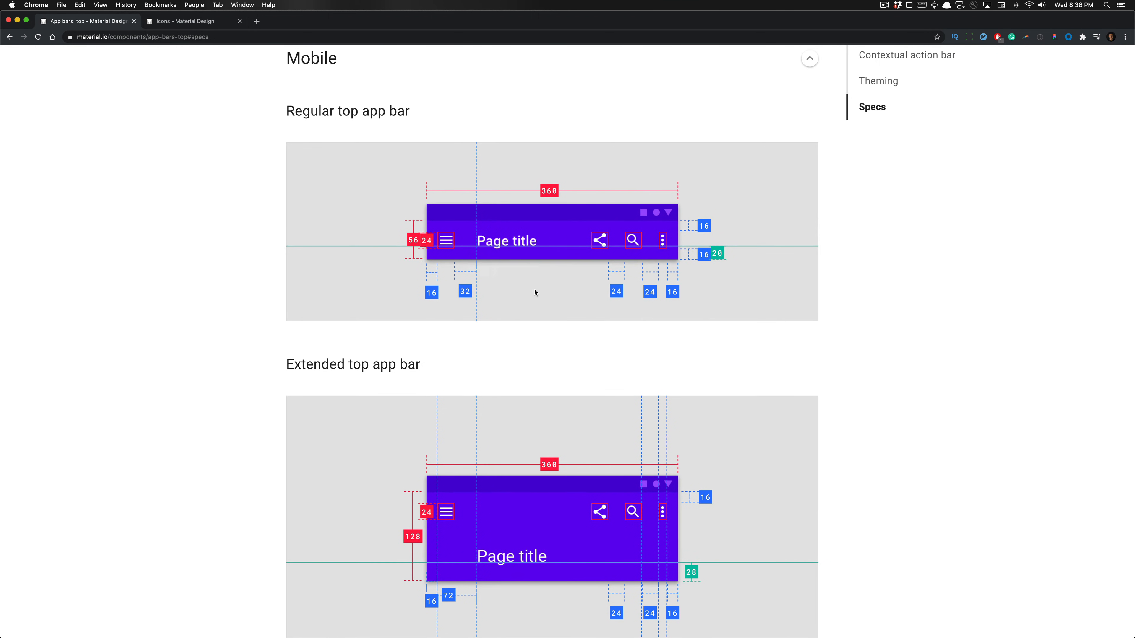
mouse_move(439, 439)
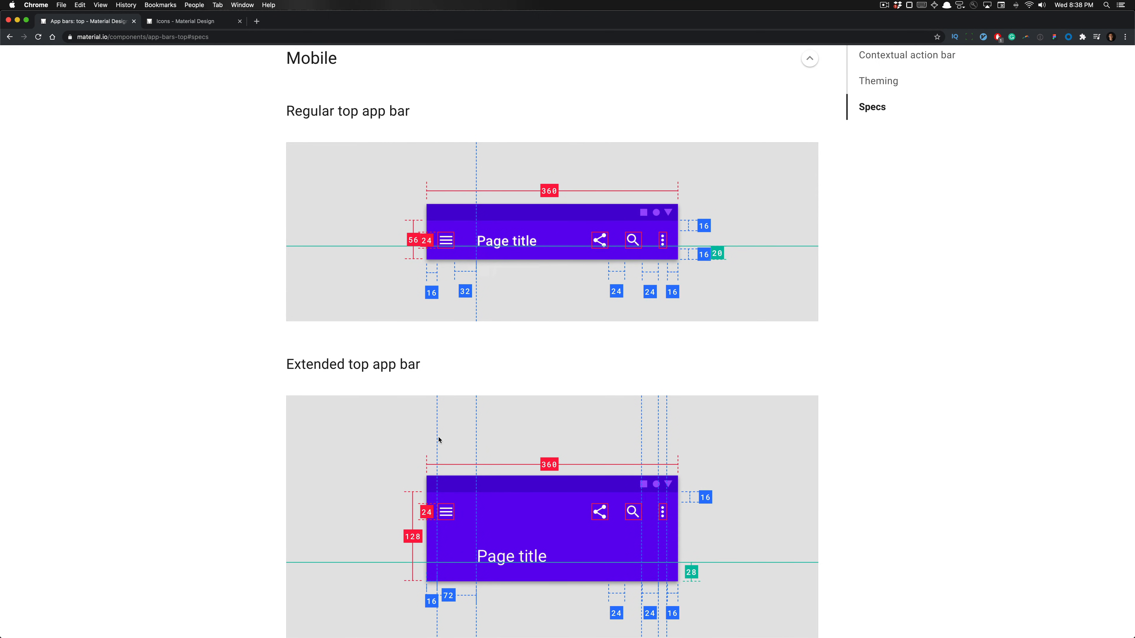
mouse_move(497, 556)
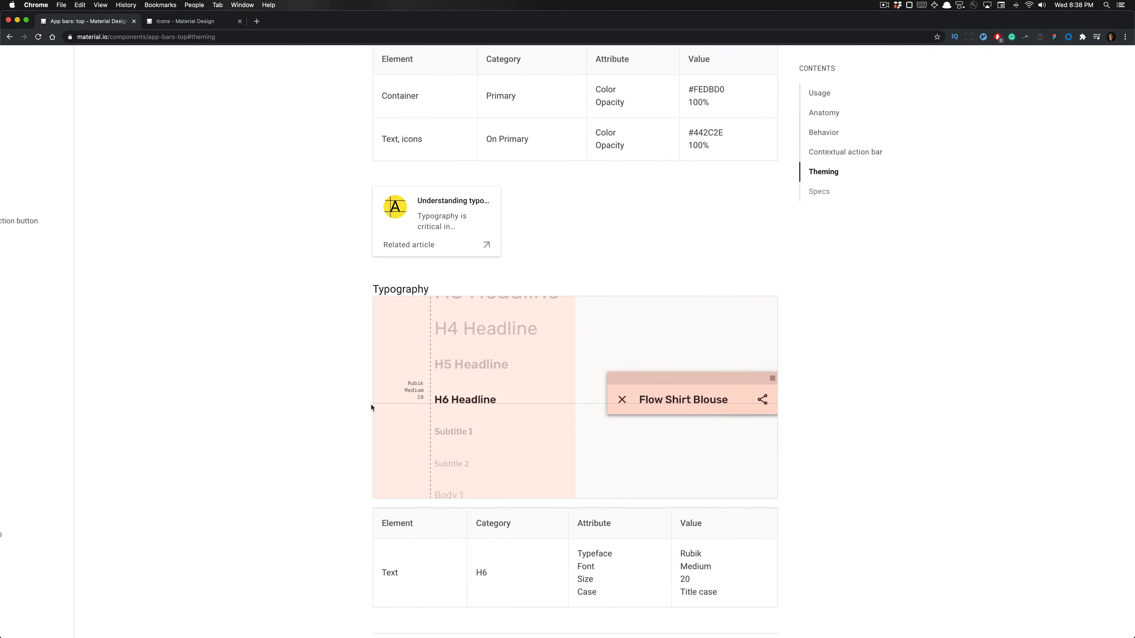
scroll(up, 3)
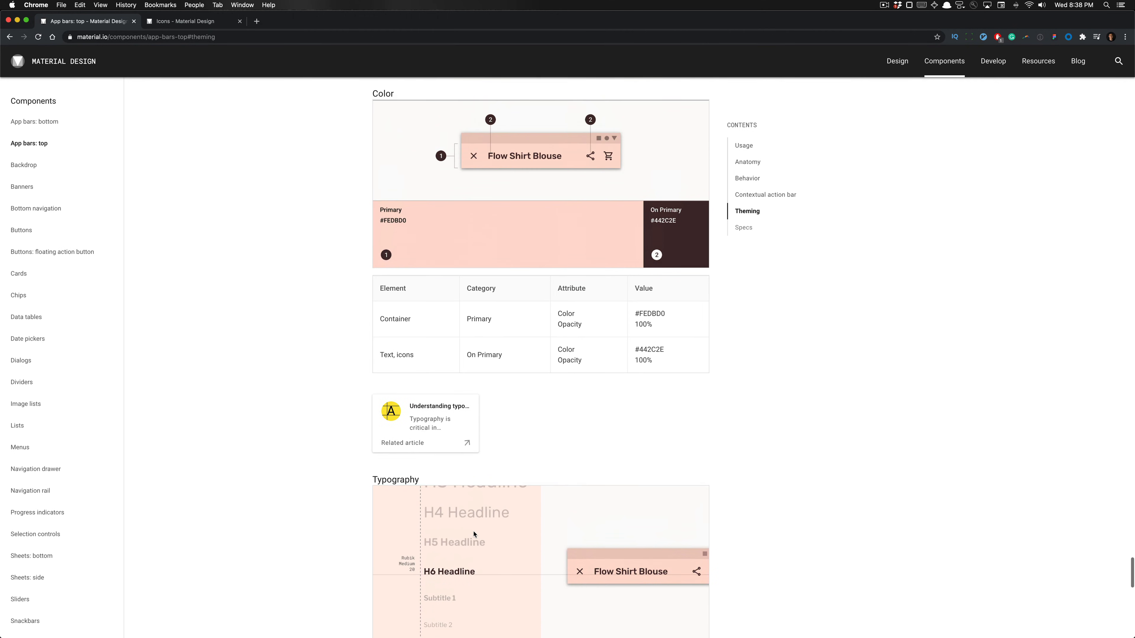
scroll(up, 3)
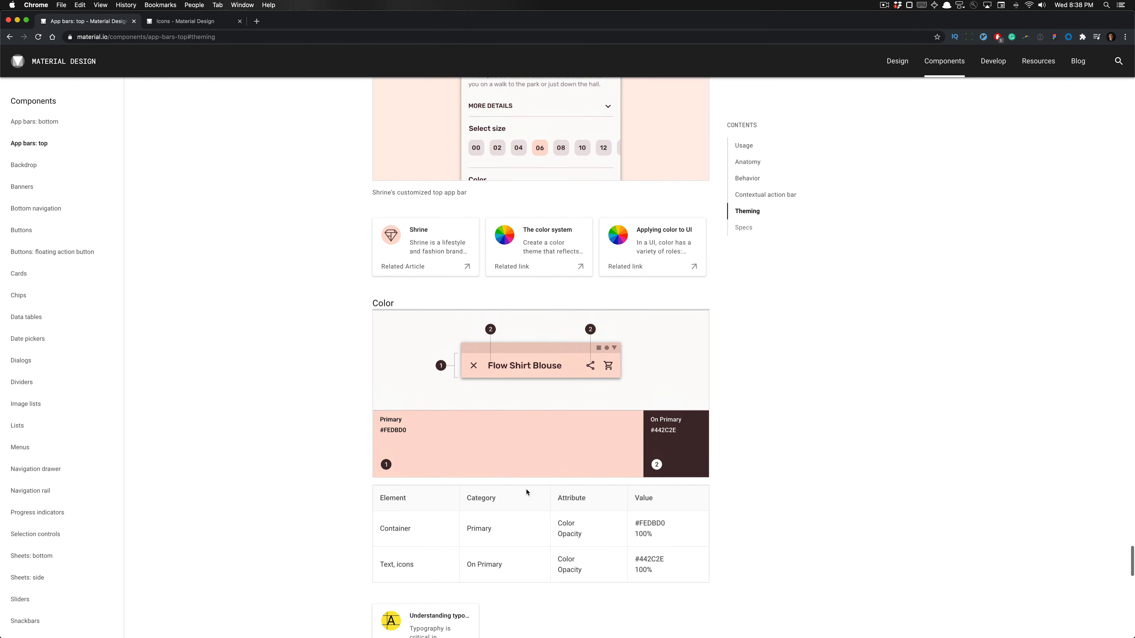
scroll(down, 3)
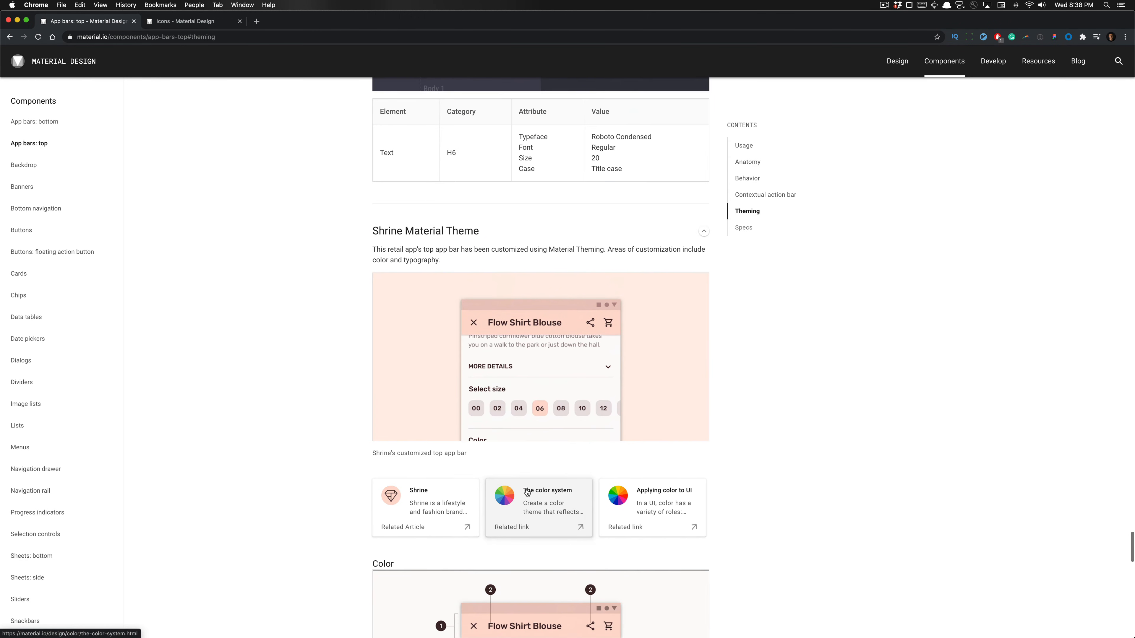
scroll(up, 3)
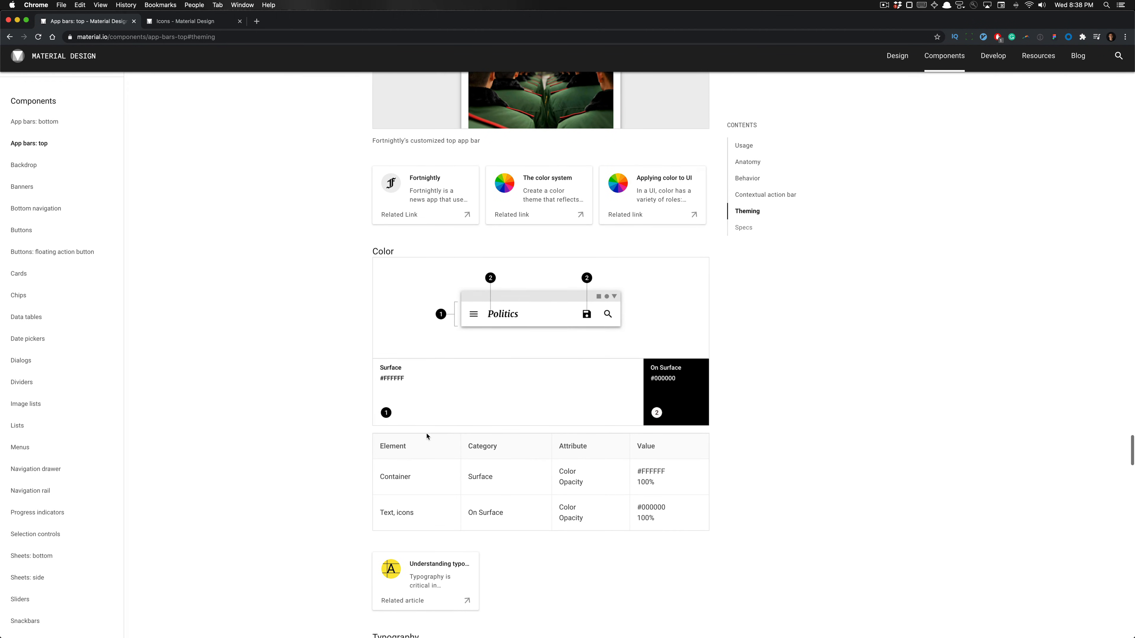
scroll(down, 3)
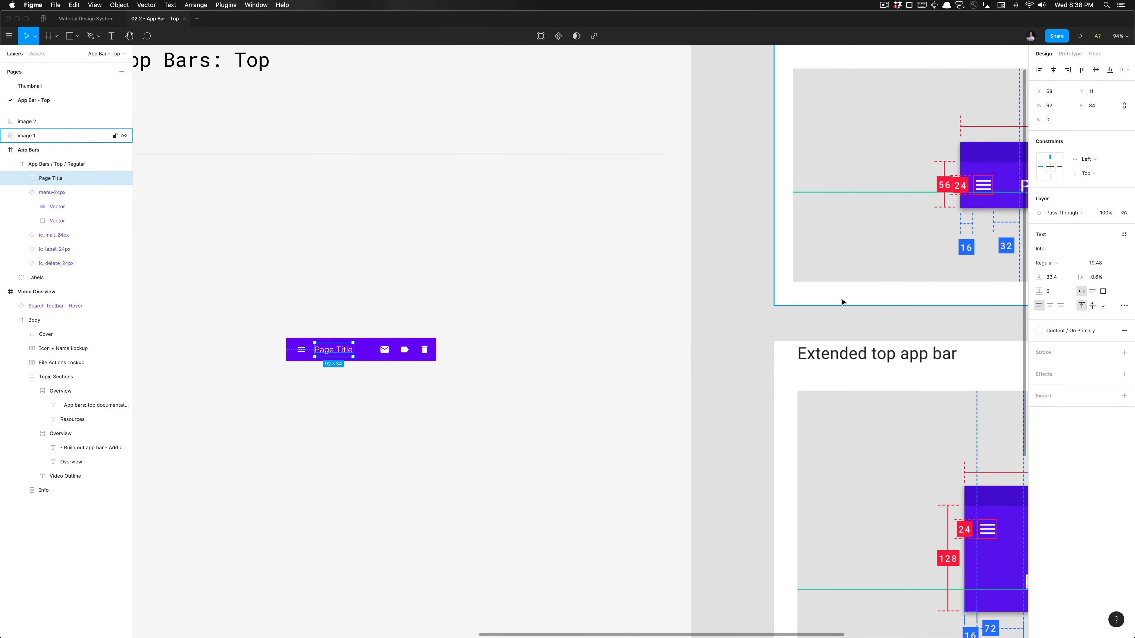
Apply the Headers / H6 text style to the Page Title label.
click(1125, 234)
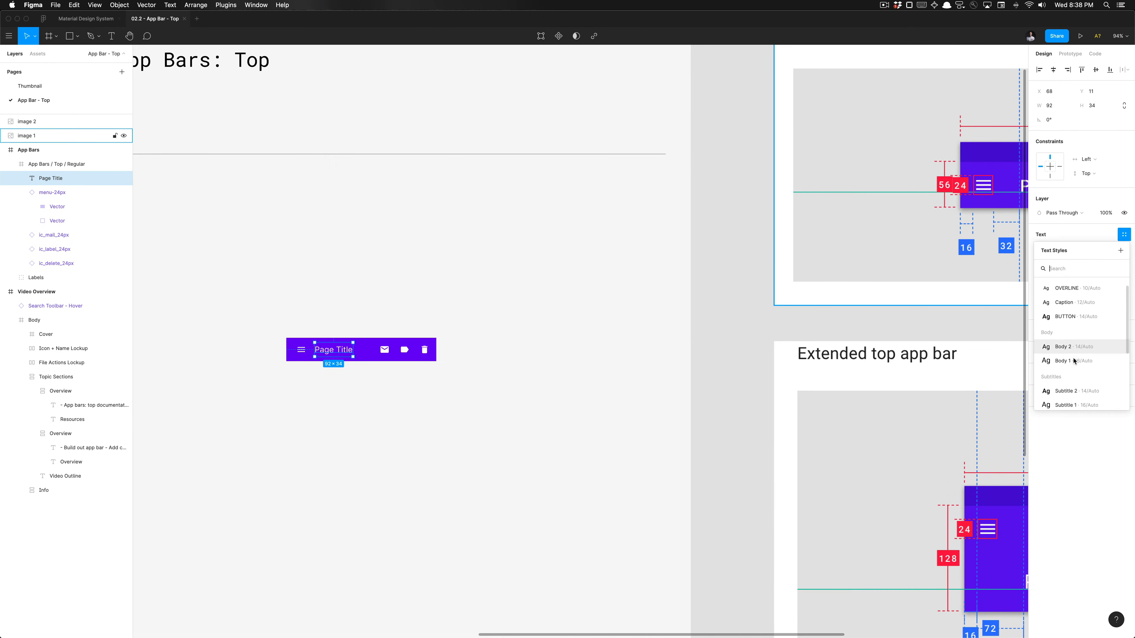
click(1064, 288)
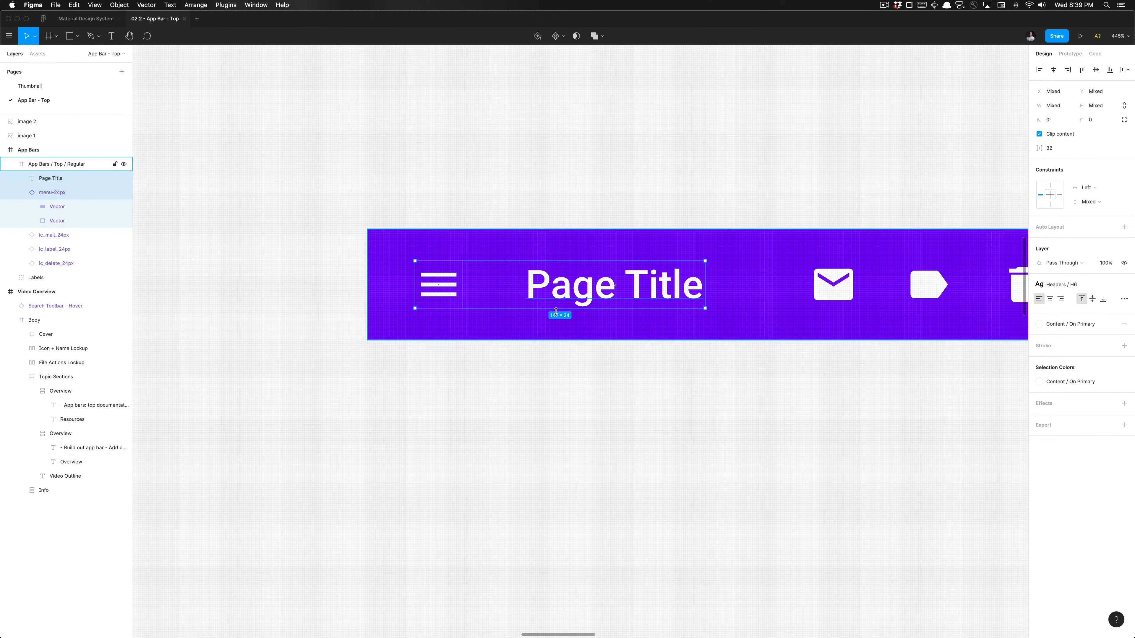
mouse_move(391, 332)
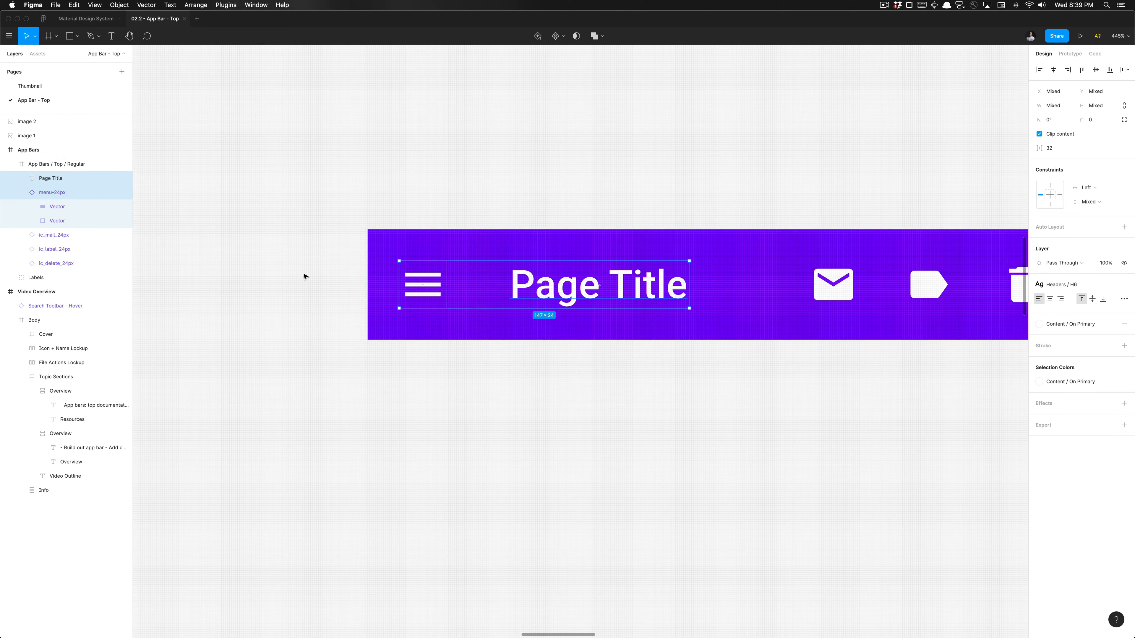
Set the Nudge Amount in Preferences for moving the menu icon and title 16 px from the left edge.
click(8, 35)
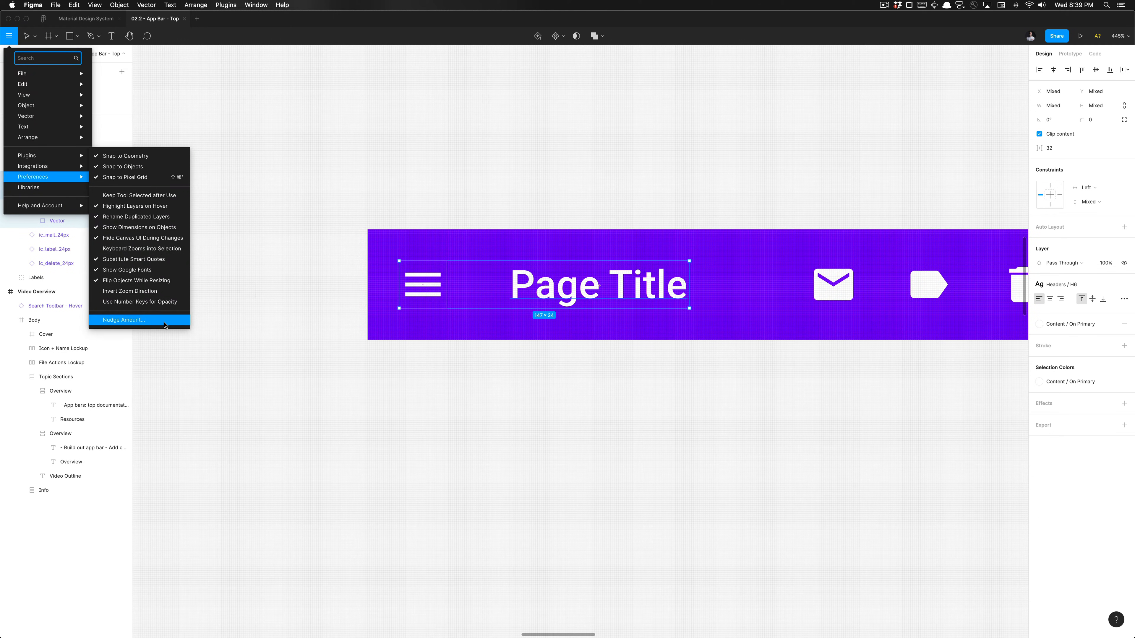
click(123, 320)
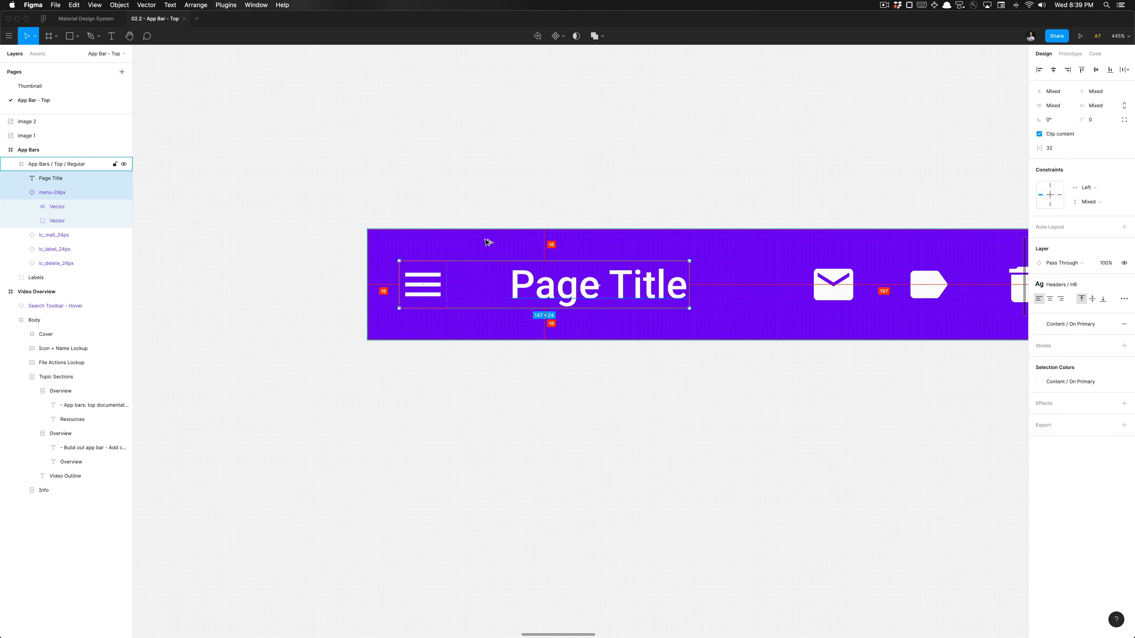
mouse_move(457, 235)
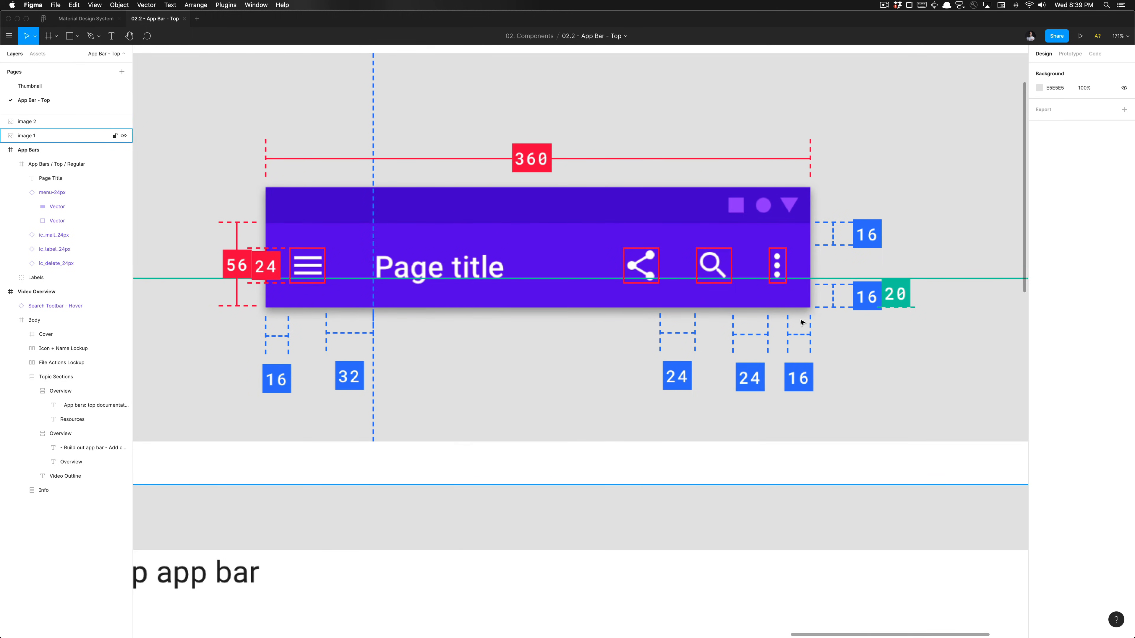
mouse_move(806, 318)
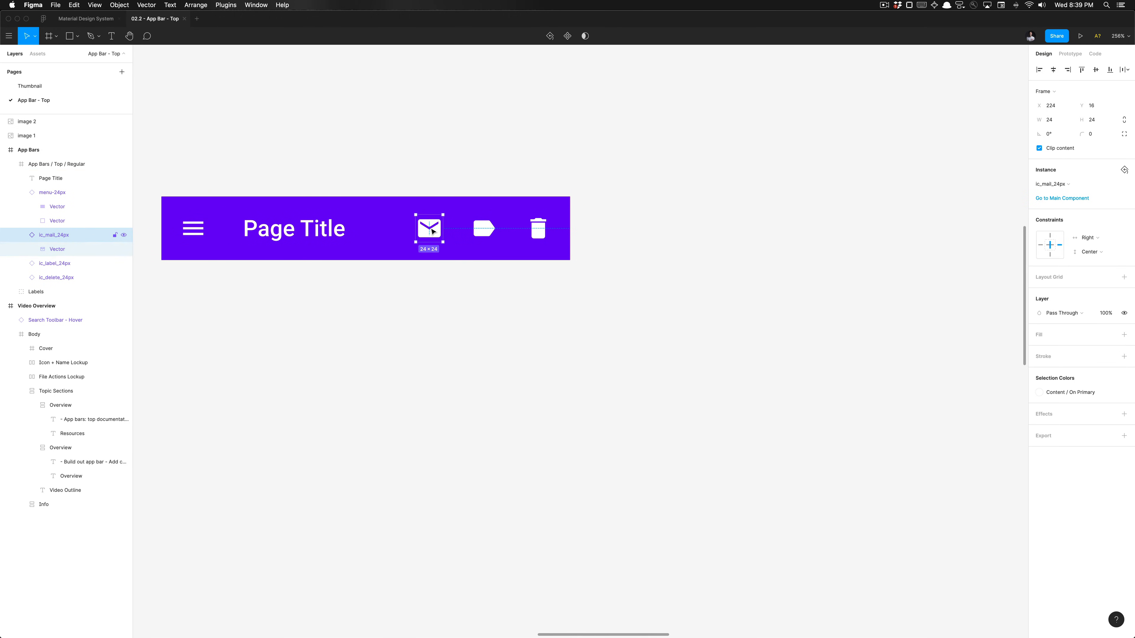
Space the three action icons 24 px apart and pin Page Title at x 72 inside the bar.
click(484, 229)
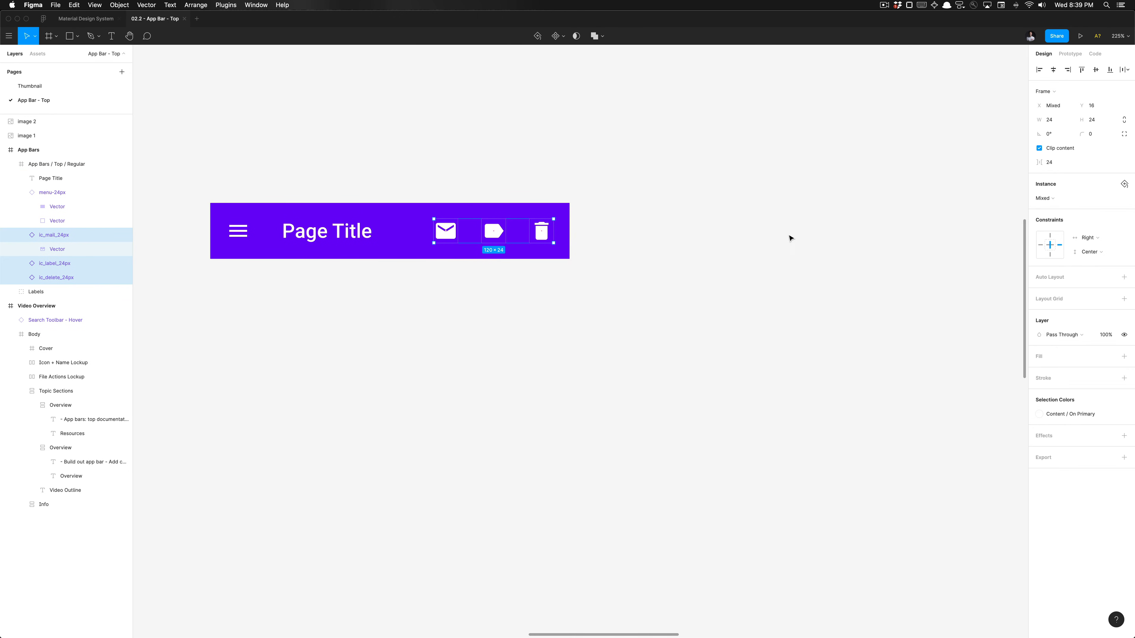
click(49, 178)
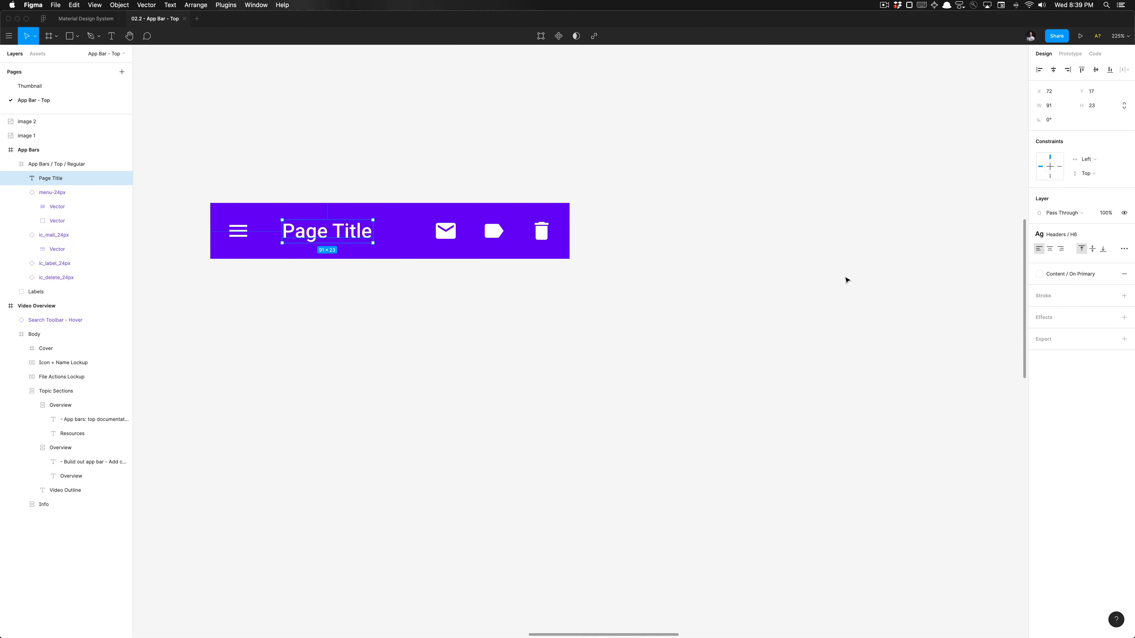
mouse_move(1043, 167)
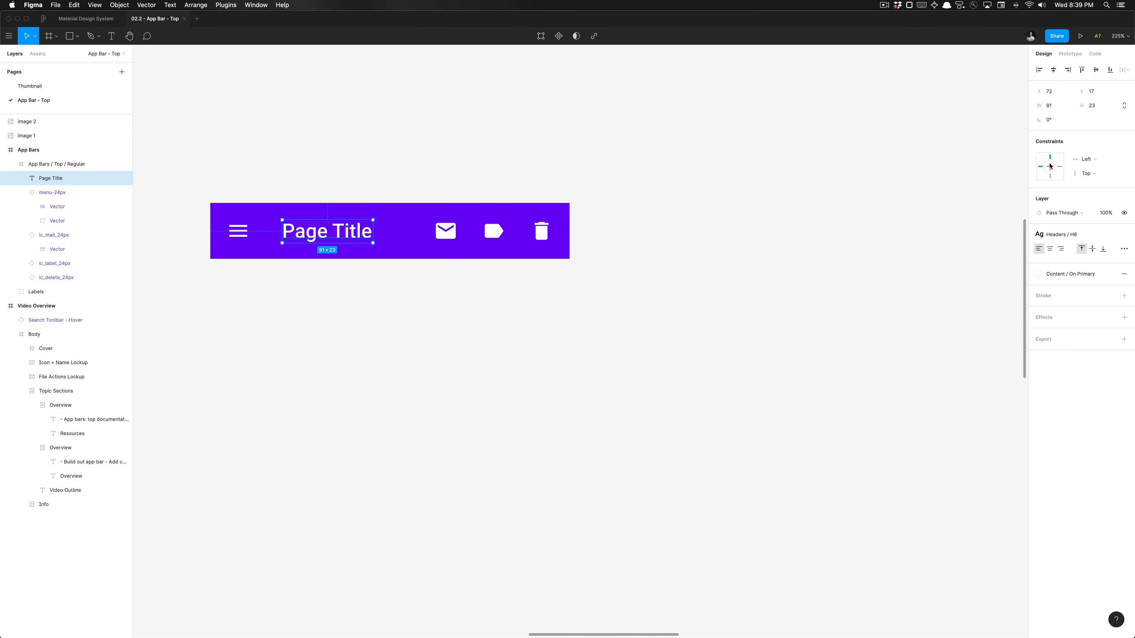
click(238, 230)
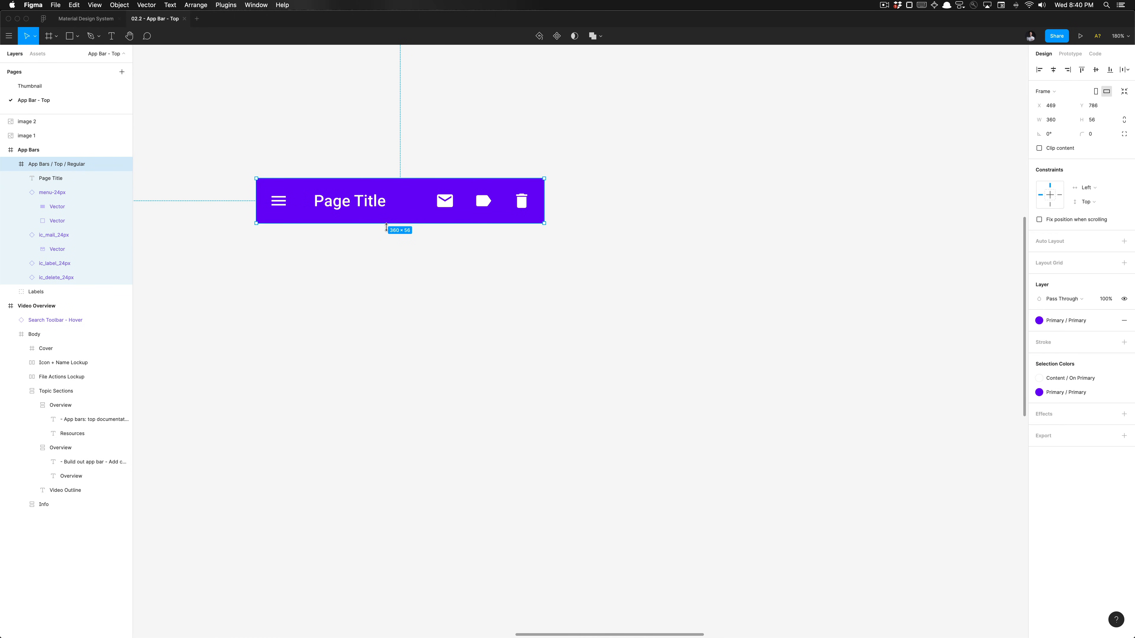
Move the regular top app bar down the canvas to make room for the extended bar.
drag(399, 222, 399, 347)
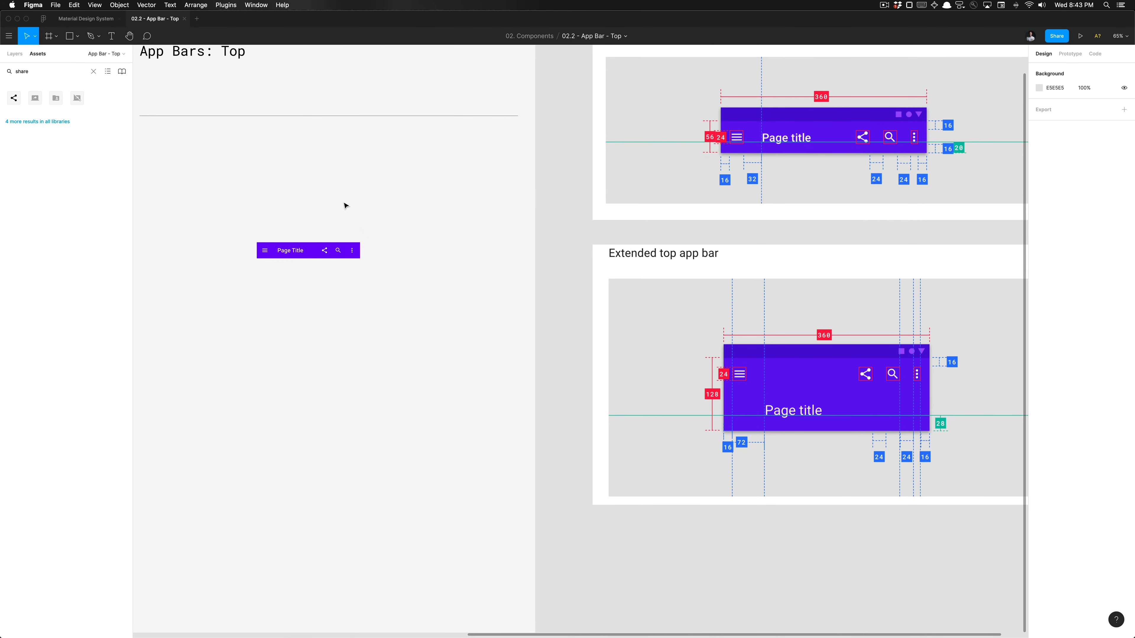
mouse_move(345, 205)
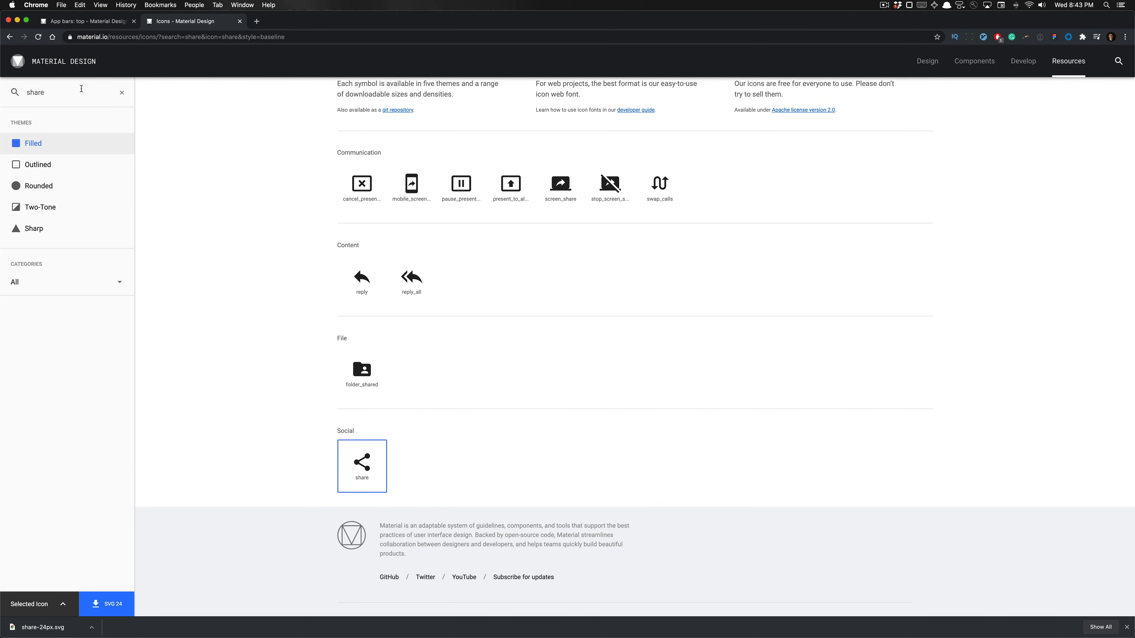
Move the downloaded share-24px.svg into the 02.2 - App Bar - Top folder.
double_click(34, 92)
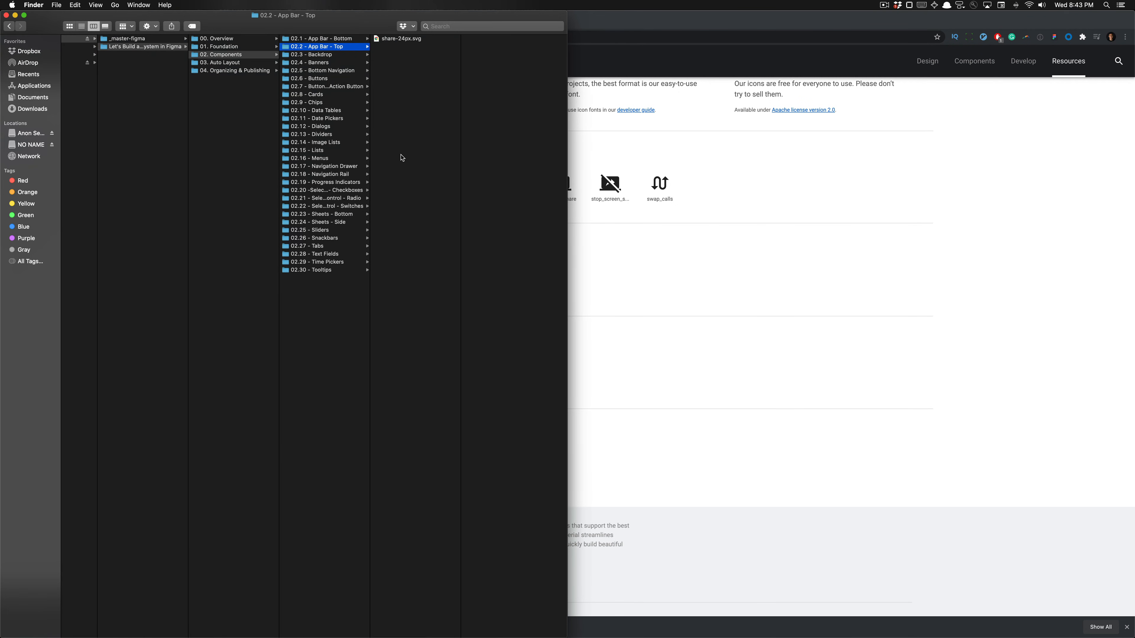
mouse_move(679, 419)
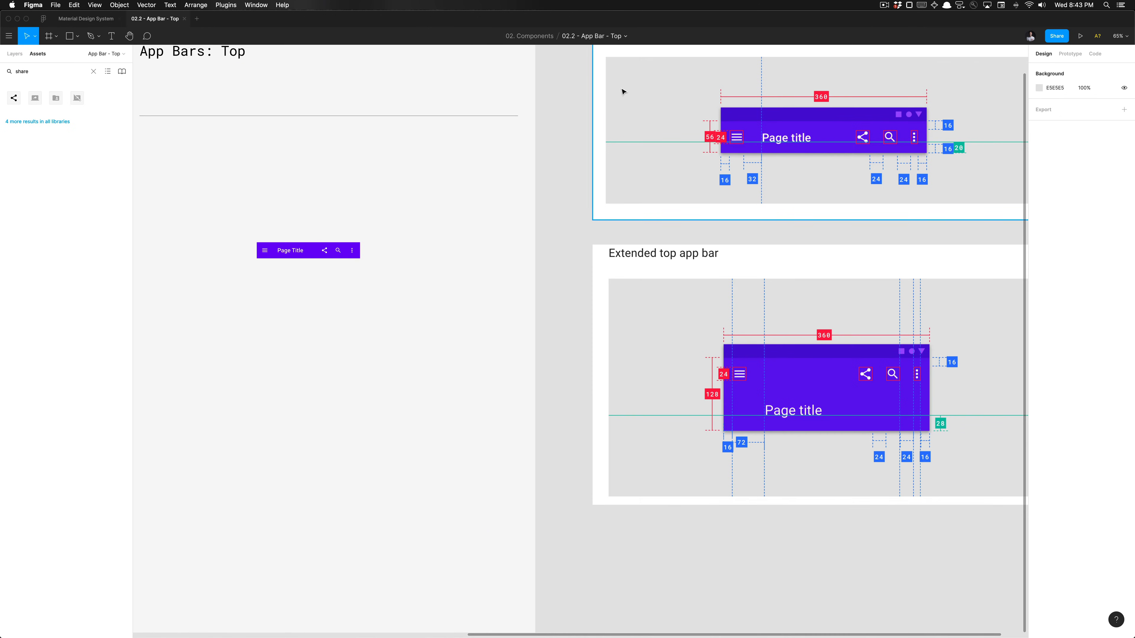
Check the Material Design System library, then set the Regular bar to scale vertically too.
click(122, 71)
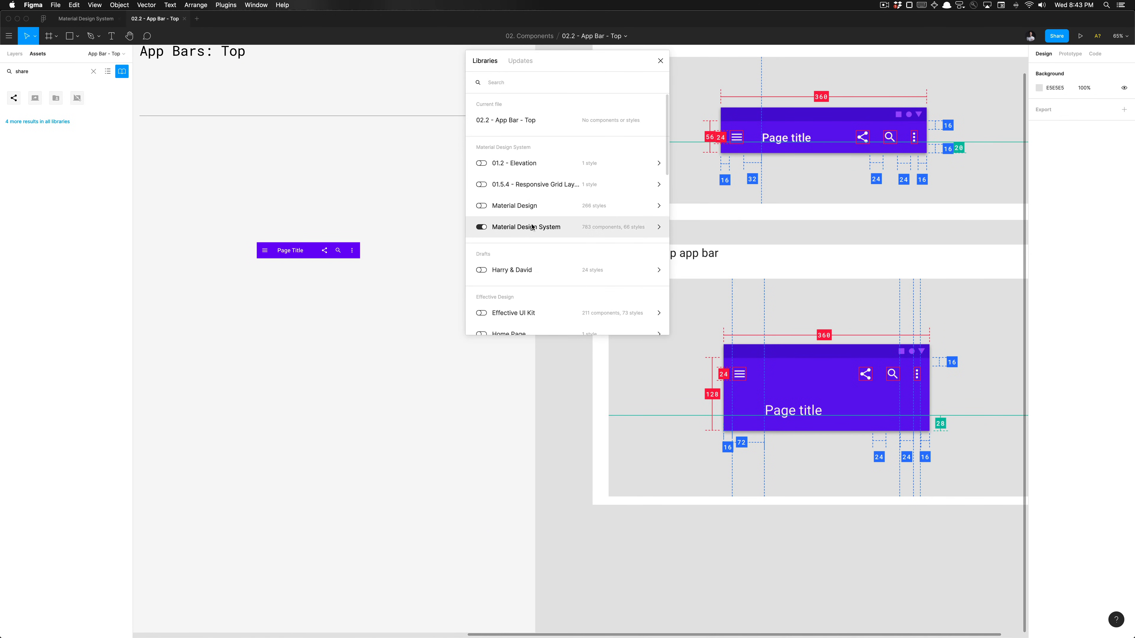
click(660, 61)
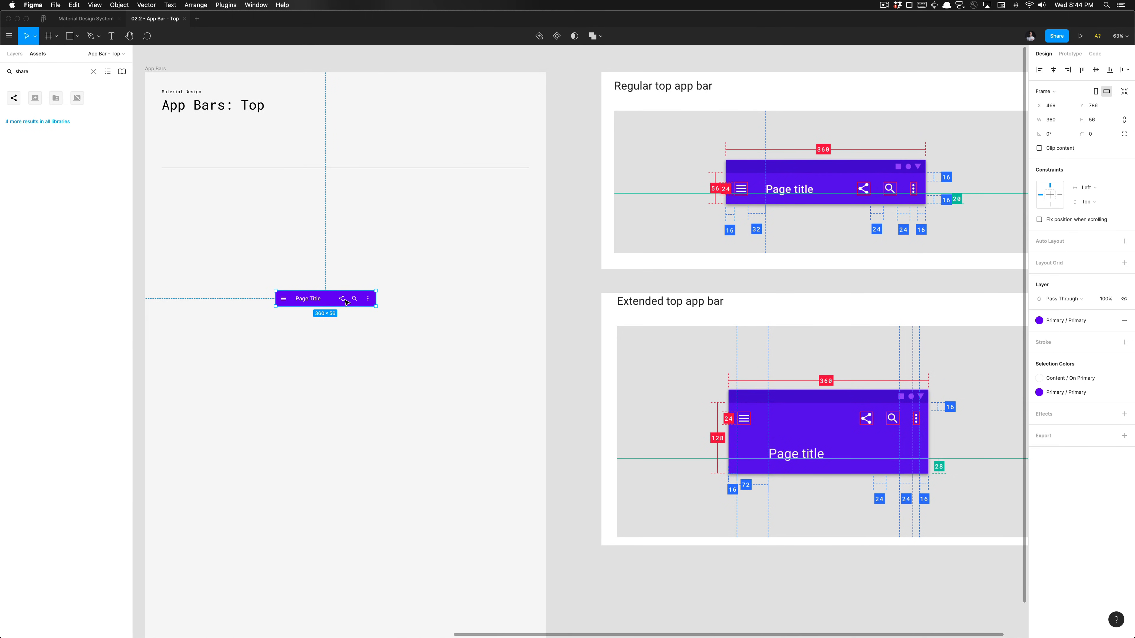
mouse_move(412, 302)
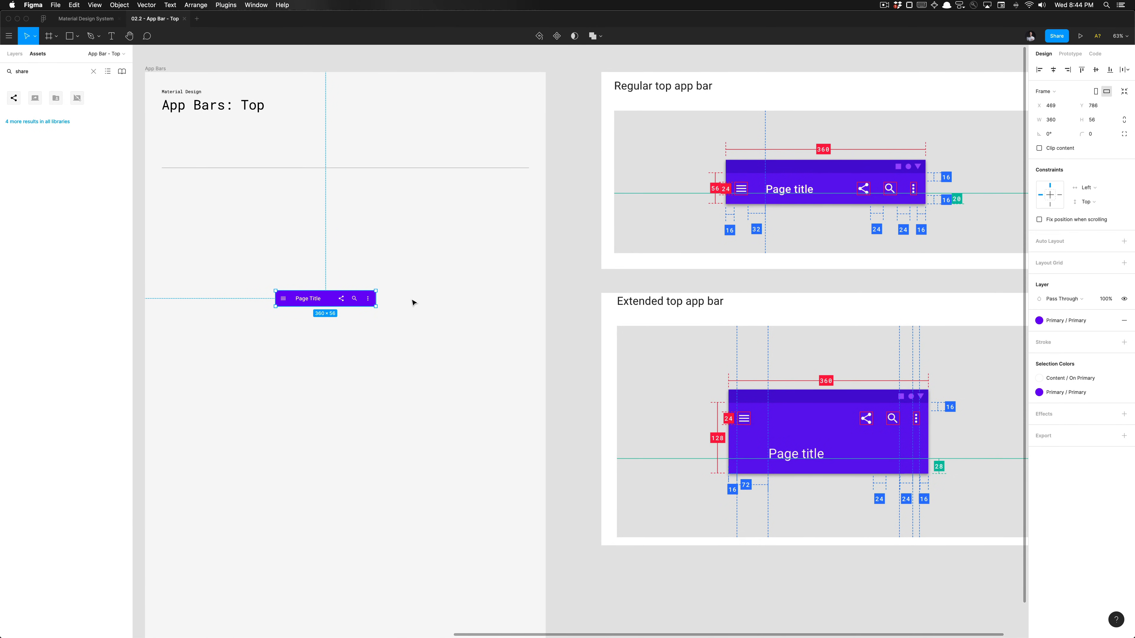
scroll(down, 3)
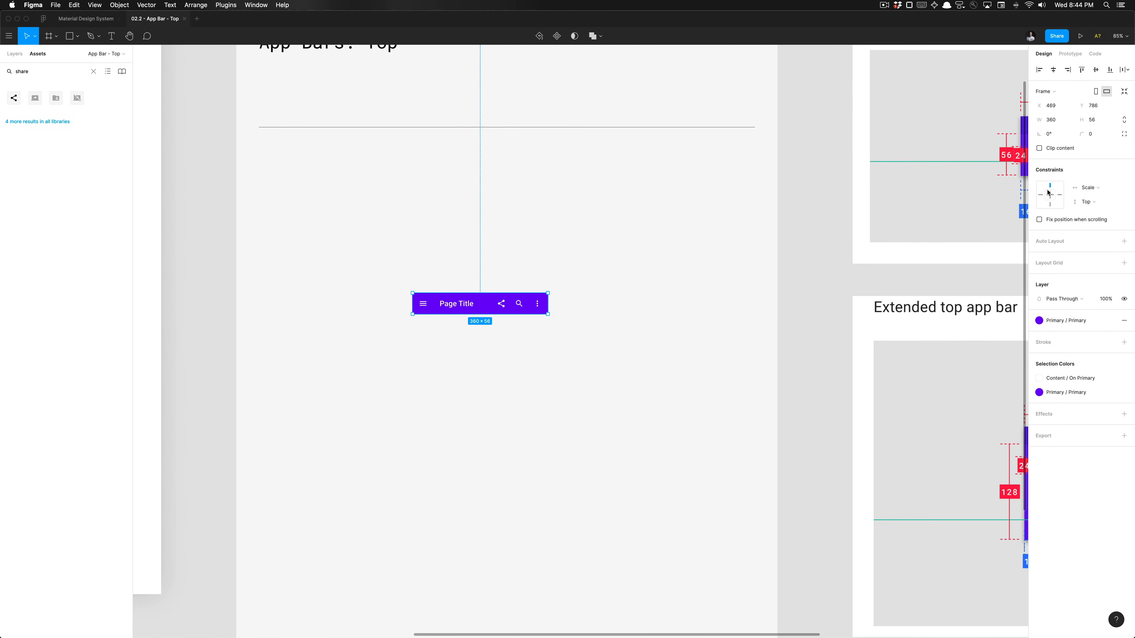
click(14, 54)
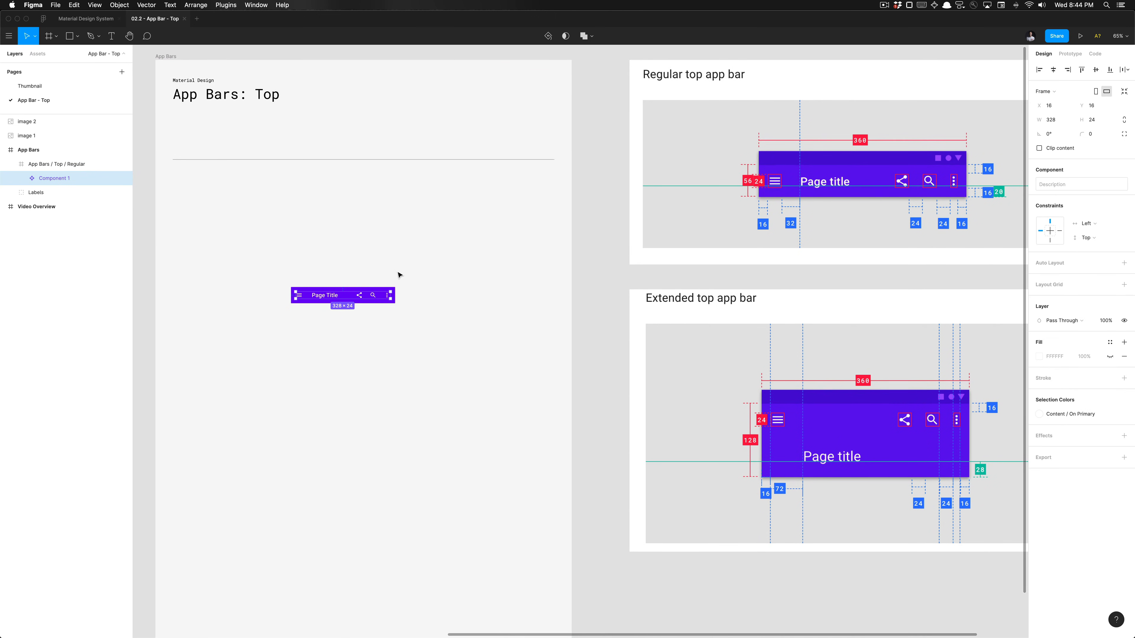
Select the whole App Bars / Top / Regular component and reposition it under the page heading.
click(22, 164)
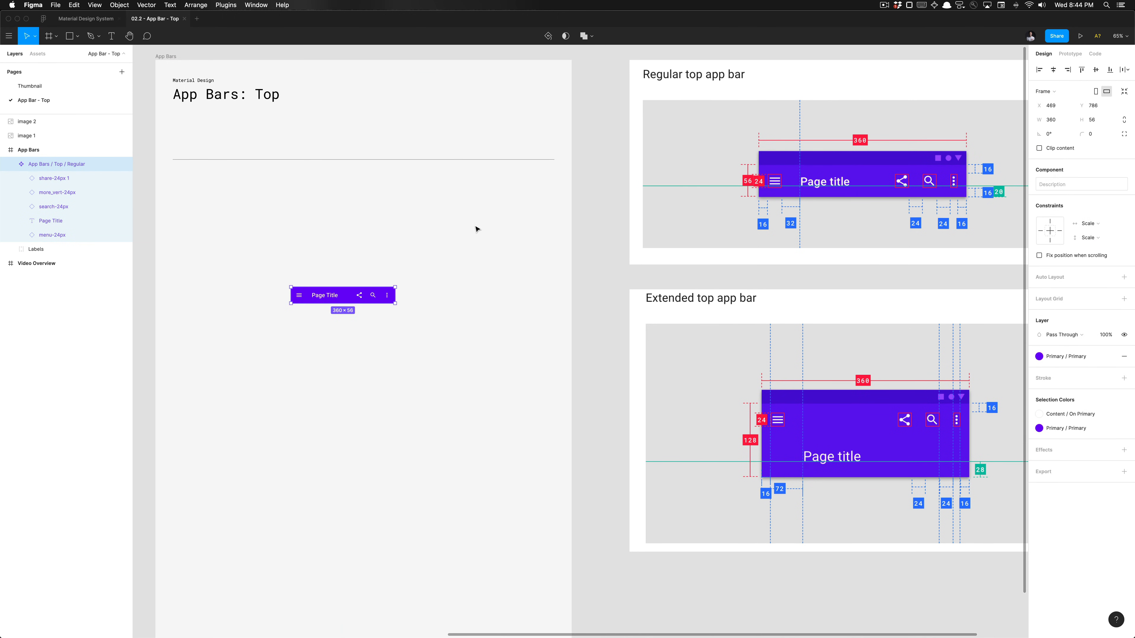
drag(342, 294, 217, 212)
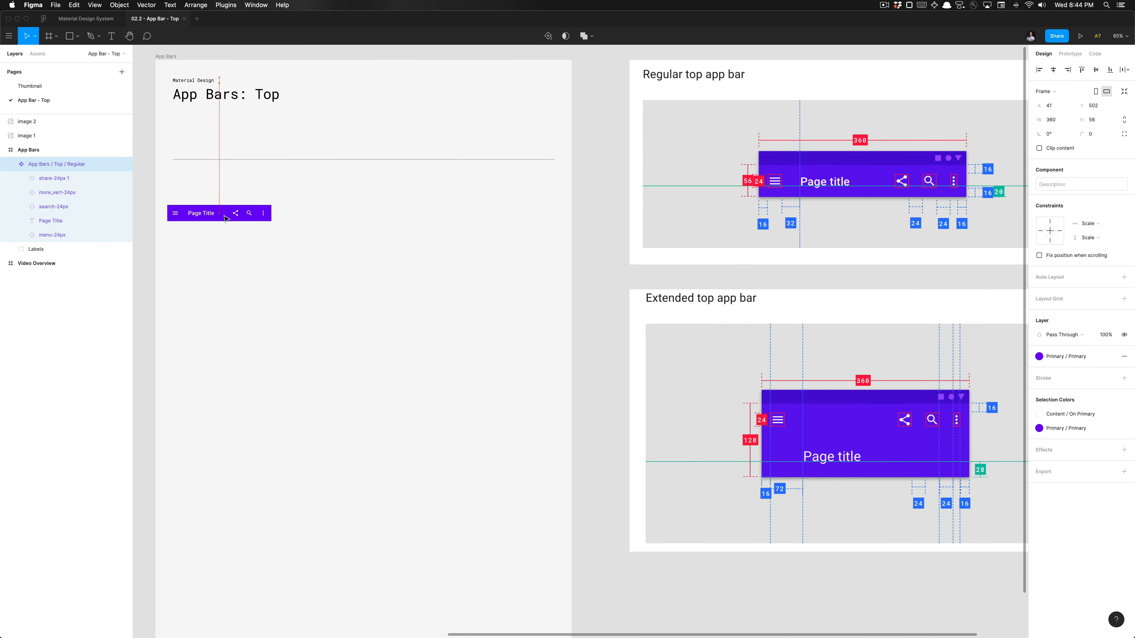
drag(196, 213, 201, 213)
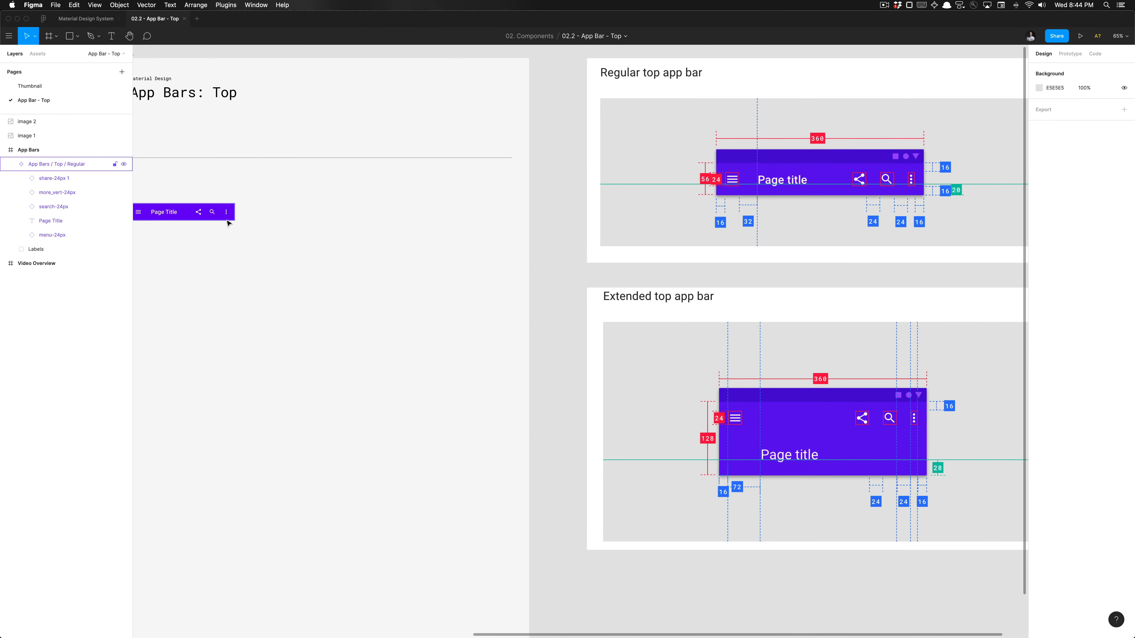
click(183, 212)
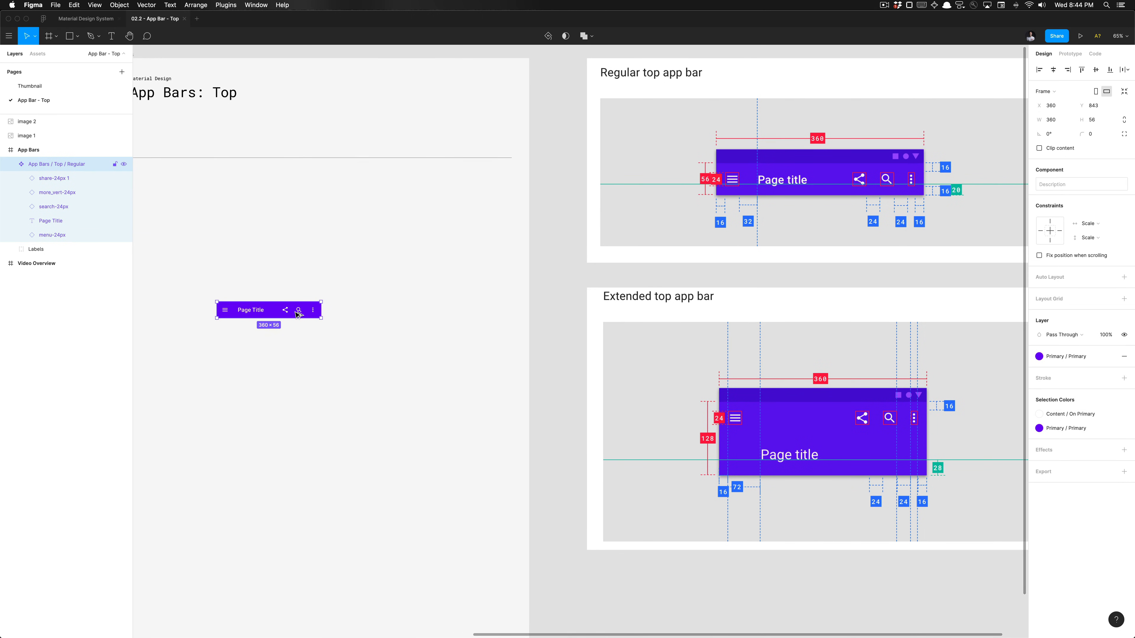
Duplicate the Regular app bar and select its icon layers, leaving the title out, to pin them to Top.
drag(268, 310, 183, 212)
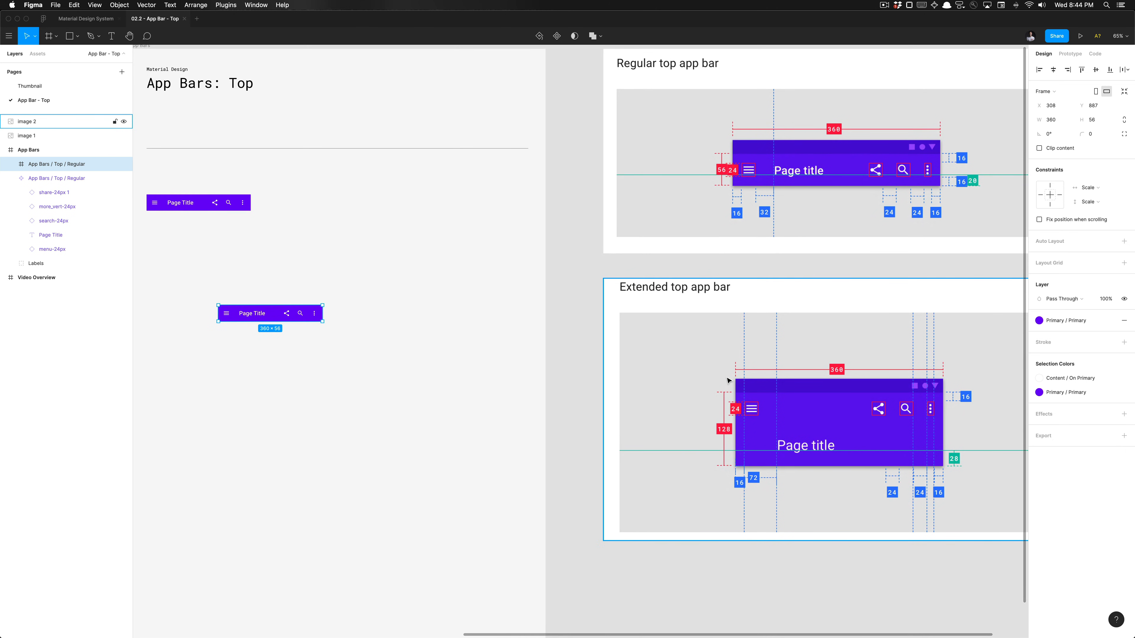
mouse_move(716, 416)
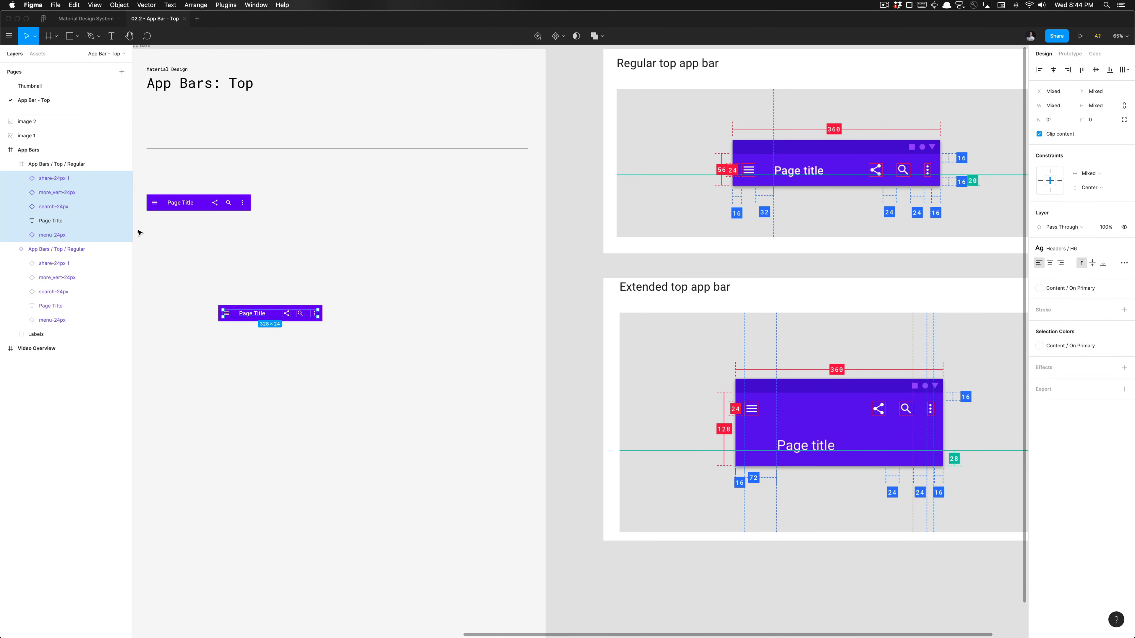
click(53, 207)
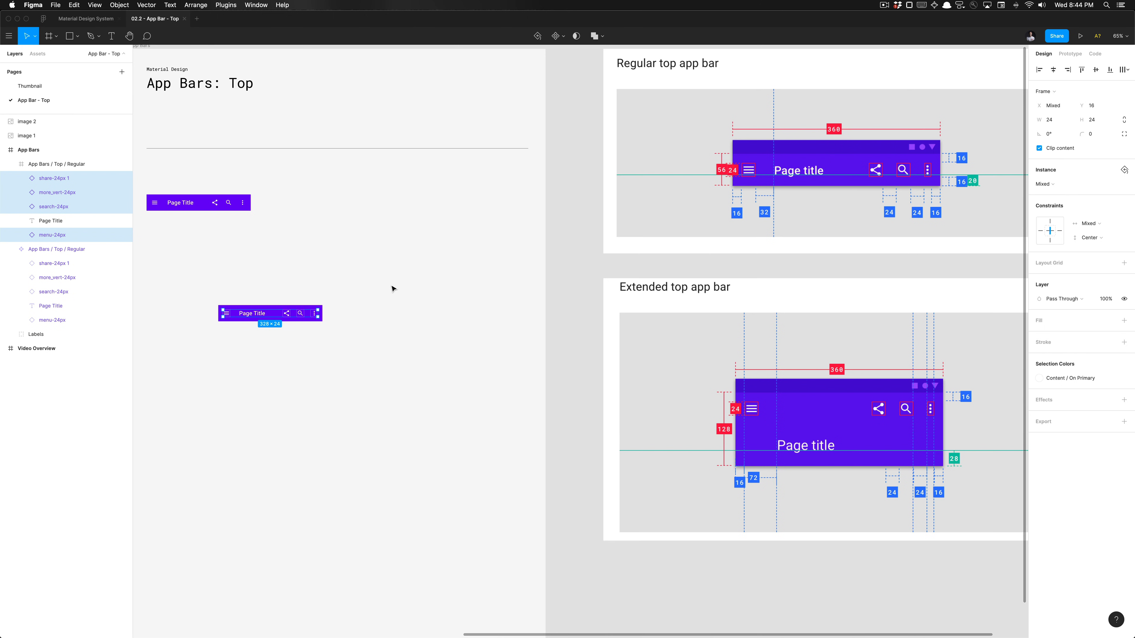
mouse_move(598, 273)
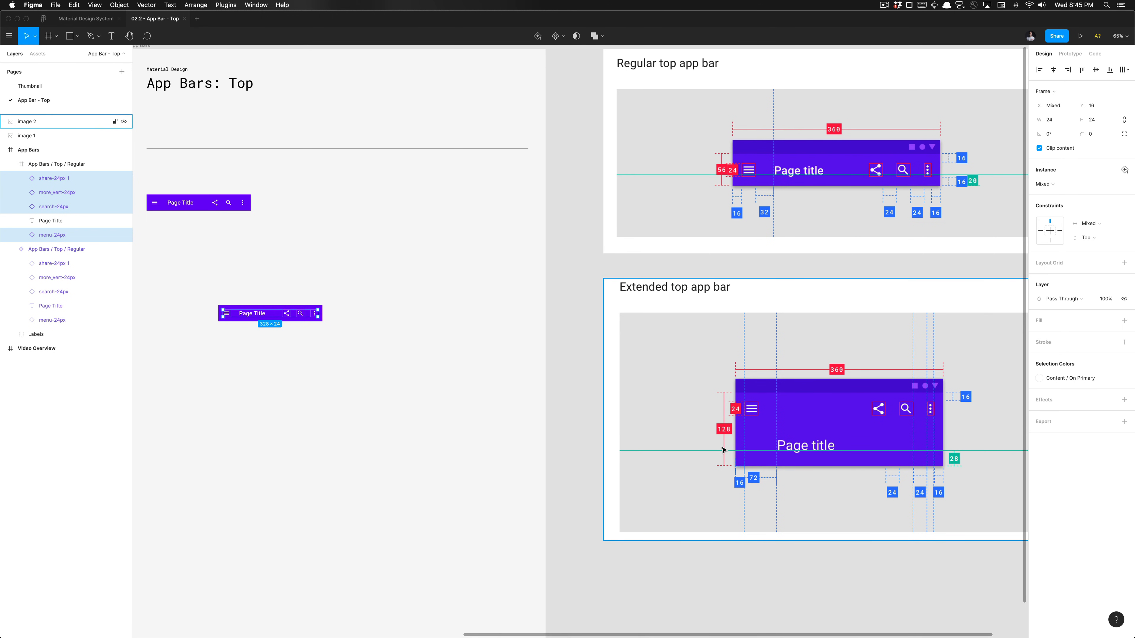
Select the Page Title and set it to stretch left-right and pin to the Bottom.
click(252, 313)
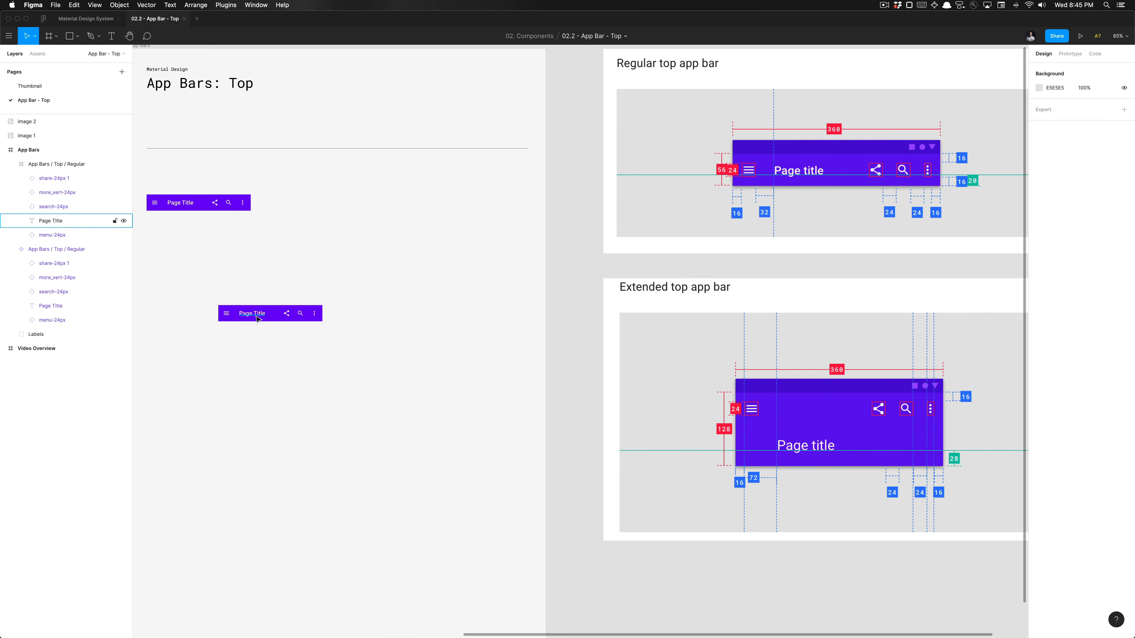
click(252, 313)
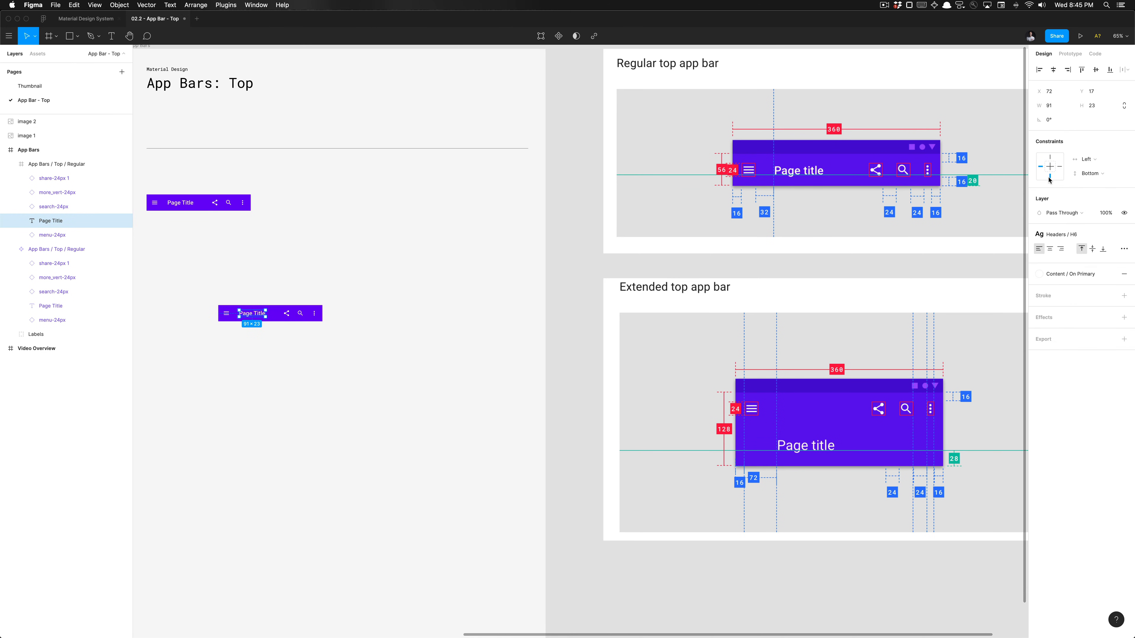
mouse_move(1054, 171)
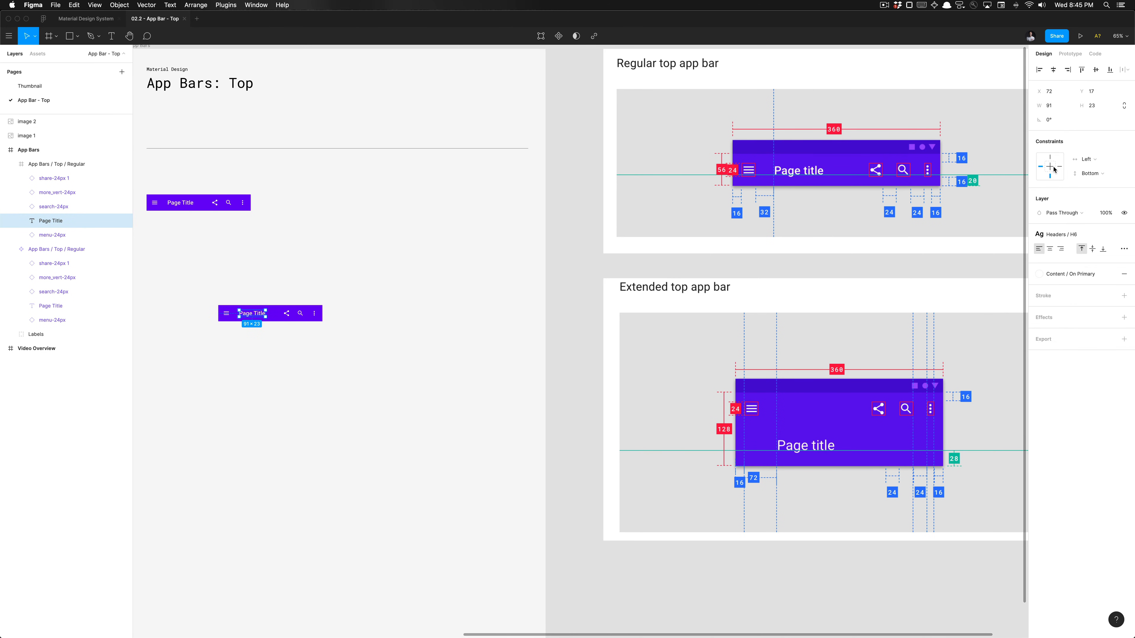
click(1085, 159)
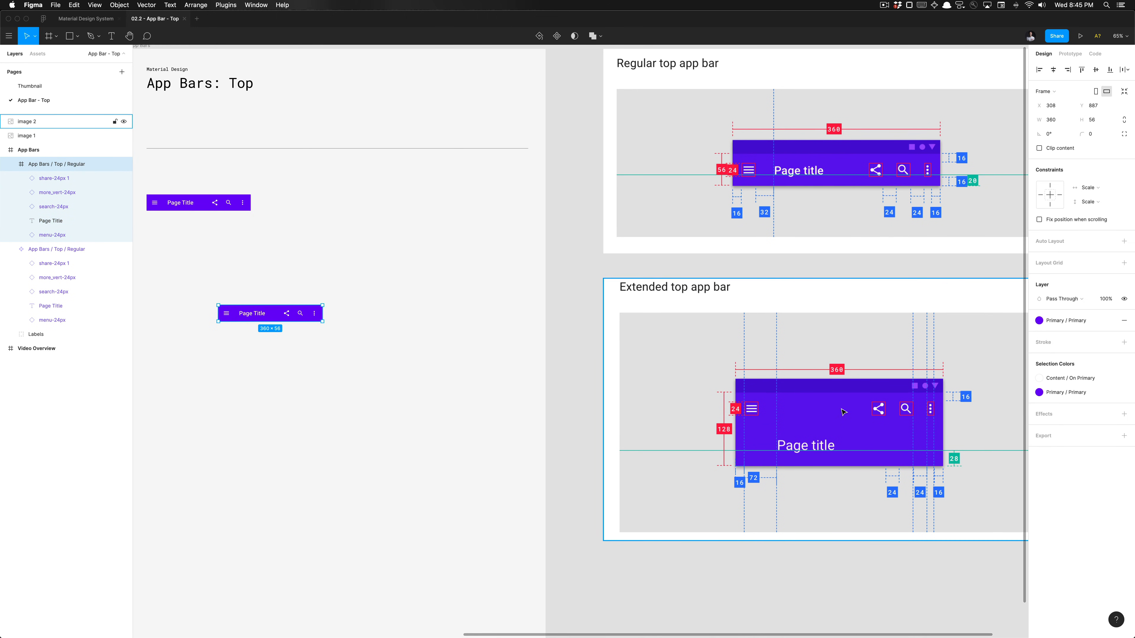
mouse_move(806, 454)
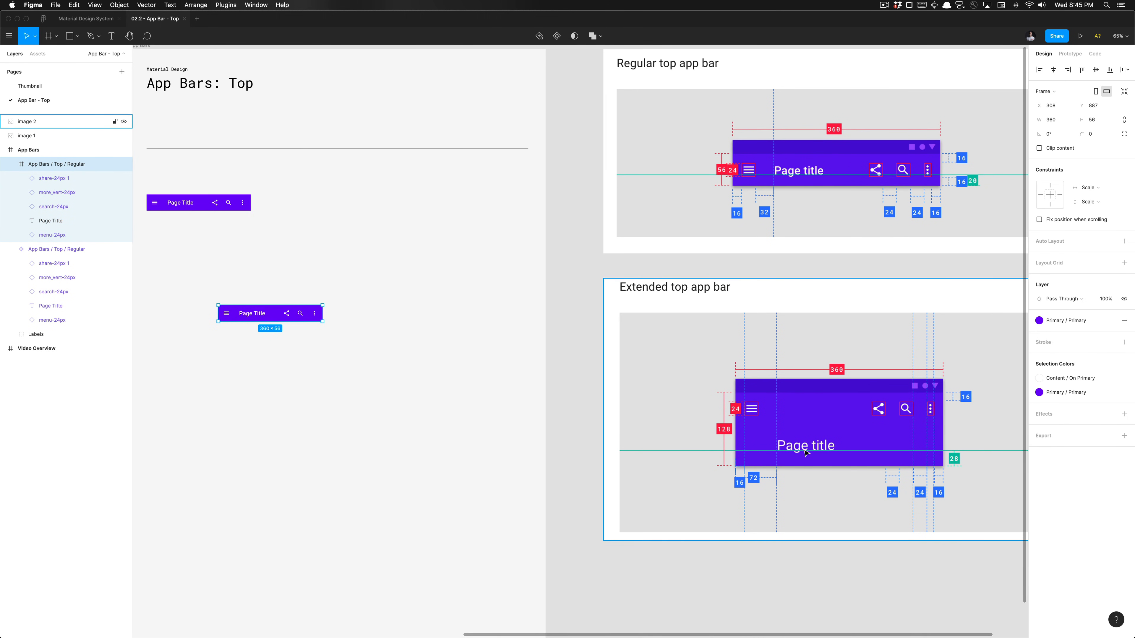
mouse_move(1071, 109)
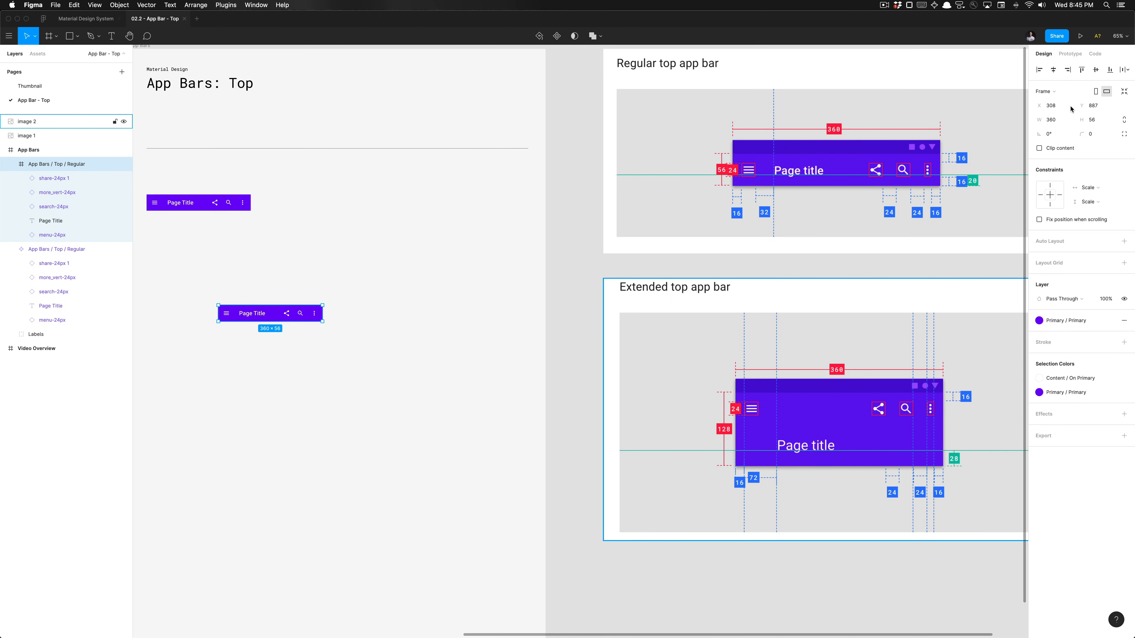
Set the copied app bar's height to 128 so it becomes 360×128.
click(1093, 120)
text(128)
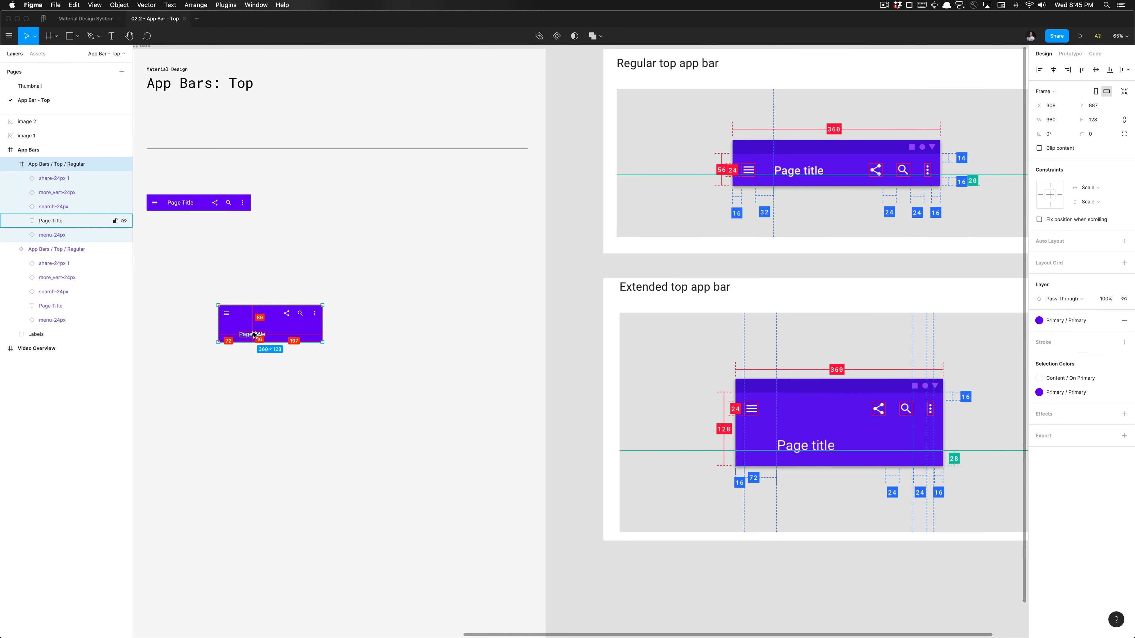
mouse_move(259, 337)
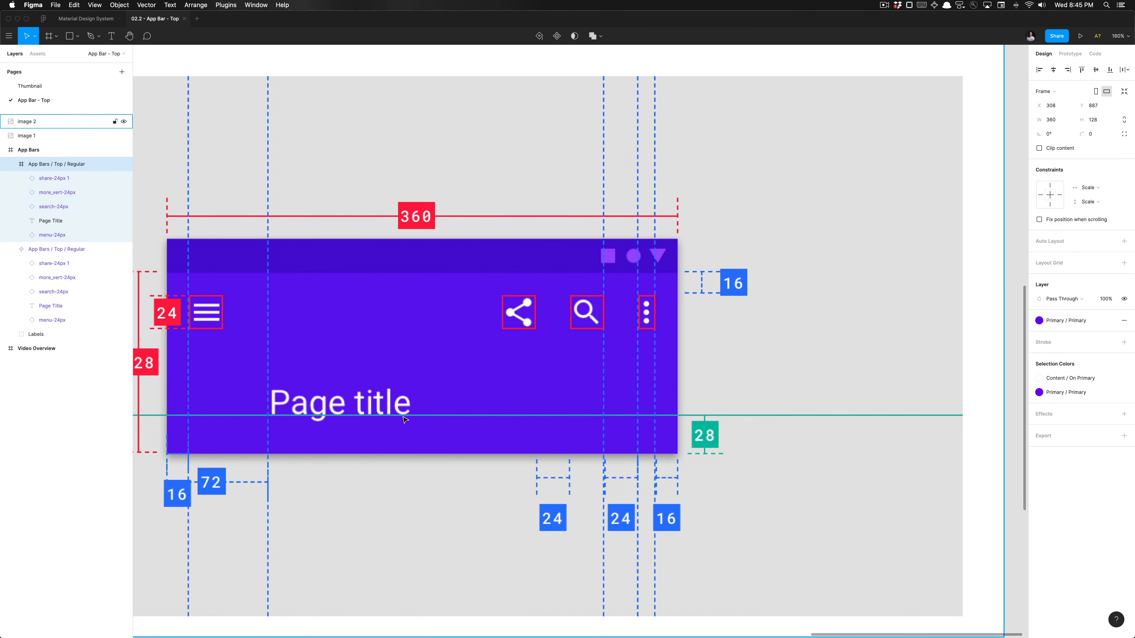
mouse_move(315, 427)
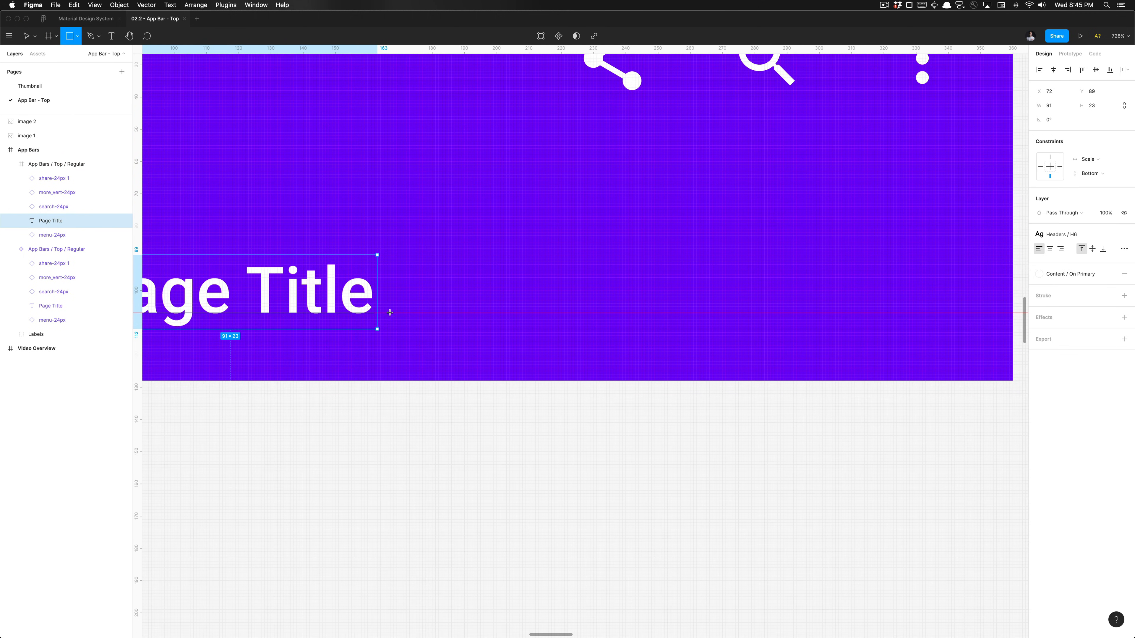
Draw a small rectangle from under the title to the bar's bottom edge to measure the spacing.
drag(377, 314, 391, 378)
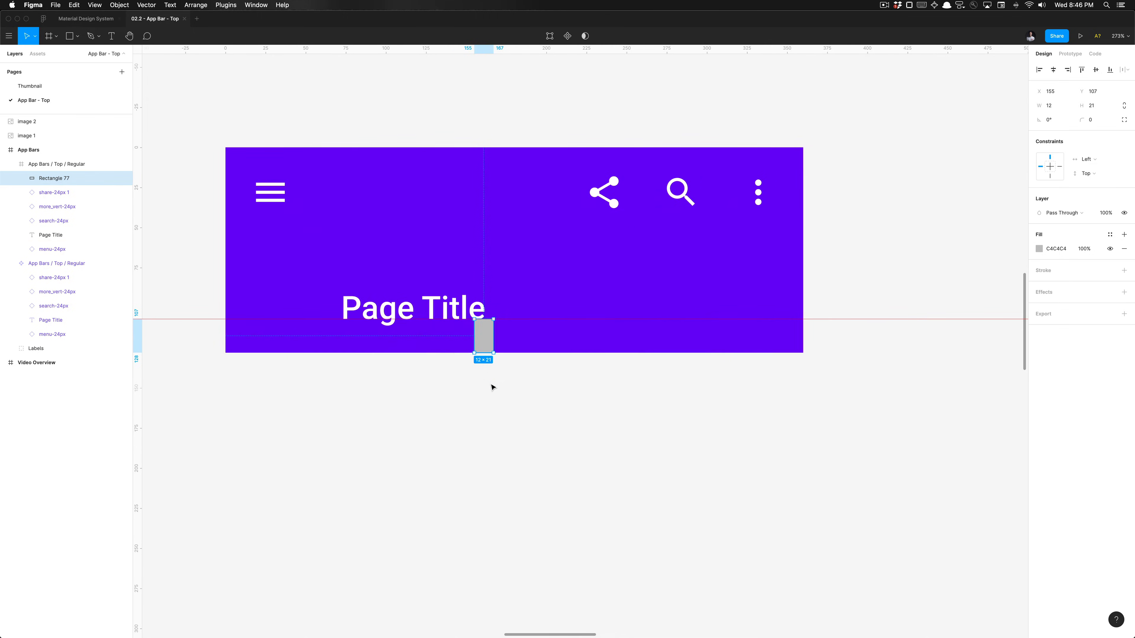
scroll(down, 3)
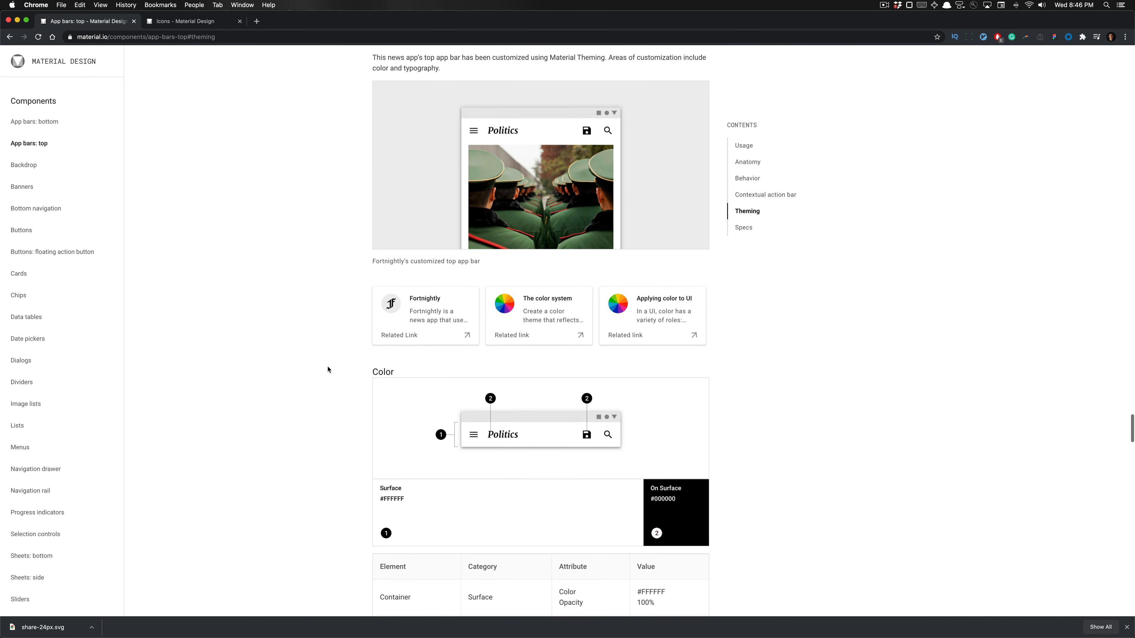
Scroll past Theming to the Extended top app bar spec, then start a search for 'extended'.
scroll(down, 3)
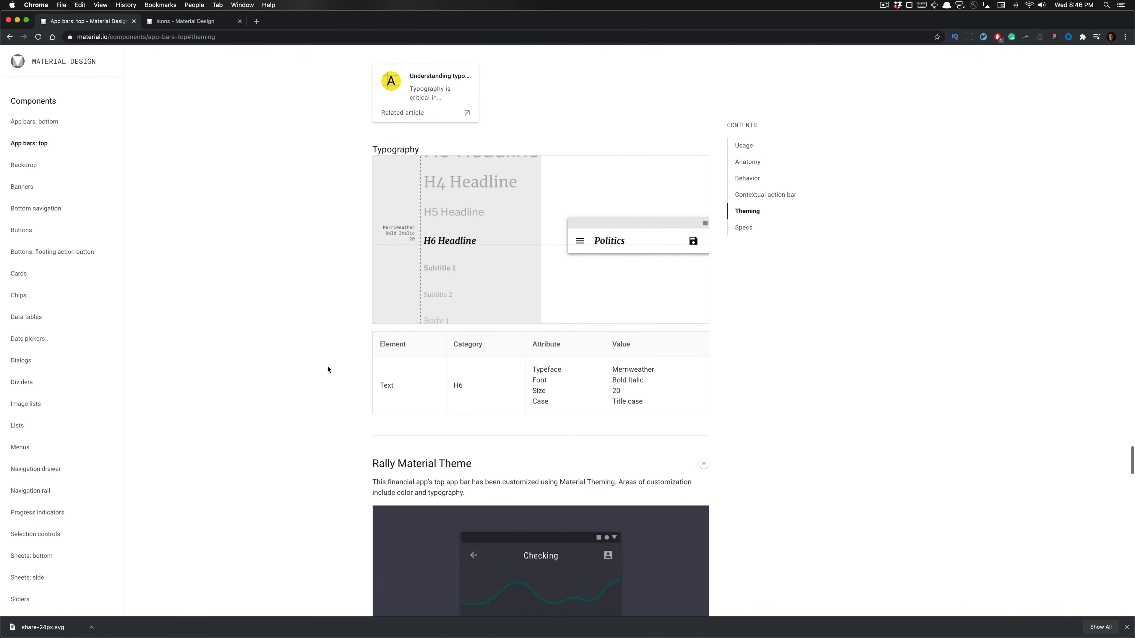
scroll(down, 3)
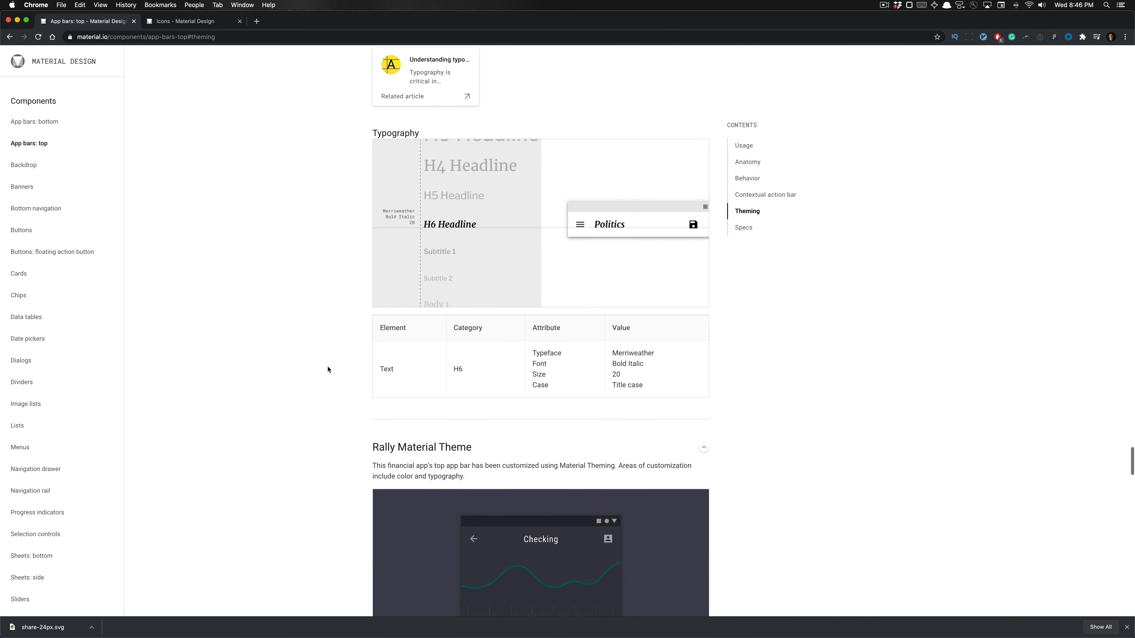
scroll(down, 3)
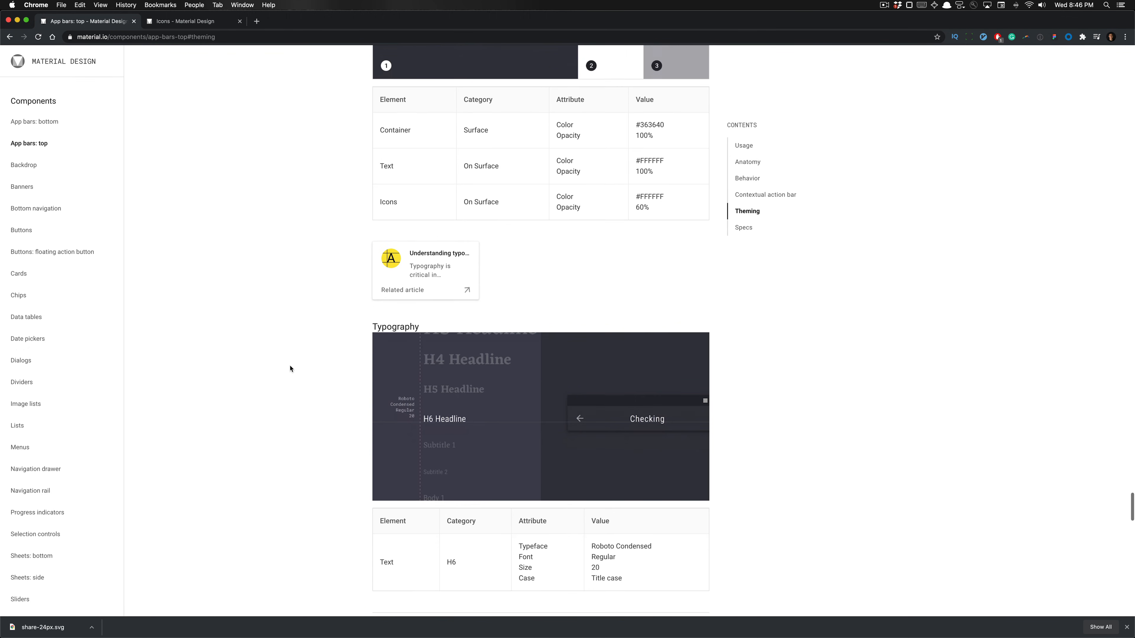
scroll(down, 3)
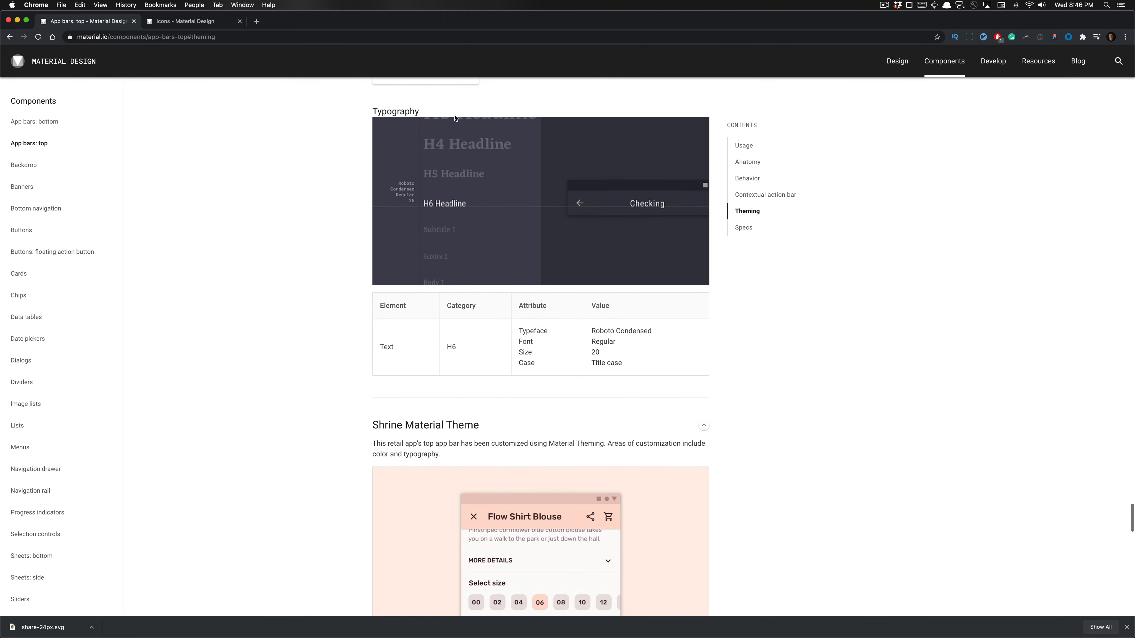
scroll(down, 3)
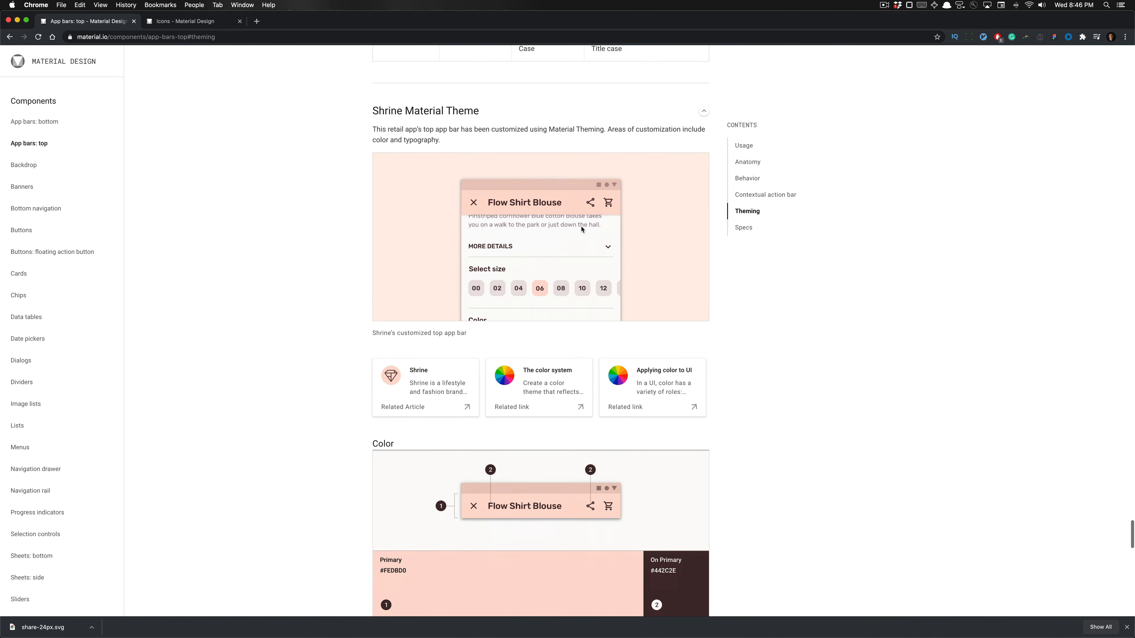
scroll(down, 3)
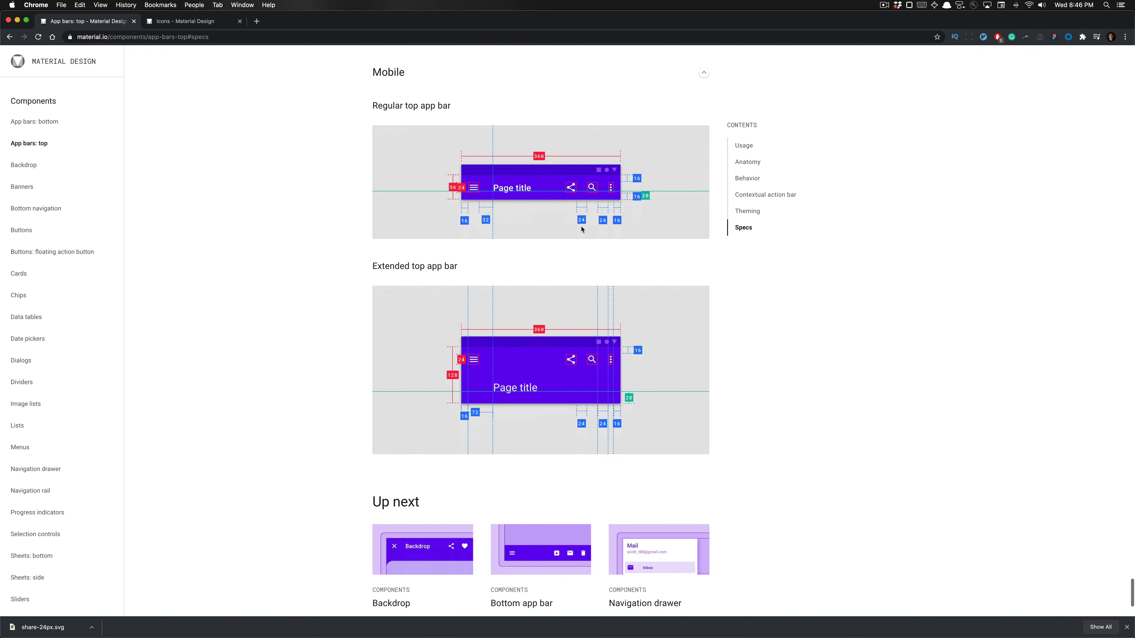
scroll(down, 3)
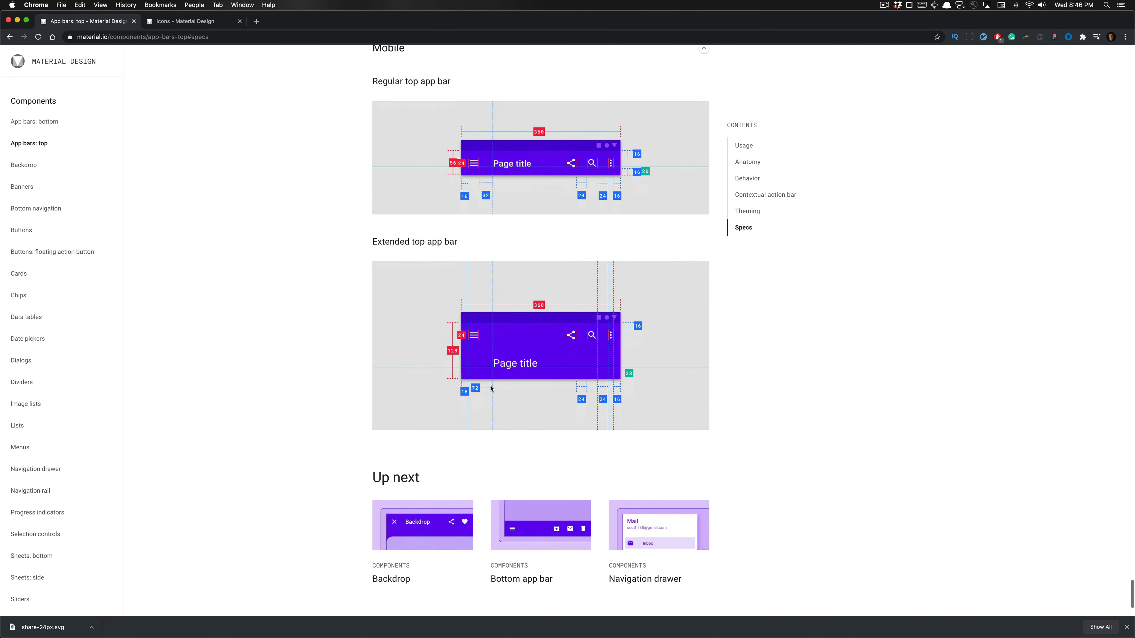
scroll(down, 3)
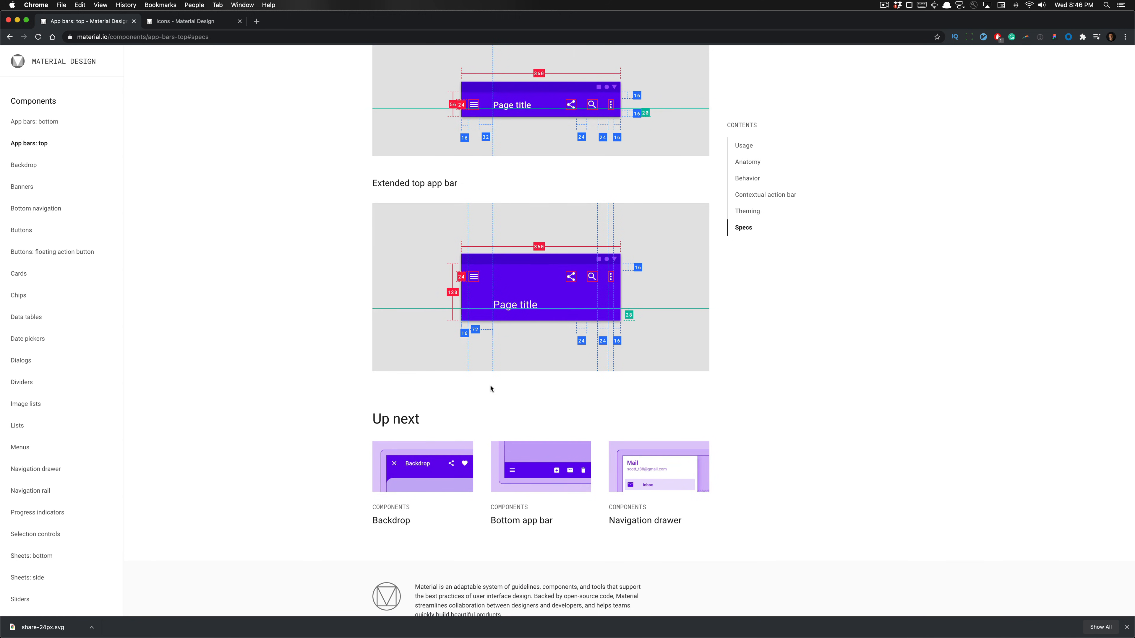
text(extended top app bar)
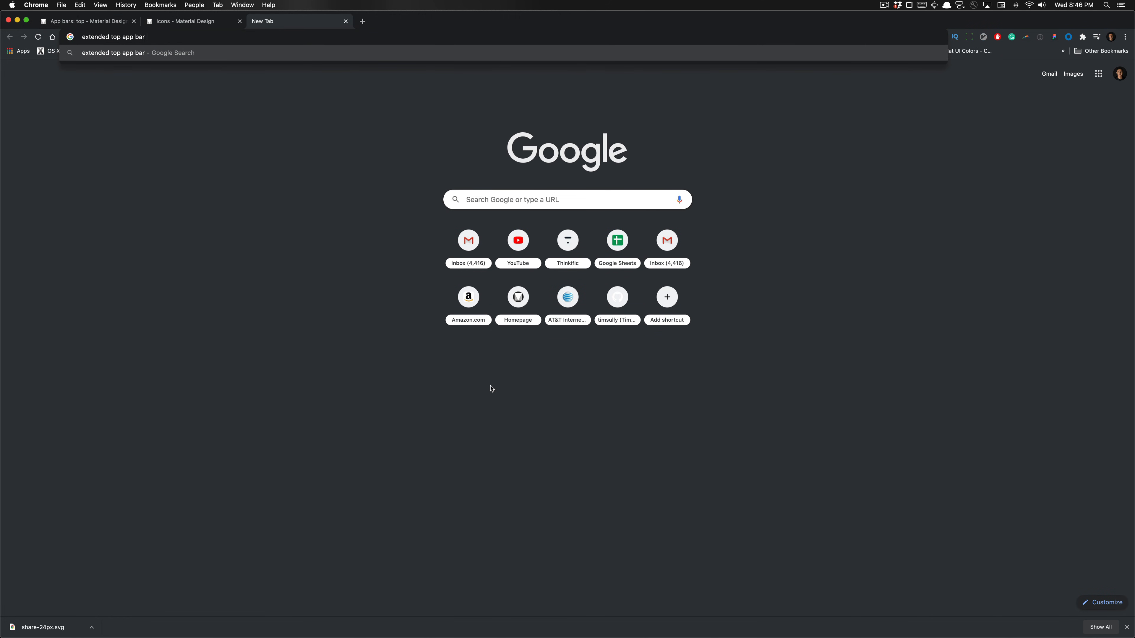
Search 'extended top app bar text size material design' and open the Android top app bars documentation.
text(text size material)
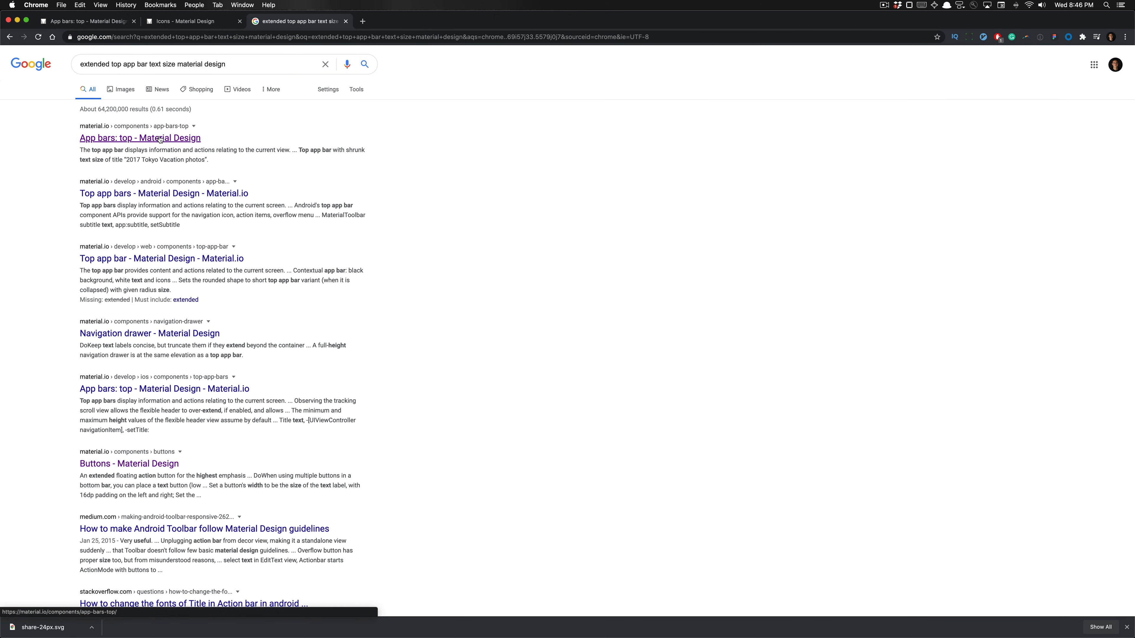
scroll(down, 3)
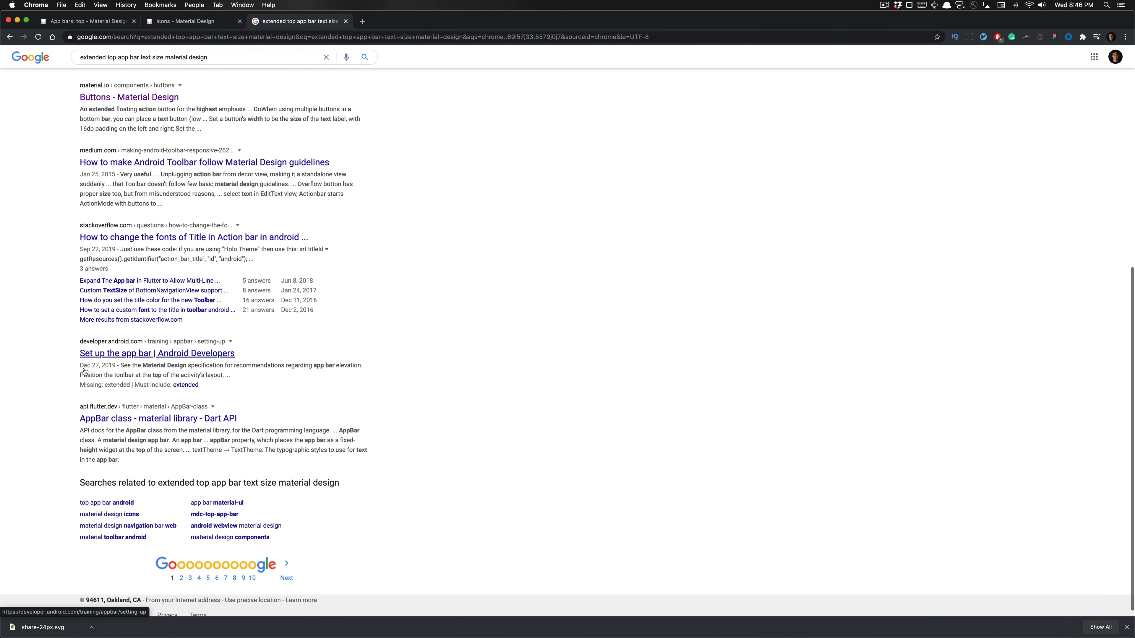
scroll(down, 3)
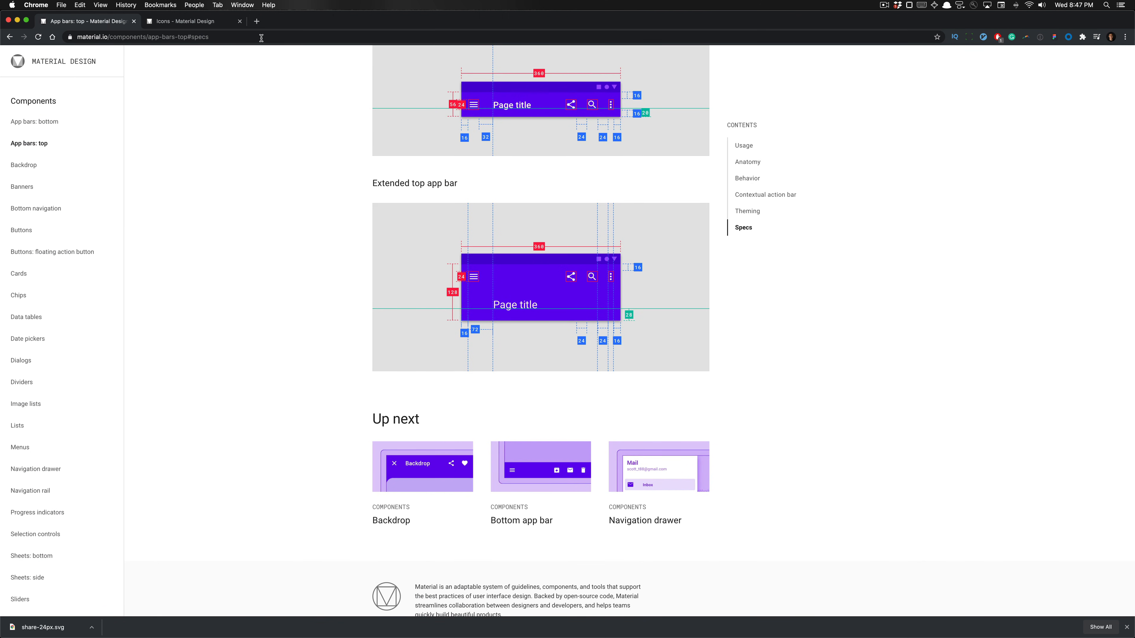
click(125, 5)
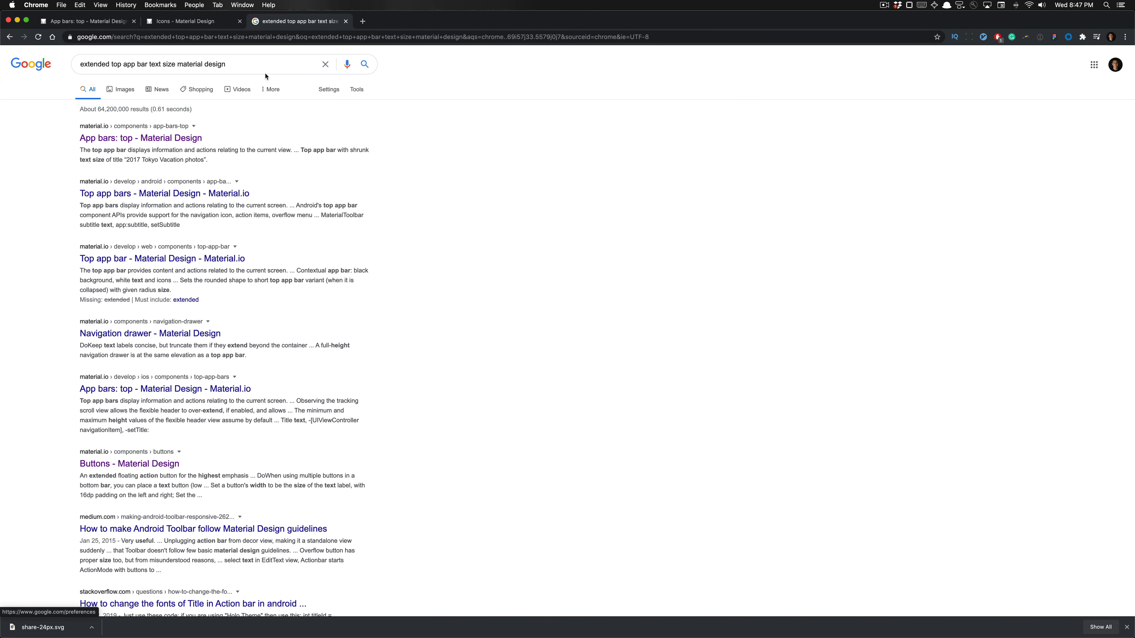
mouse_move(164, 194)
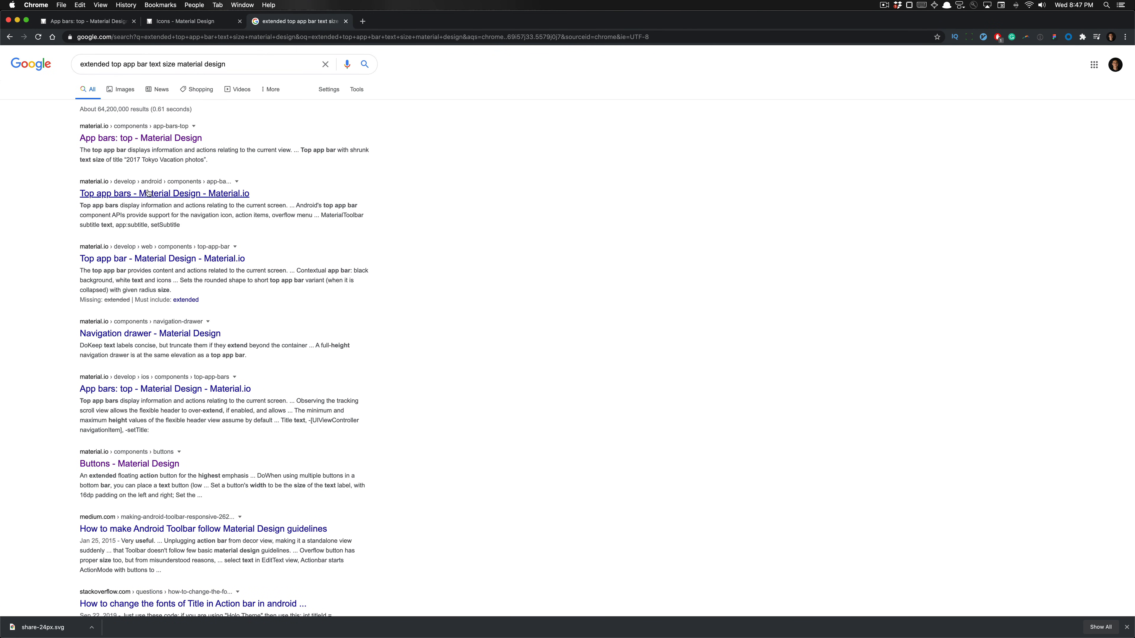
click(165, 193)
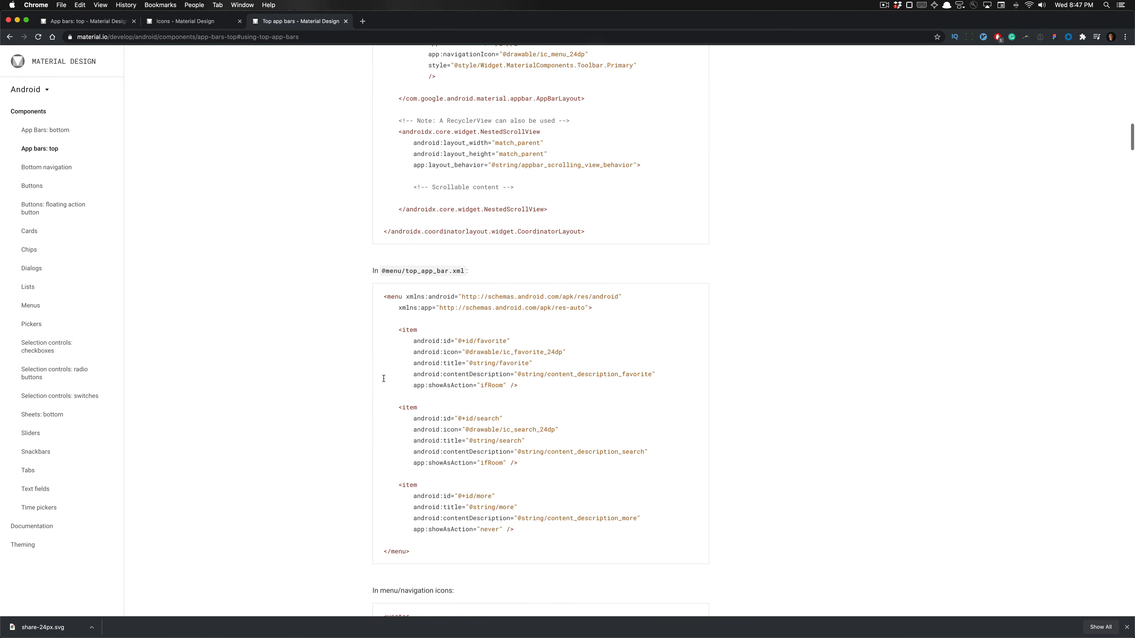
Scroll to the prominent top app bar example showing 128dp height and 28dp bottom title margin.
scroll(down, 3)
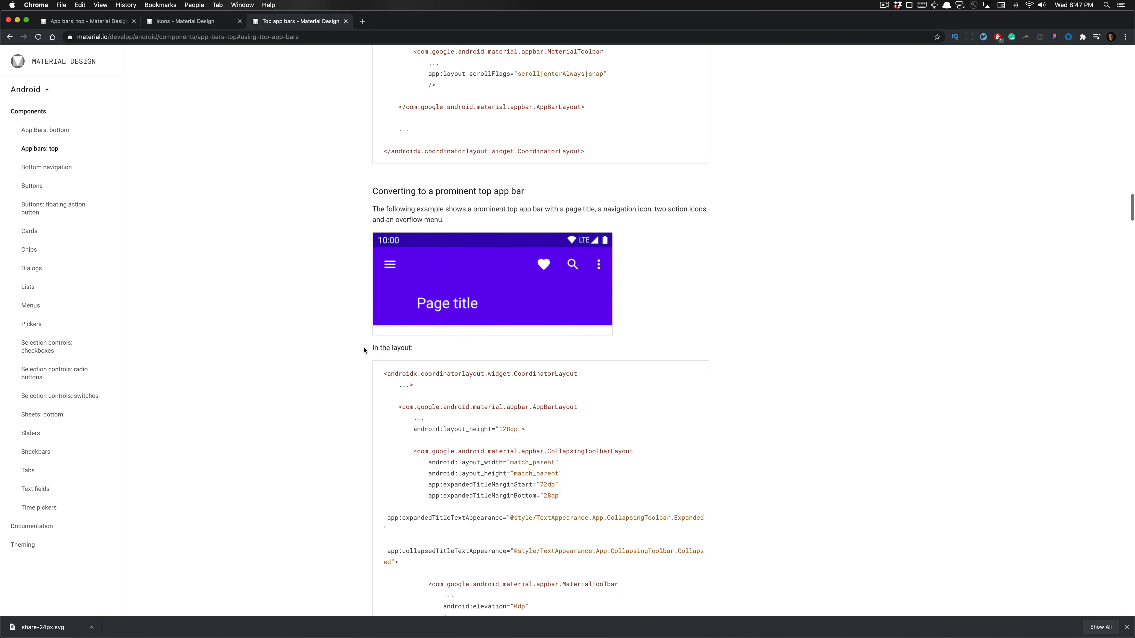
scroll(down, 3)
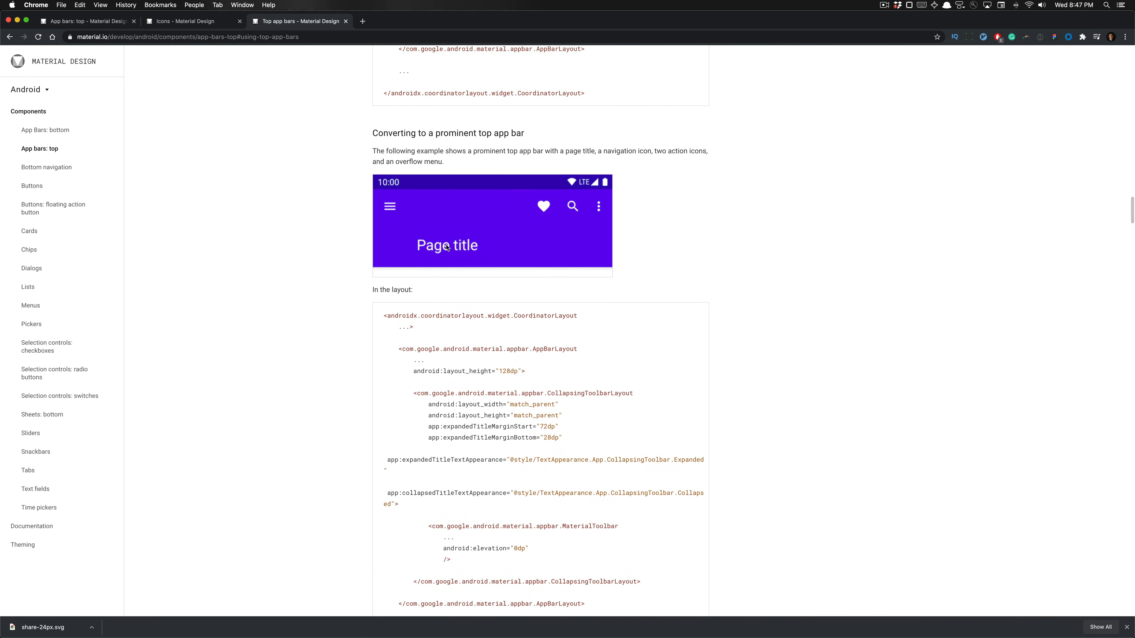
scroll(down, 3)
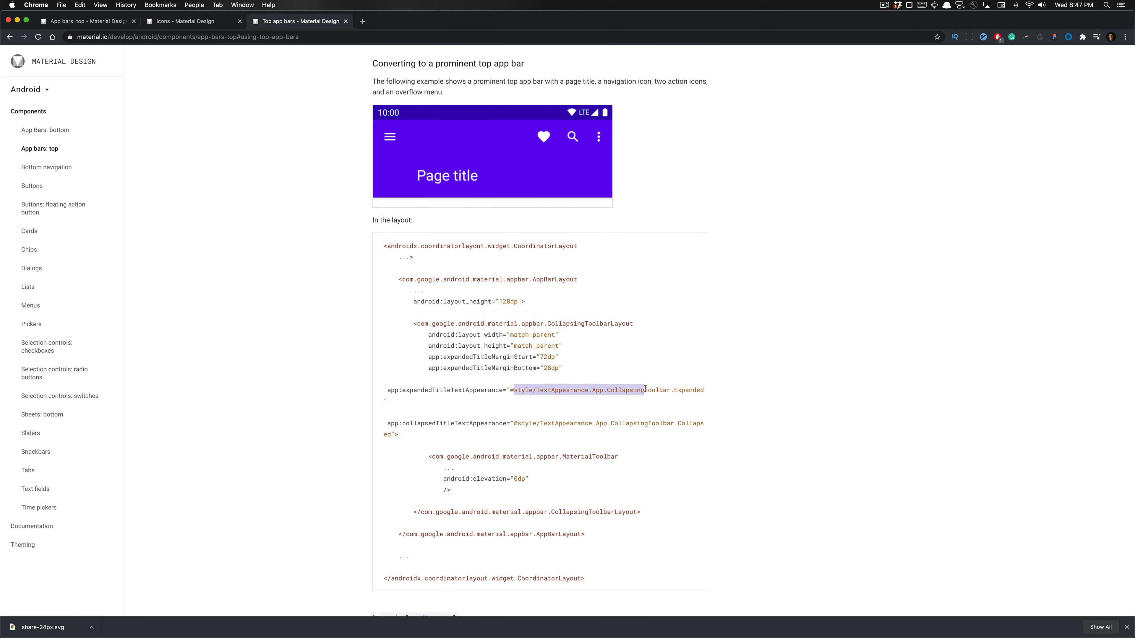
click(565, 390)
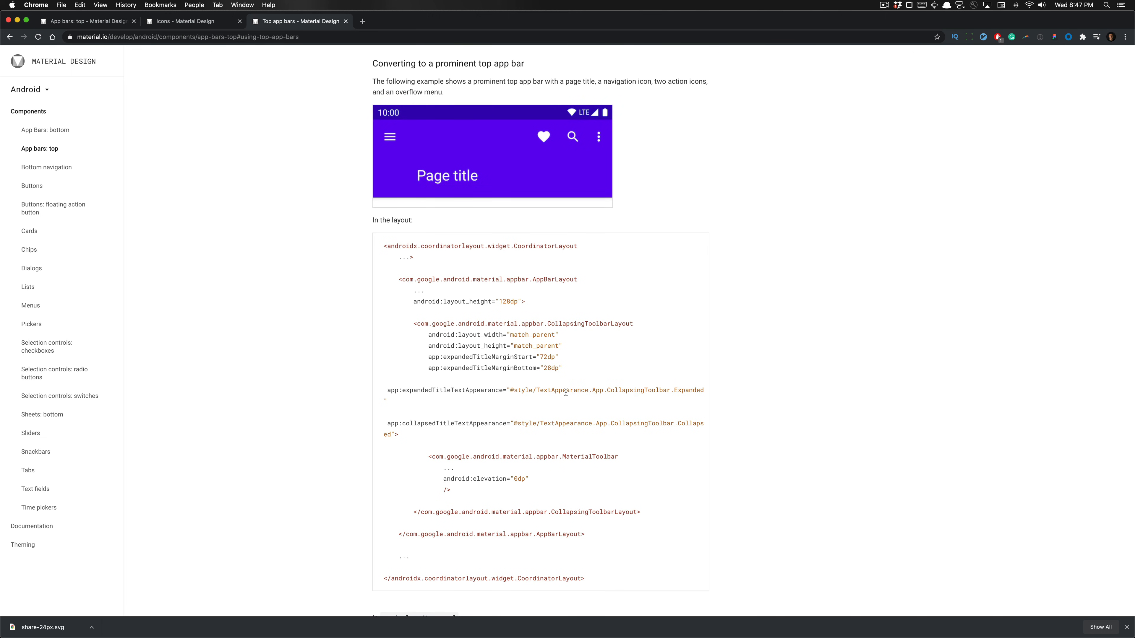
scroll(down, 3)
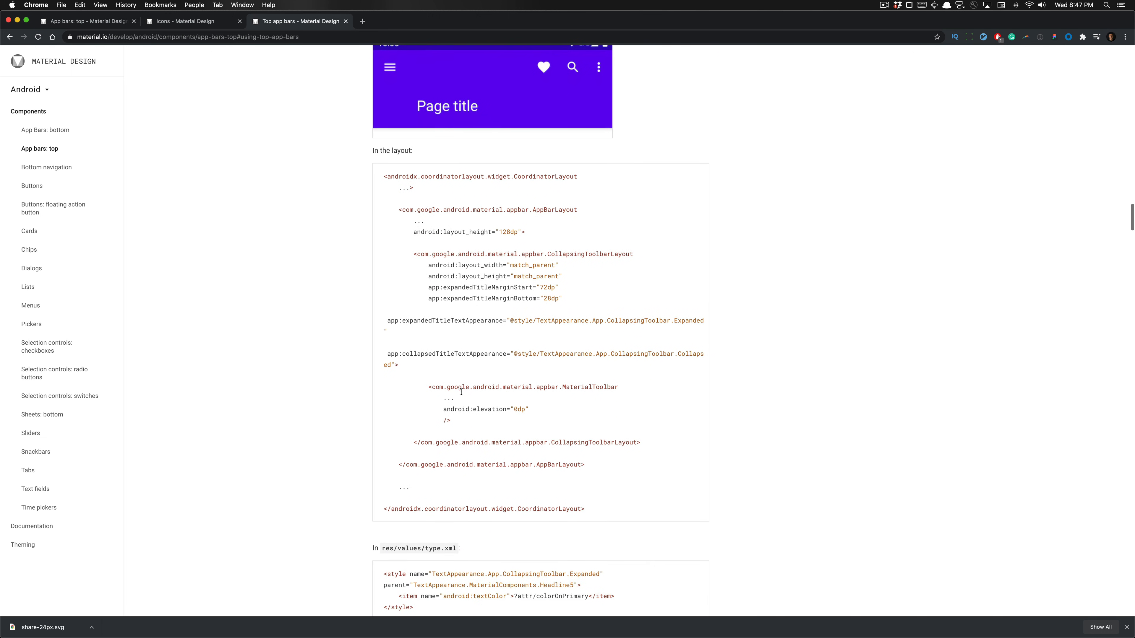
scroll(down, 3)
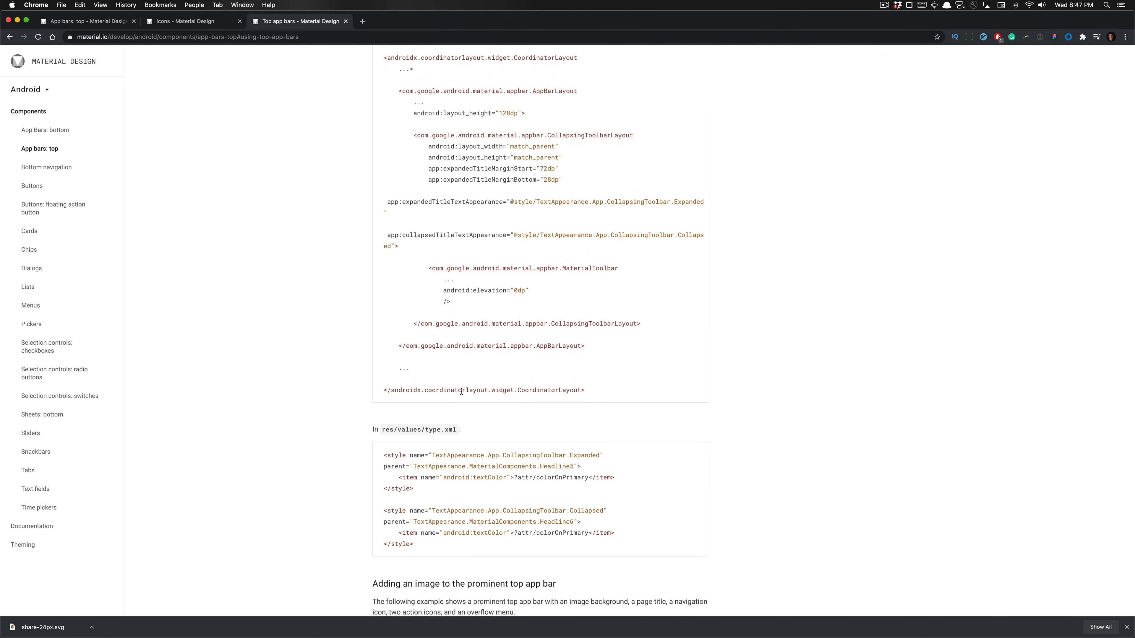
scroll(down, 3)
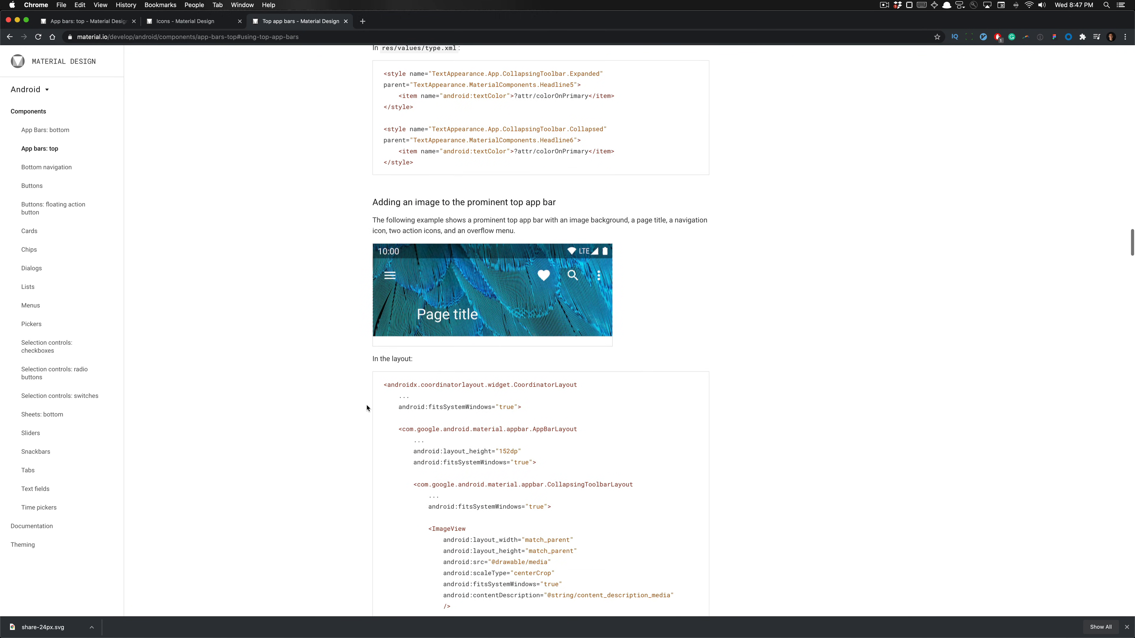
scroll(down, 3)
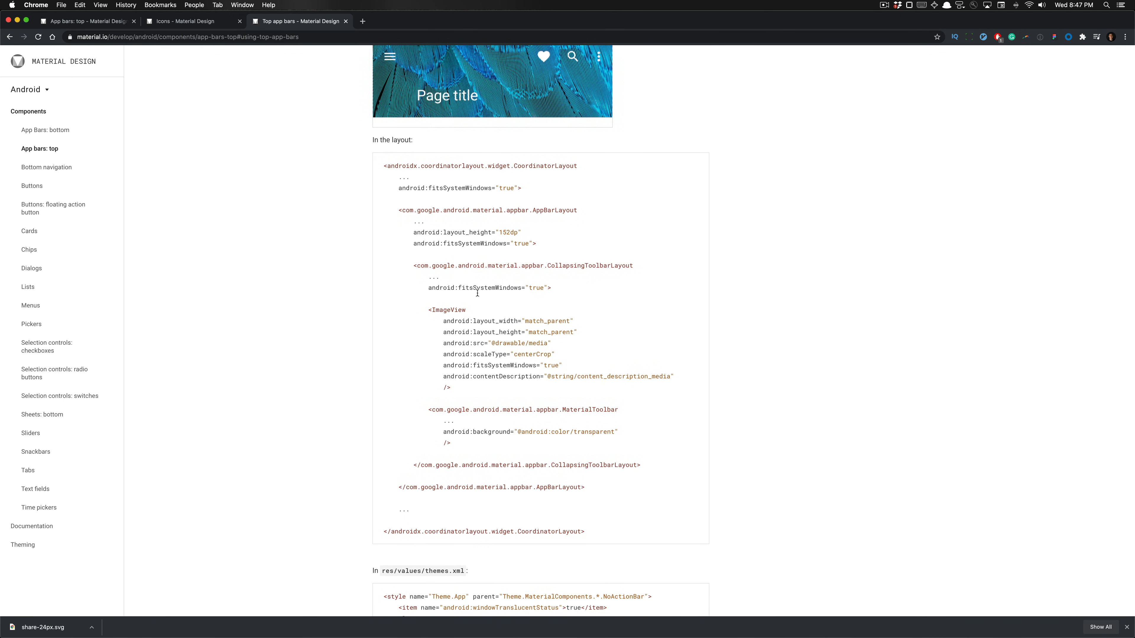
mouse_move(529, 236)
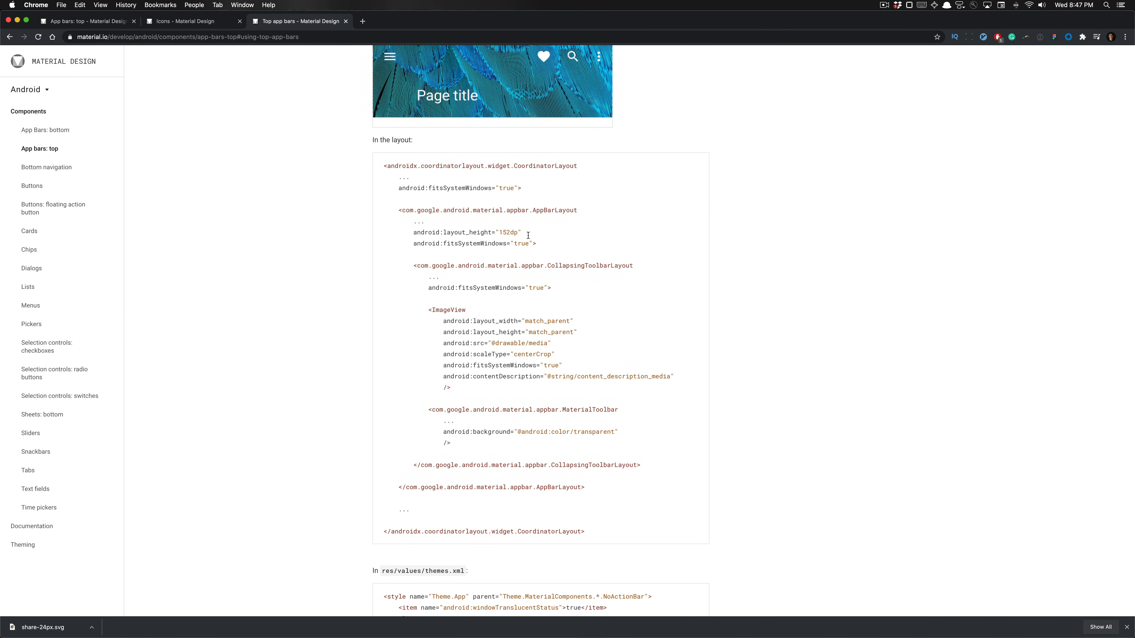
scroll(down, 3)
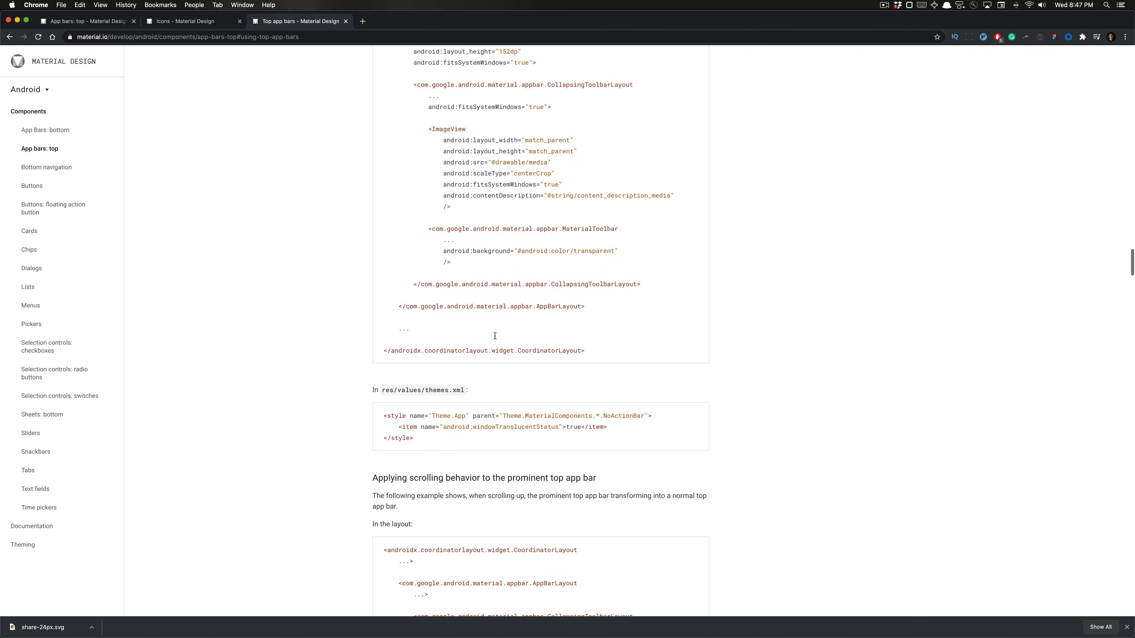
scroll(down, 3)
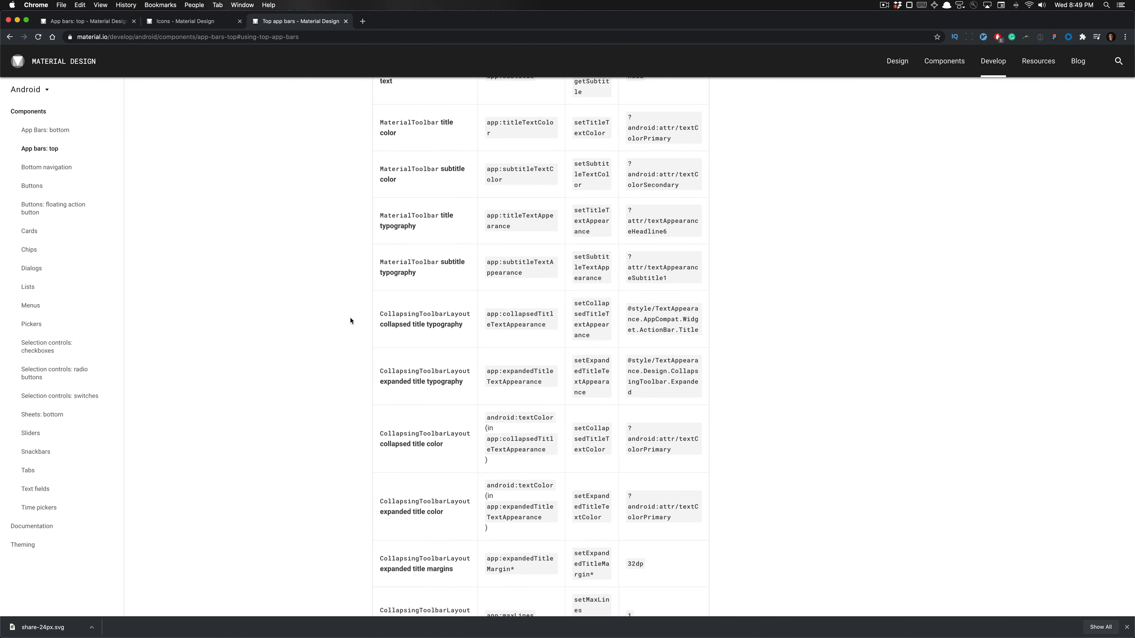
double_click(434, 366)
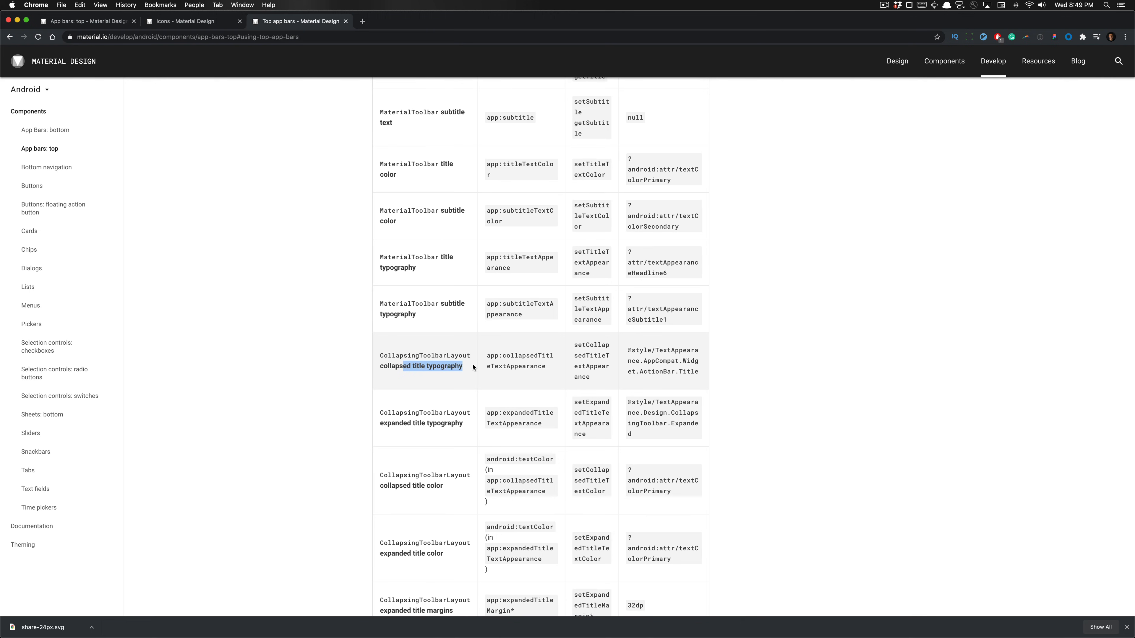
scroll(down, 3)
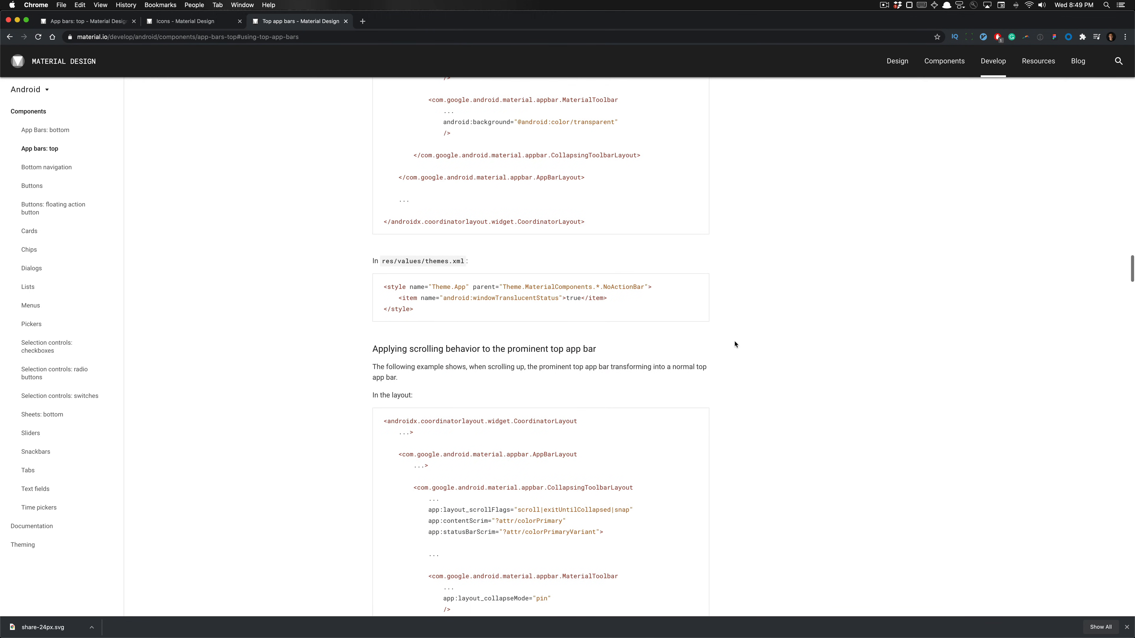
scroll(up, 3)
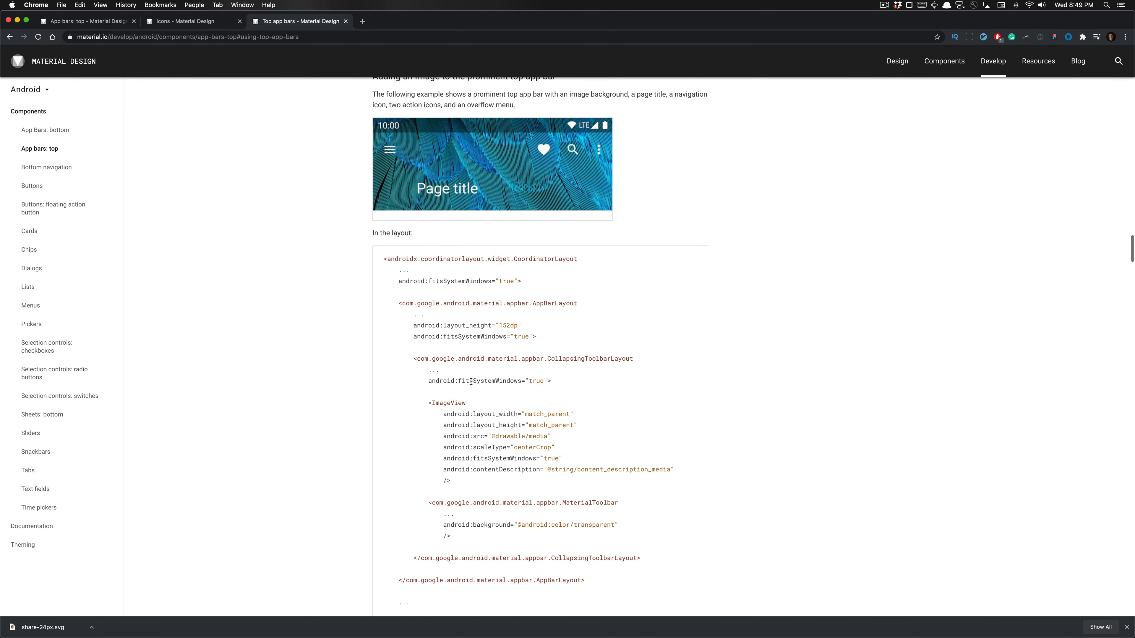
scroll(down, 3)
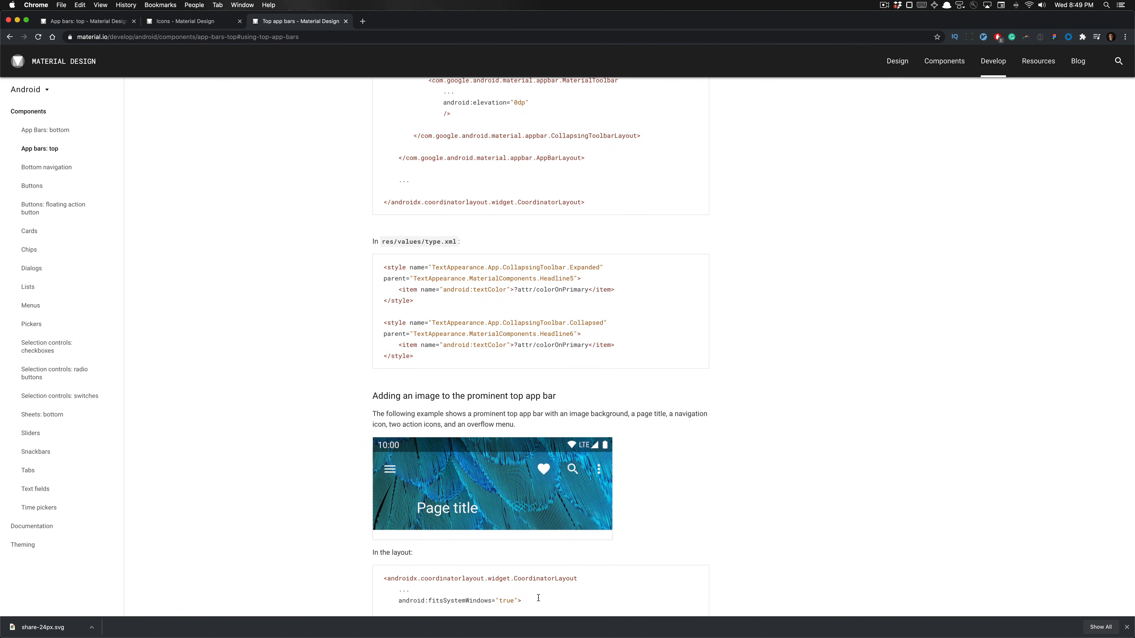
mouse_move(532, 506)
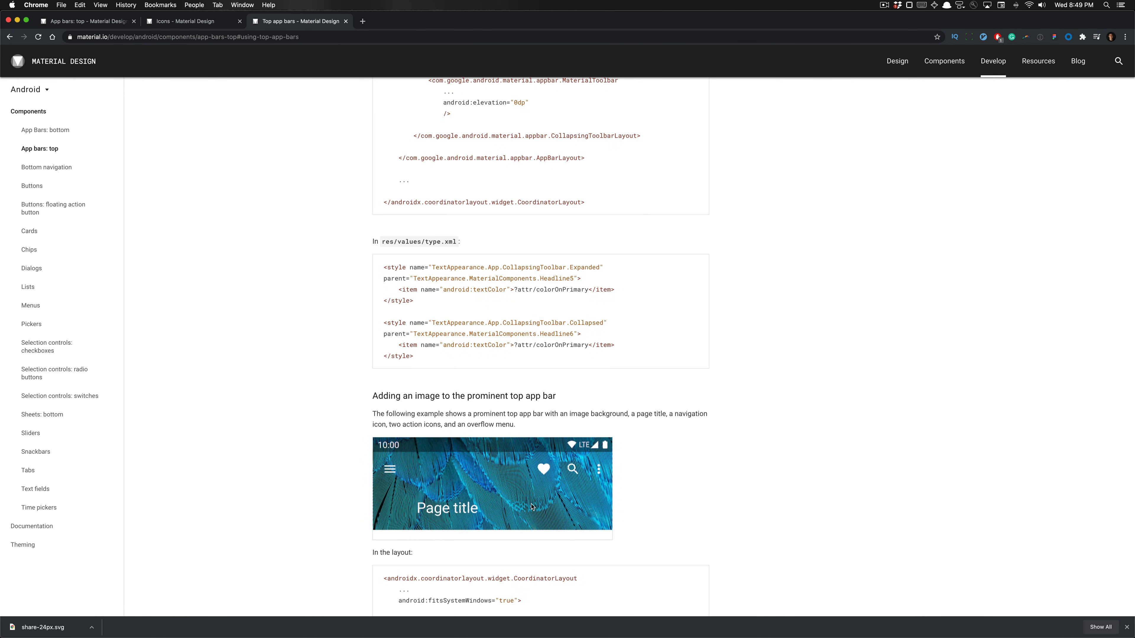
scroll(down, 3)
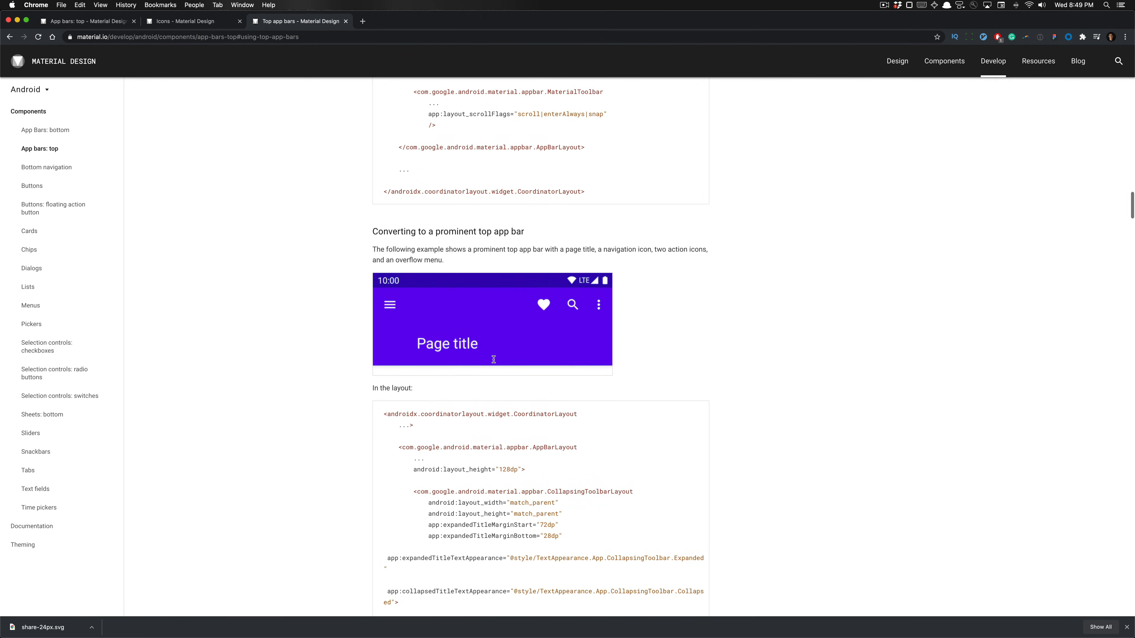
scroll(down, 3)
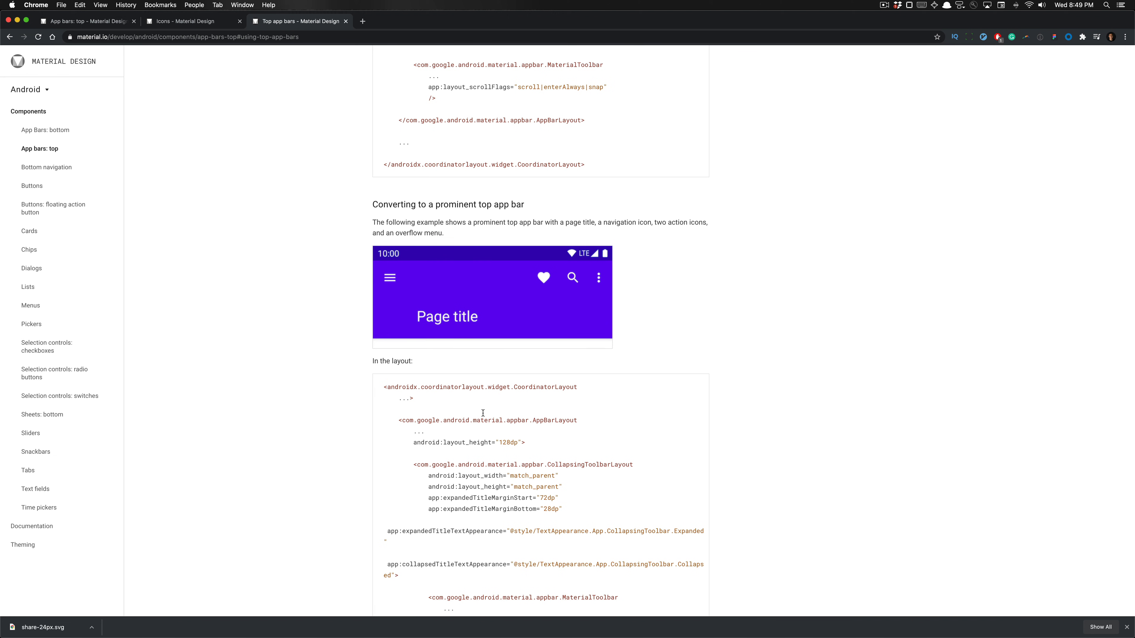
double_click(467, 442)
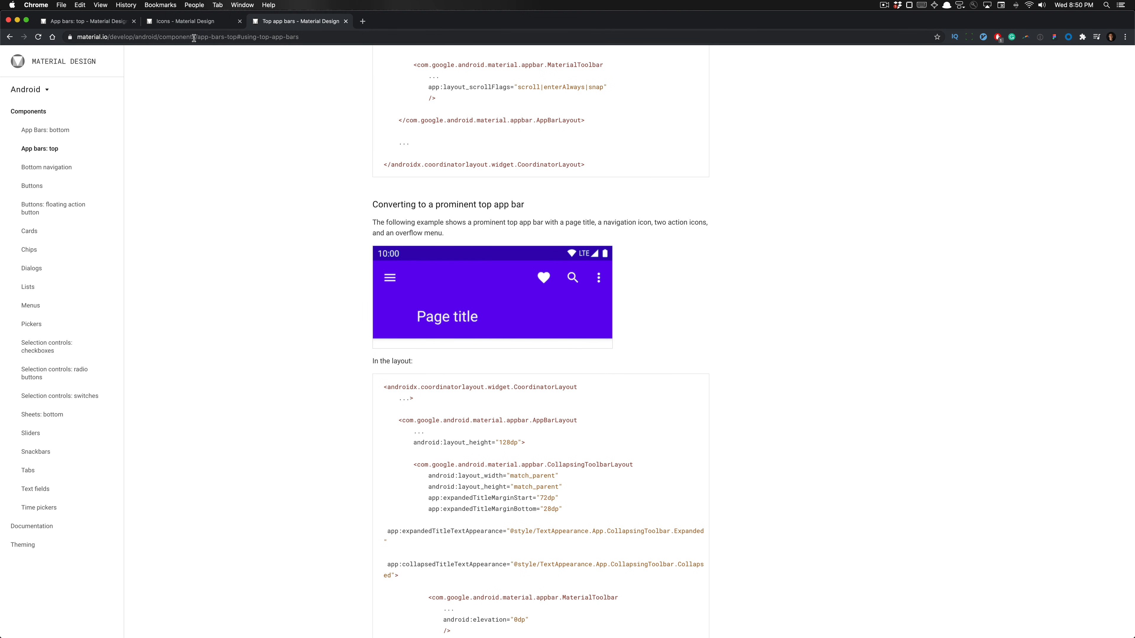
mouse_move(362, 273)
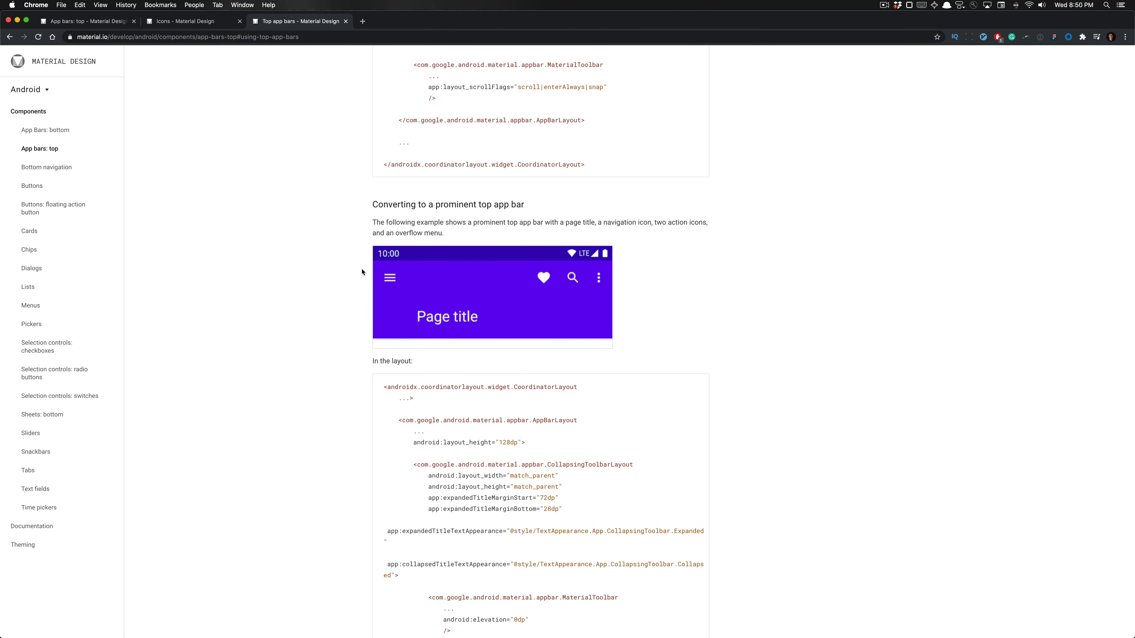
scroll(down, 3)
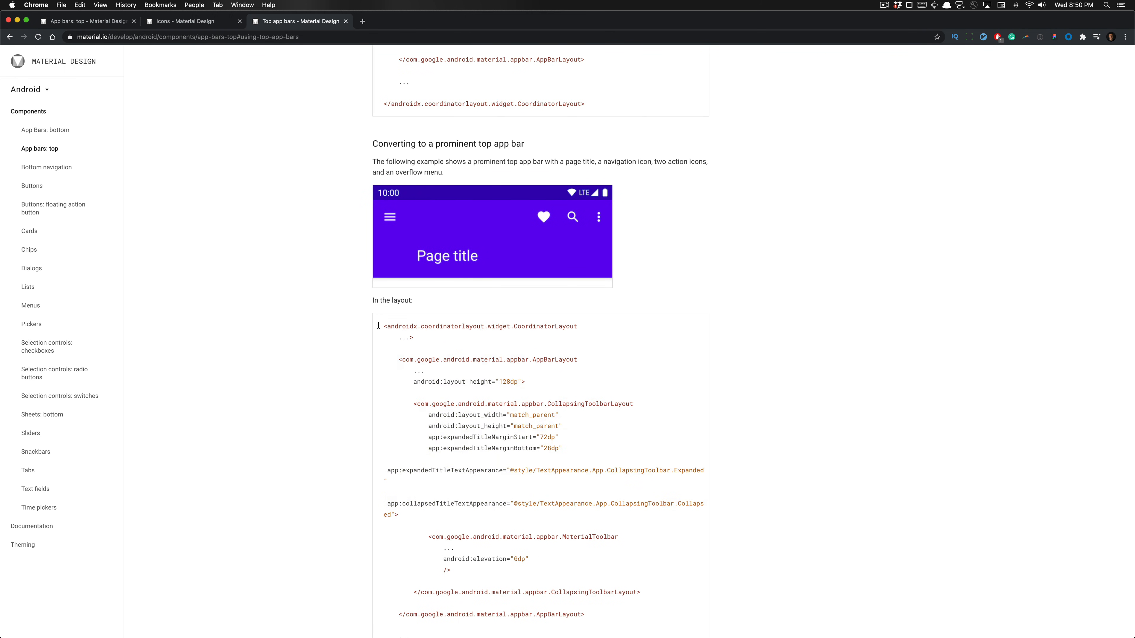
mouse_move(496, 456)
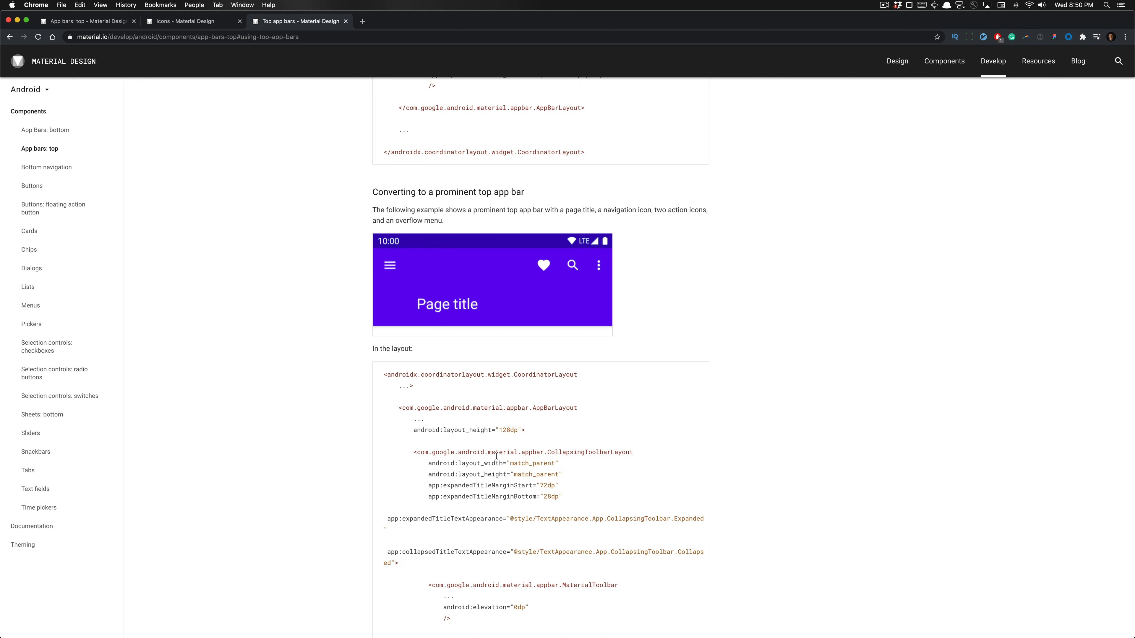
mouse_move(495, 455)
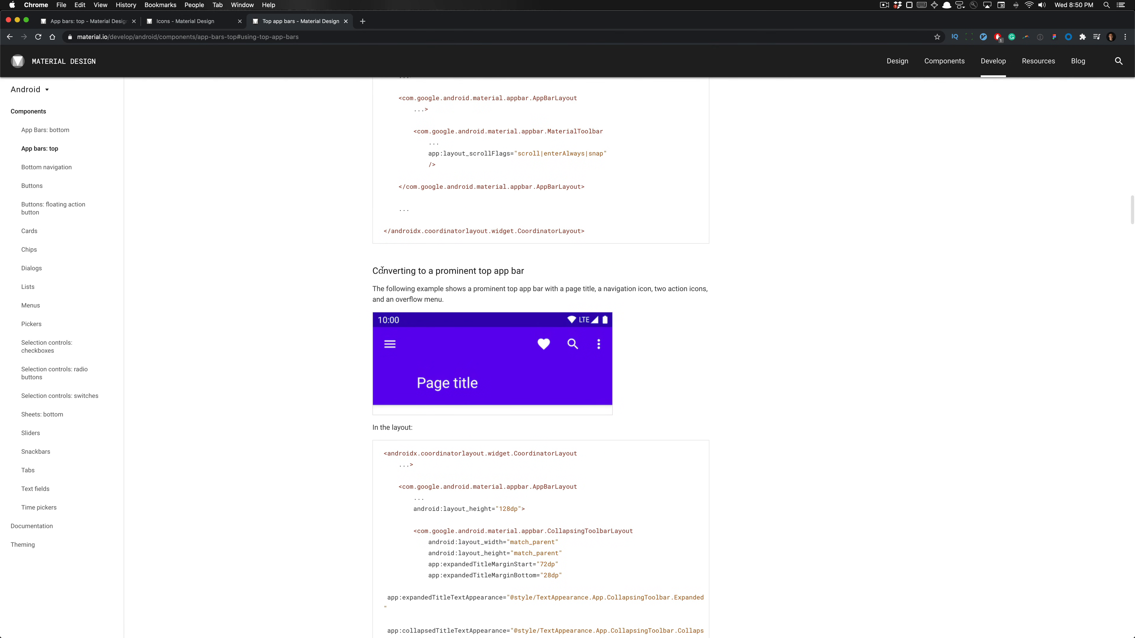
Scroll past the prominent bar examples and anatomy to the Title attributes table.
scroll(down, 3)
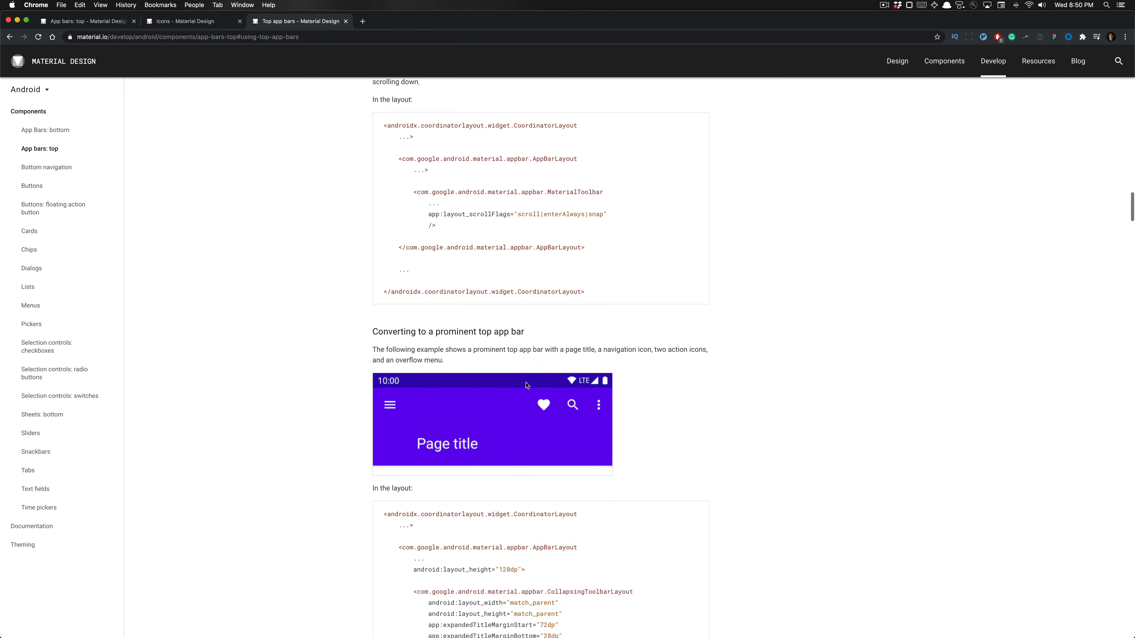
scroll(down, 3)
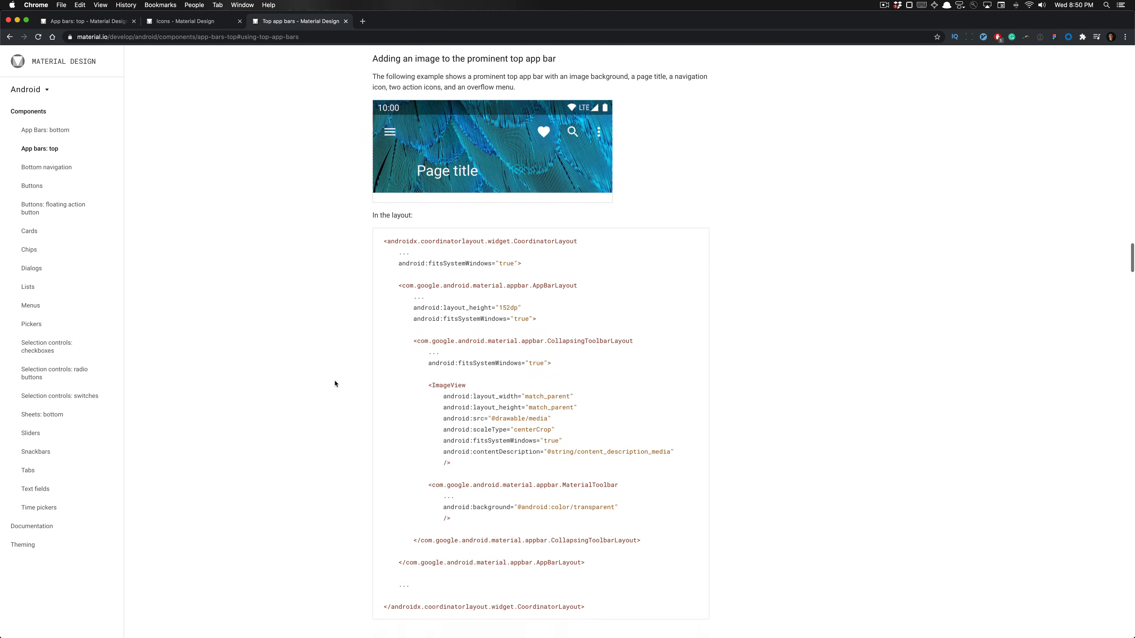
scroll(down, 3)
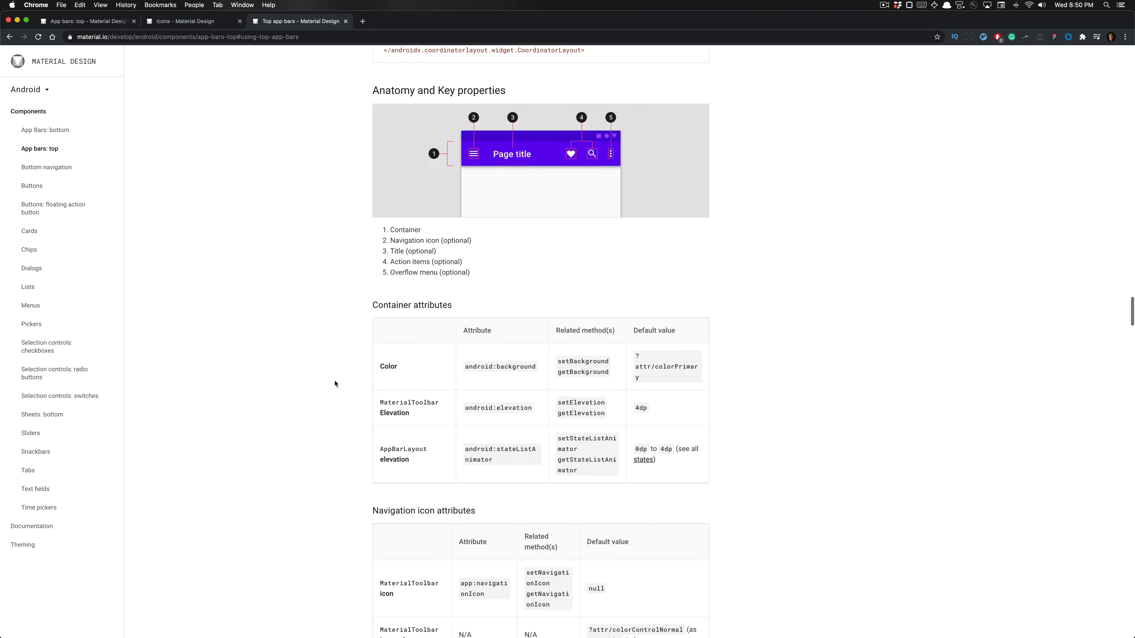
scroll(down, 3)
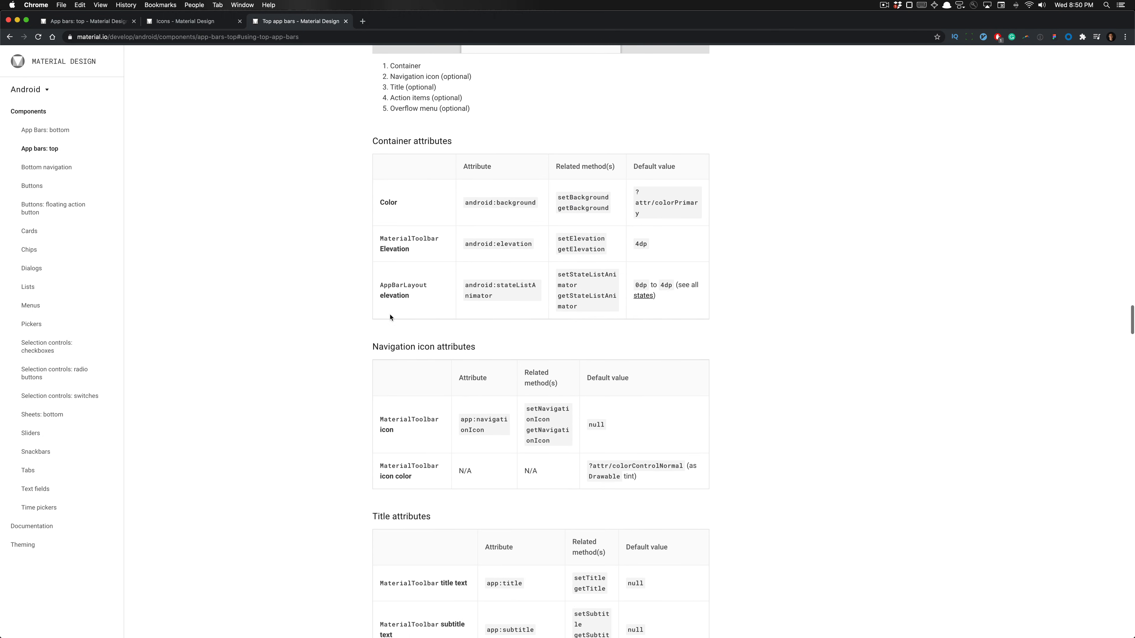
scroll(down, 3)
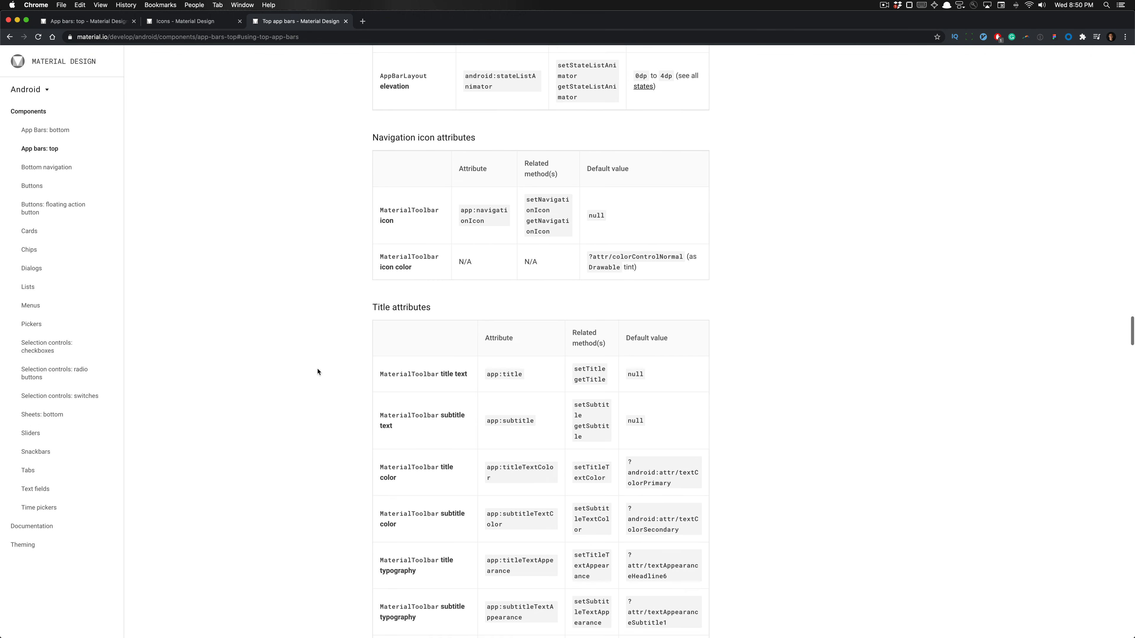
scroll(down, 3)
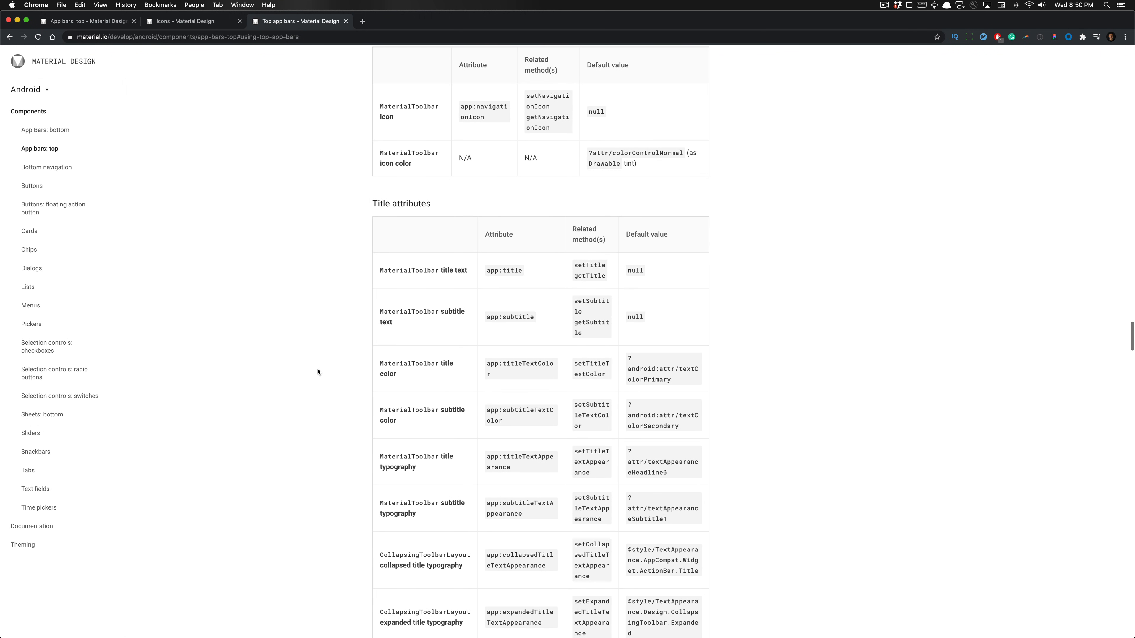
mouse_move(369, 208)
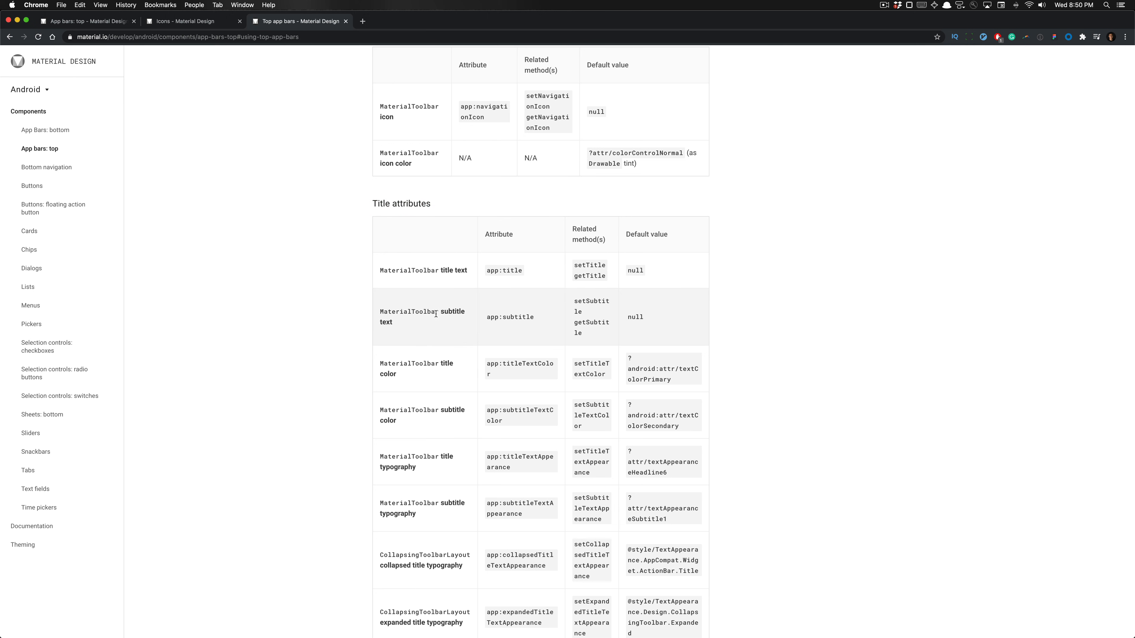
scroll(down, 3)
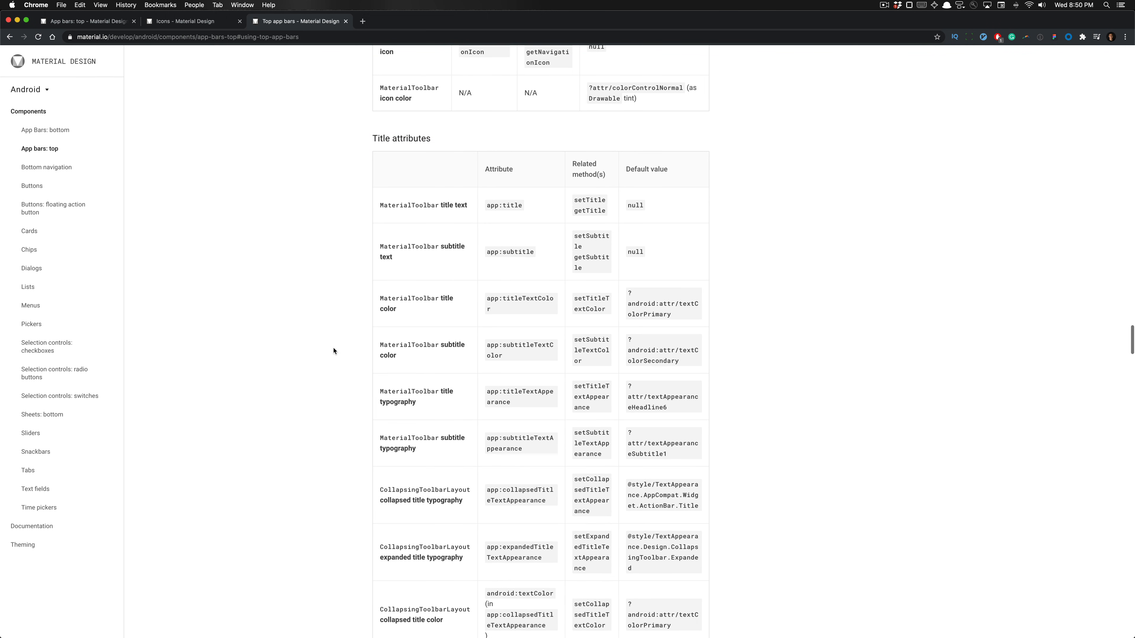
scroll(down, 3)
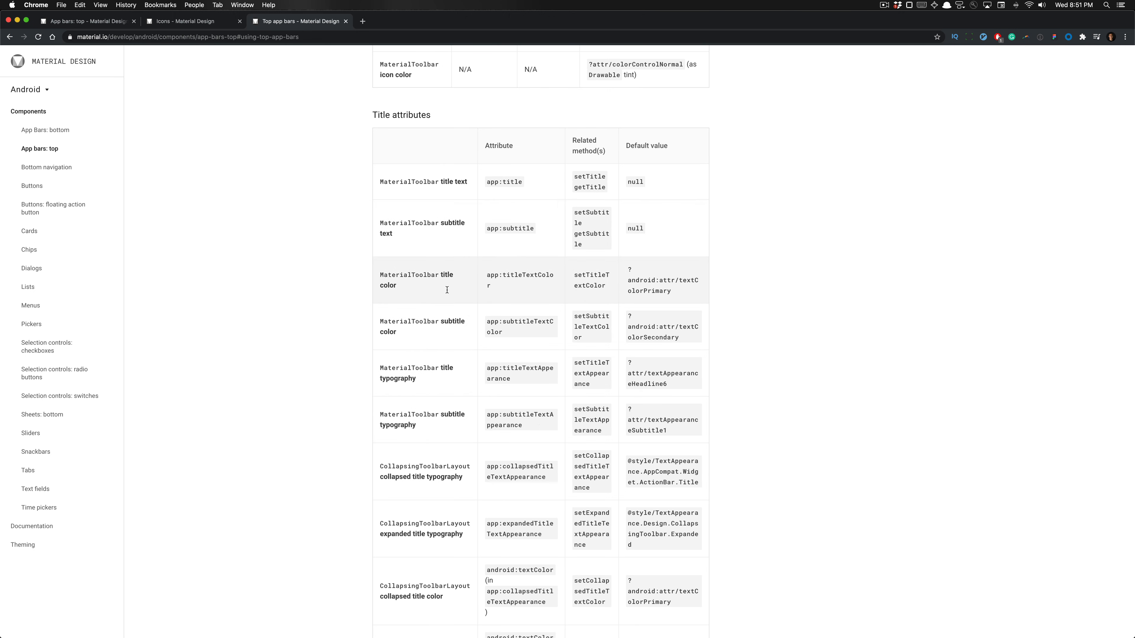
scroll(down, 3)
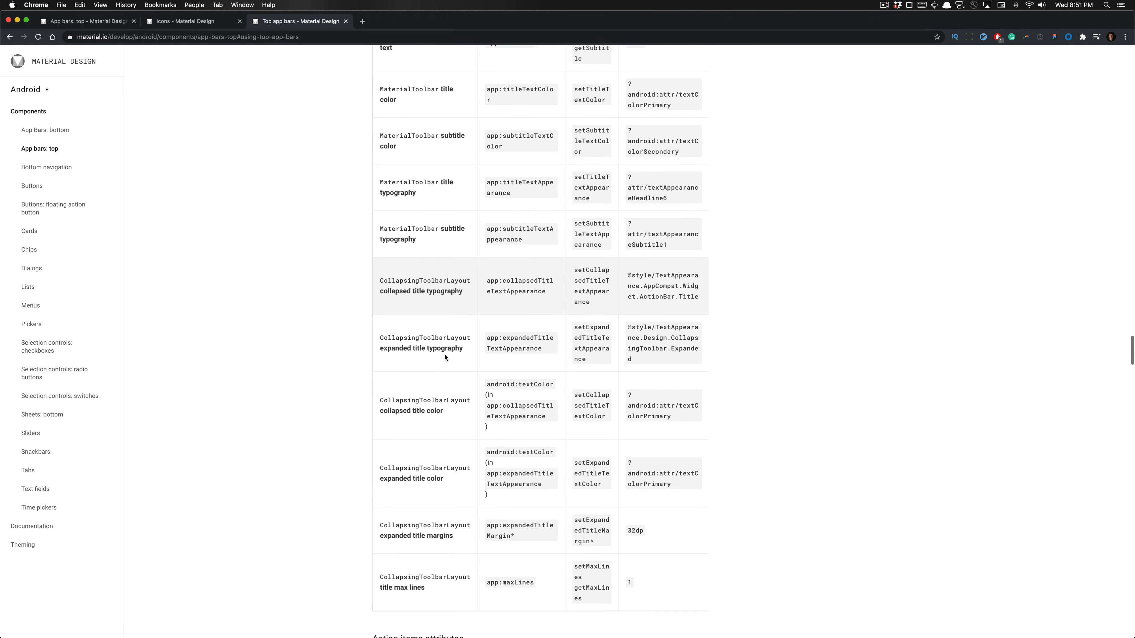
scroll(down, 3)
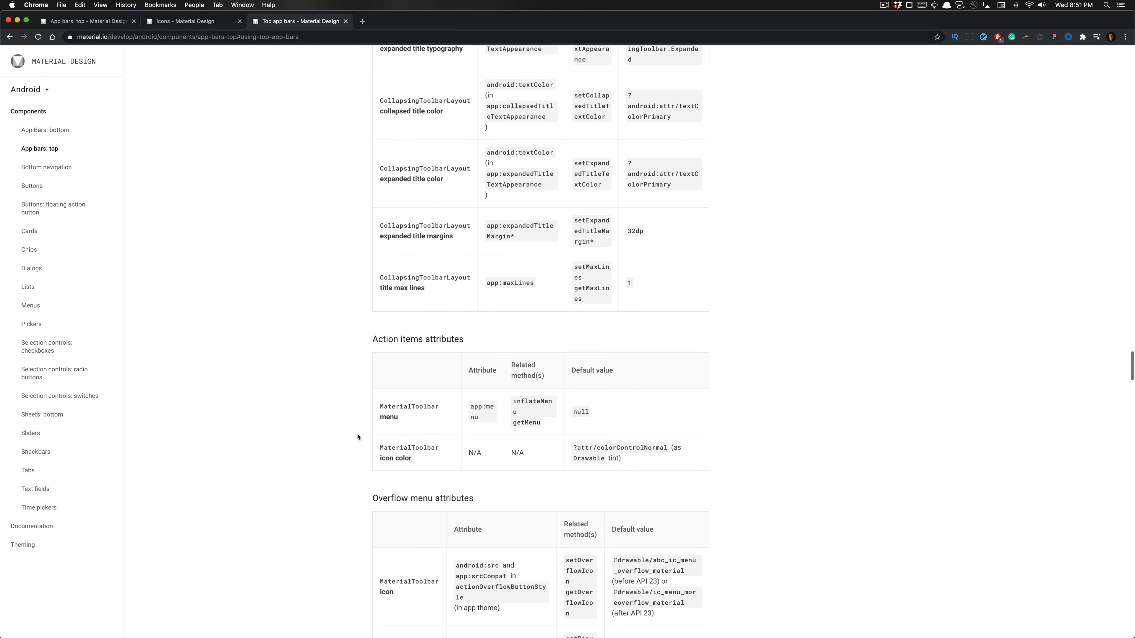
scroll(down, 3)
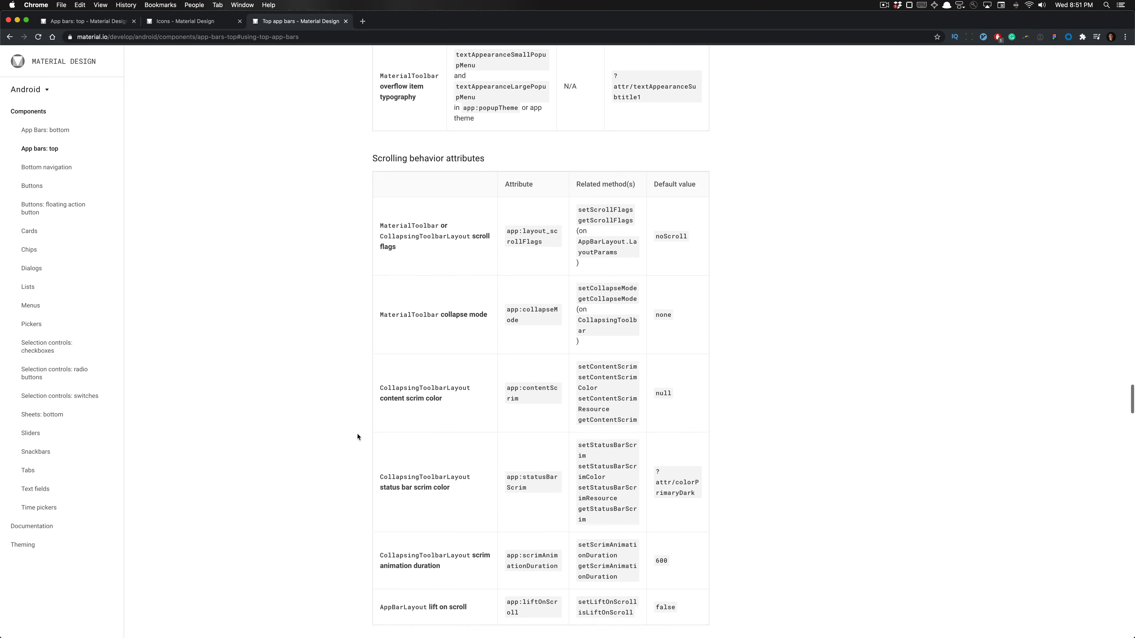
scroll(down, 3)
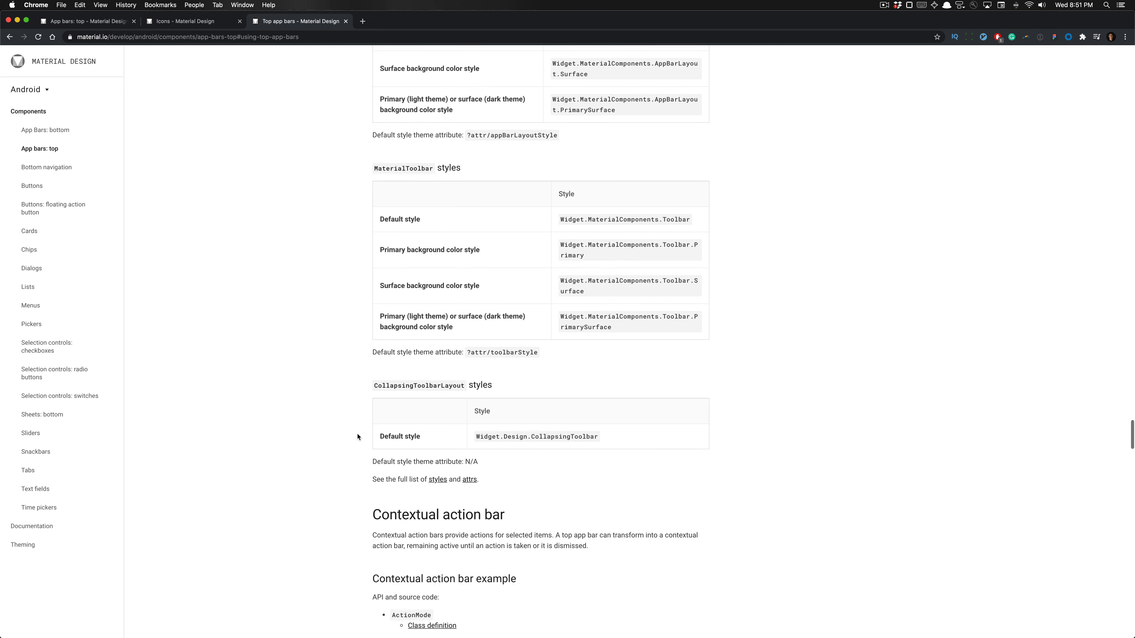
scroll(down, 3)
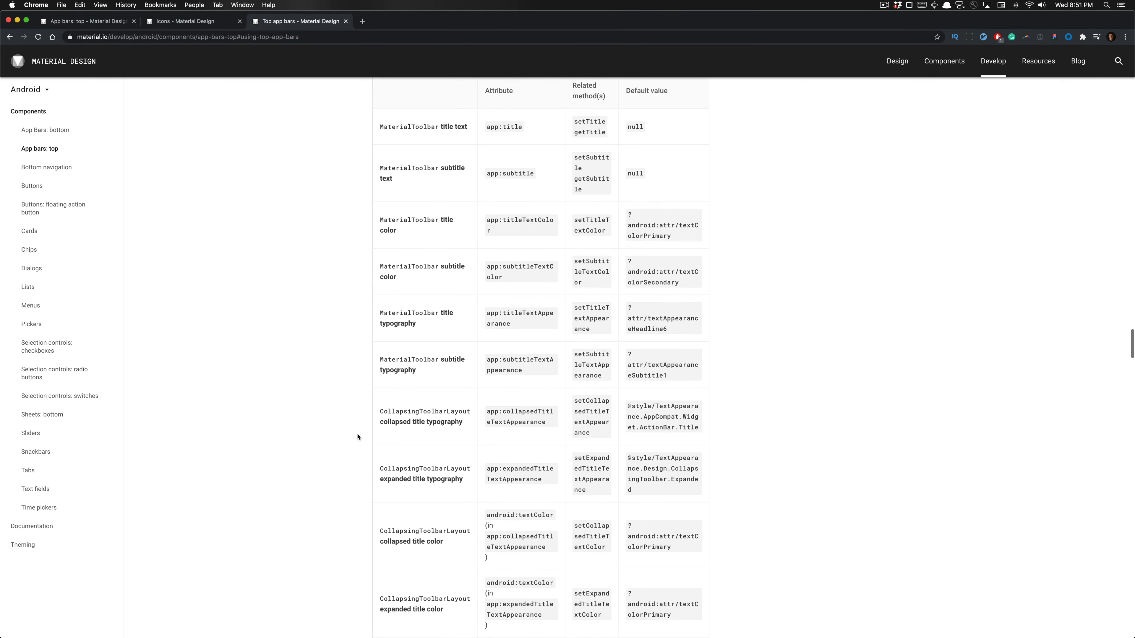
scroll(up, 3)
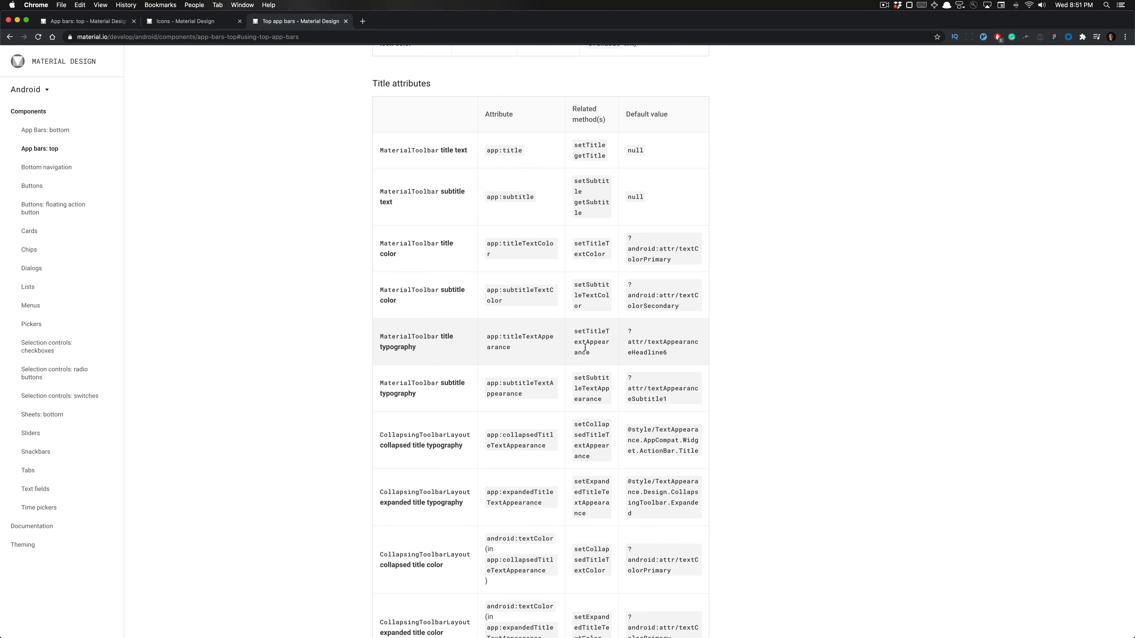
mouse_move(631, 339)
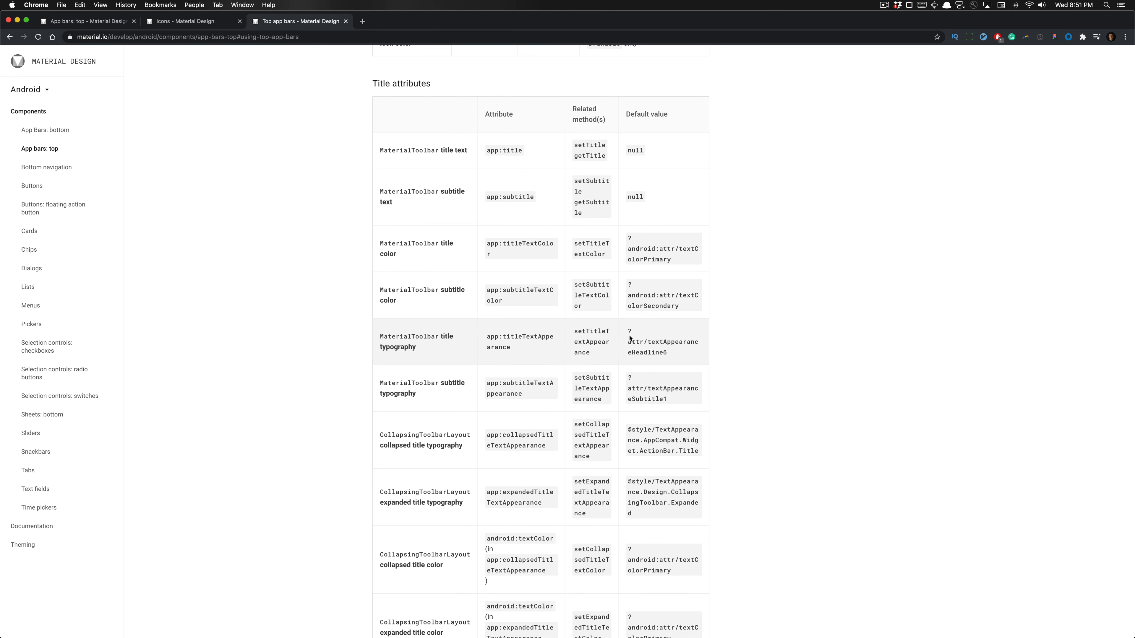
mouse_move(646, 352)
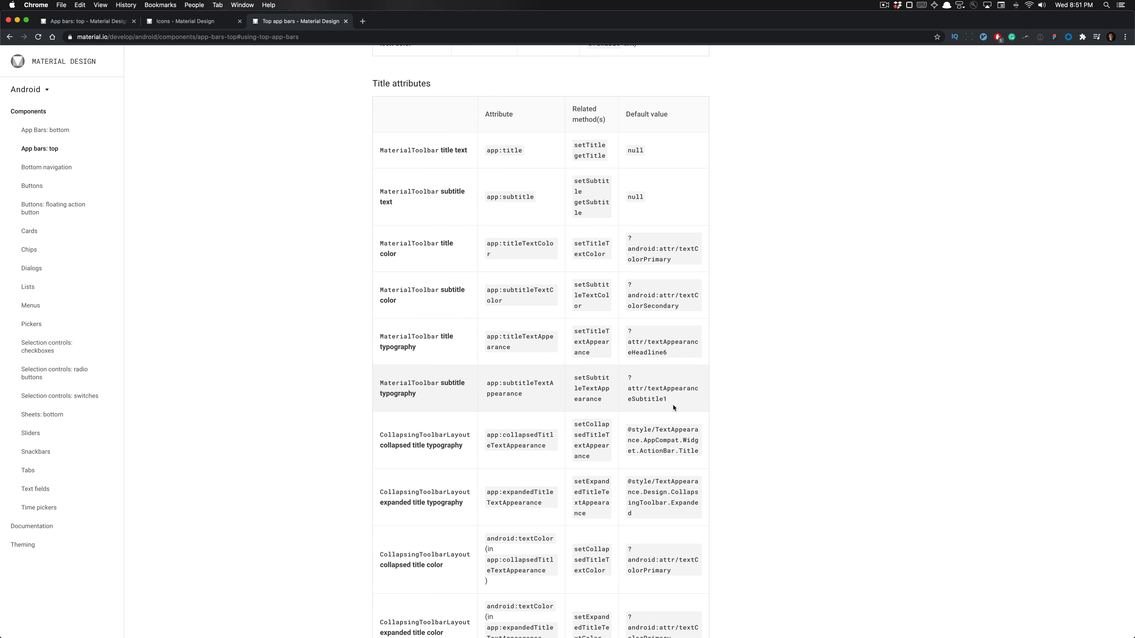
mouse_move(670, 401)
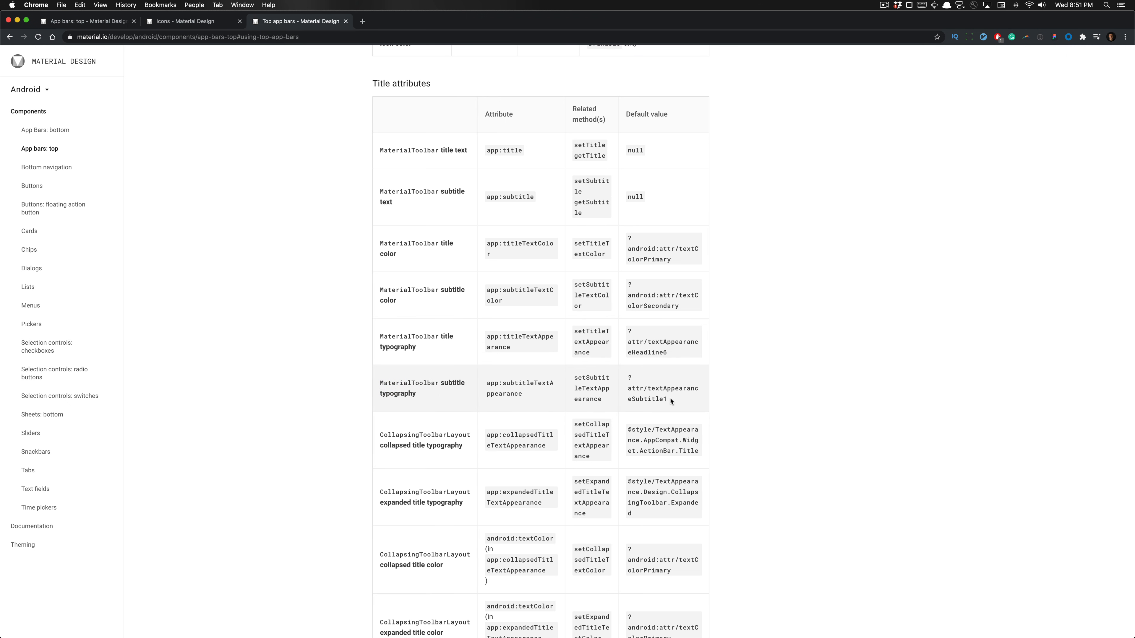
mouse_move(674, 413)
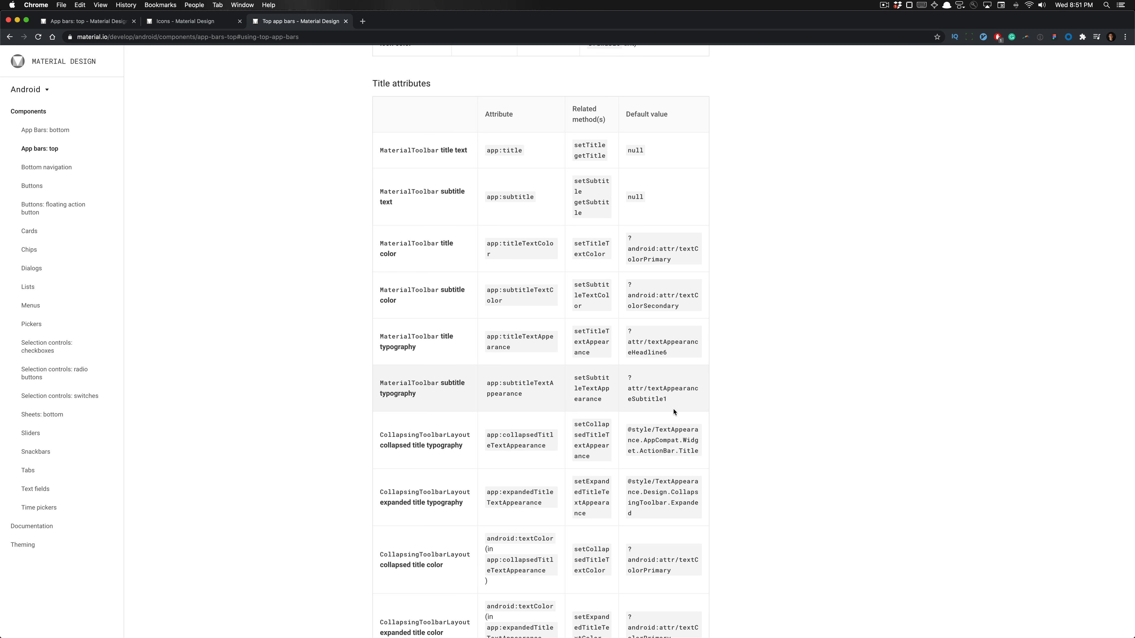
scroll(down, 3)
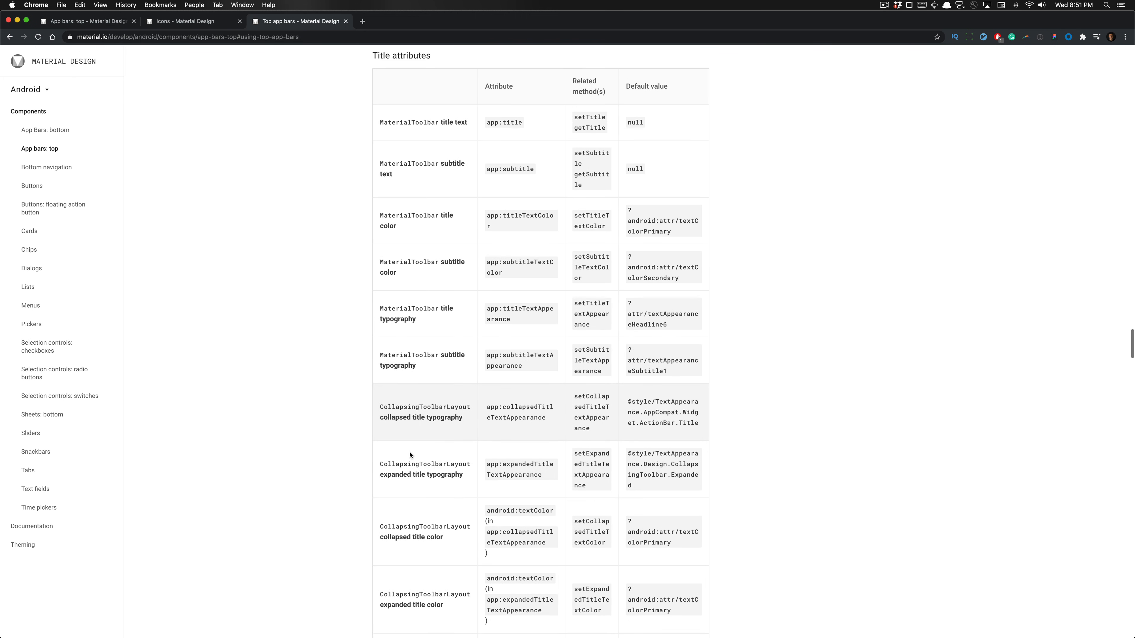
scroll(down, 3)
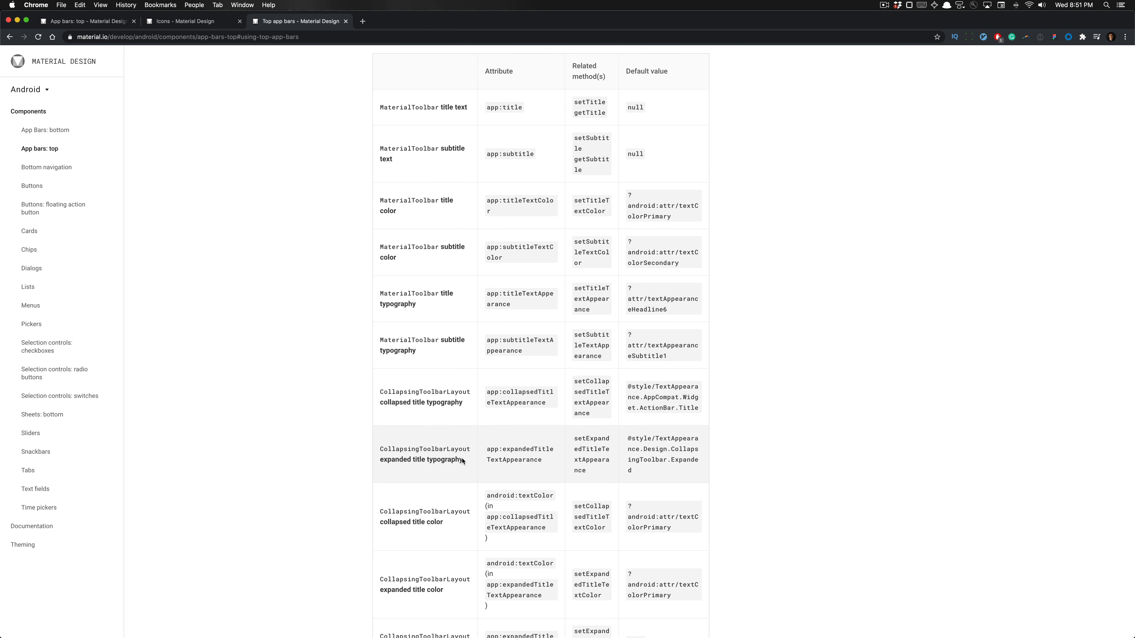
scroll(down, 3)
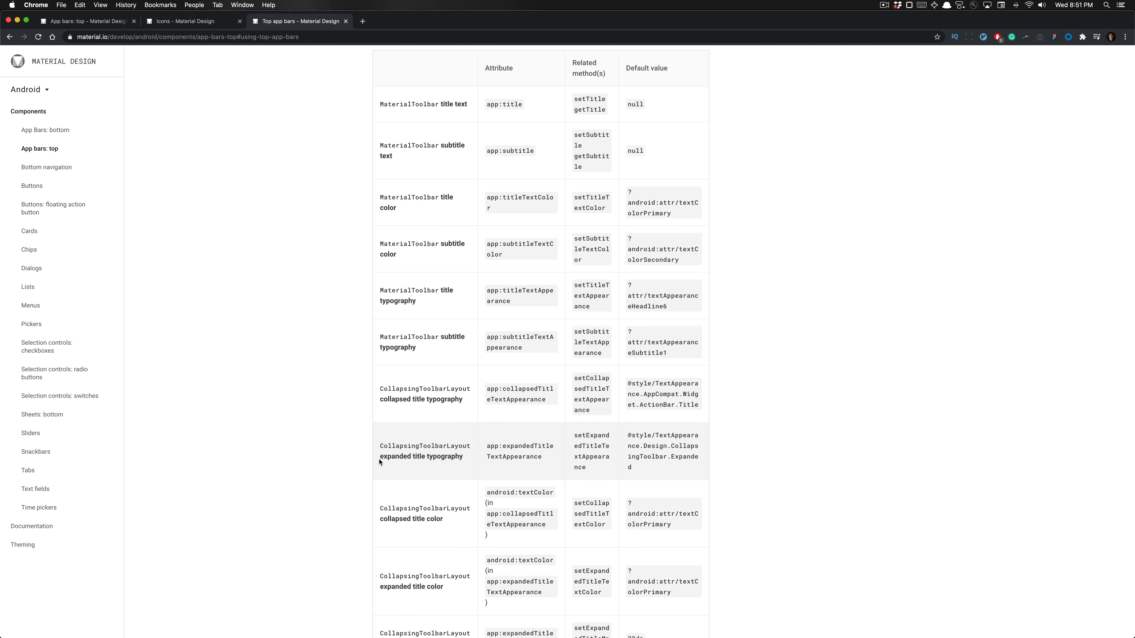
scroll(down, 3)
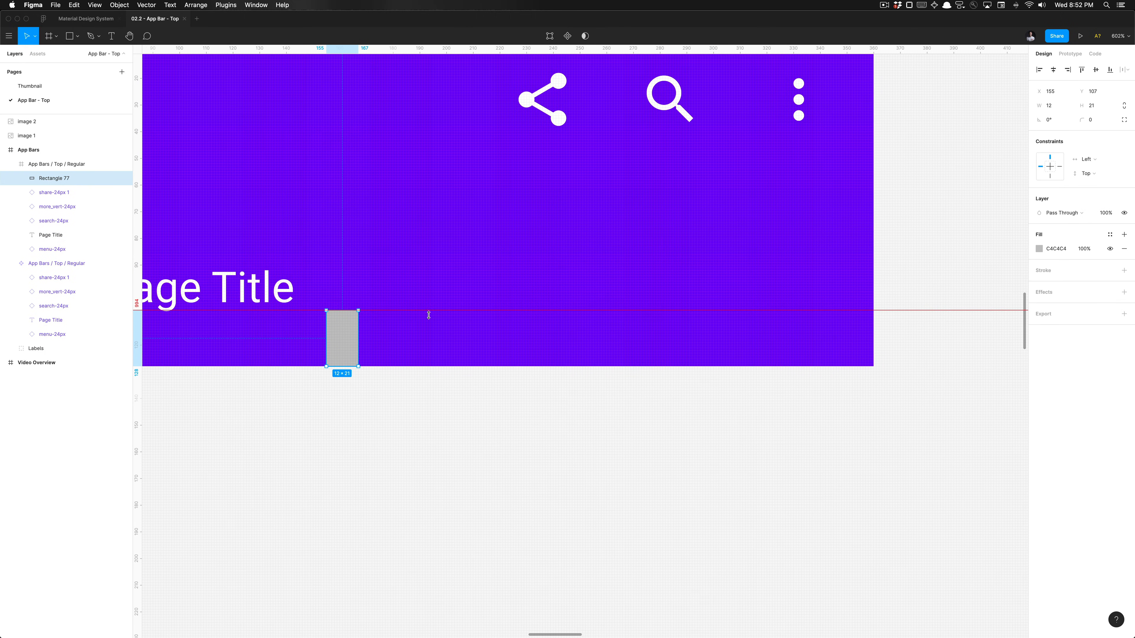
Stretch Rectangle 77 below the Page Title until its height reads 28 px.
drag(341, 313, 341, 292)
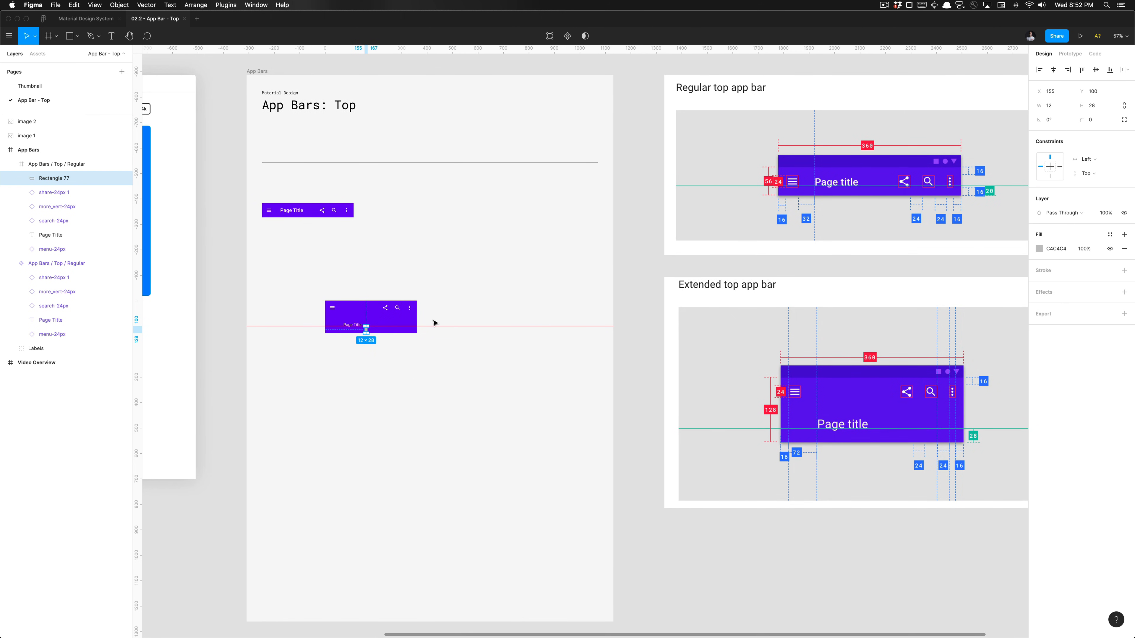
mouse_move(443, 312)
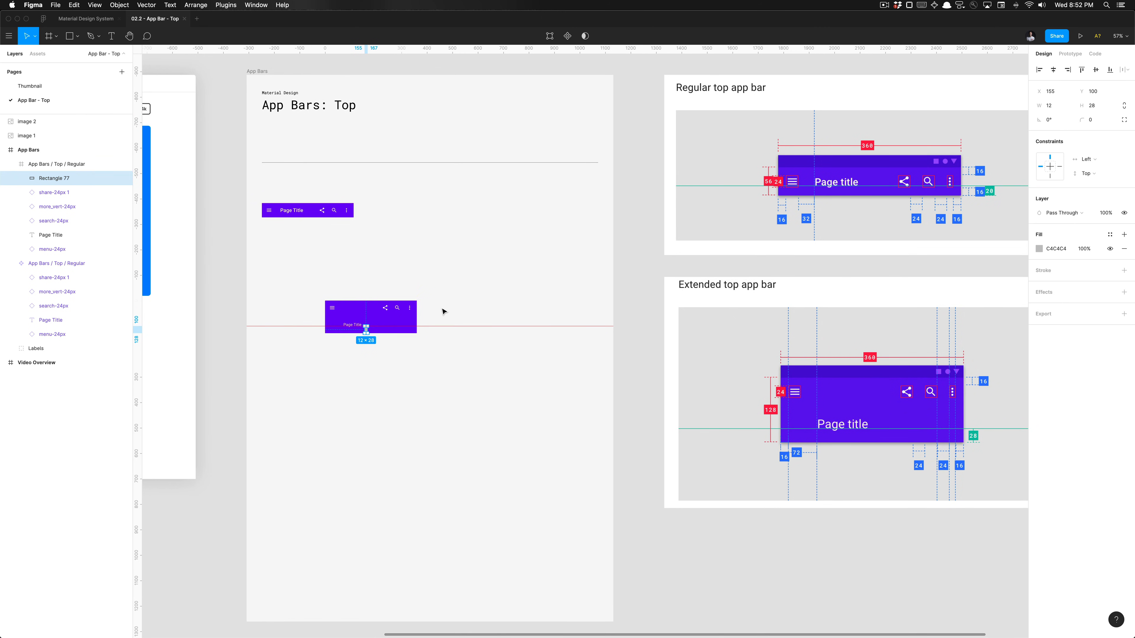
mouse_move(322, 313)
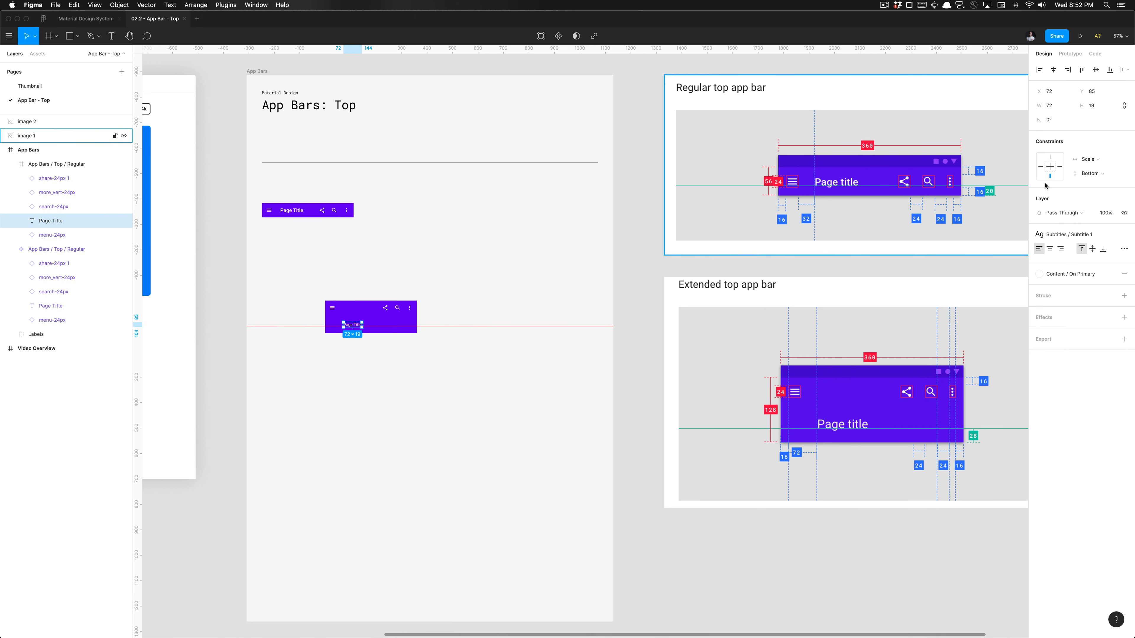
Set the Page Title's vertical constraint to Bottom so it stays pinned to the bar's bottom edge.
click(1086, 158)
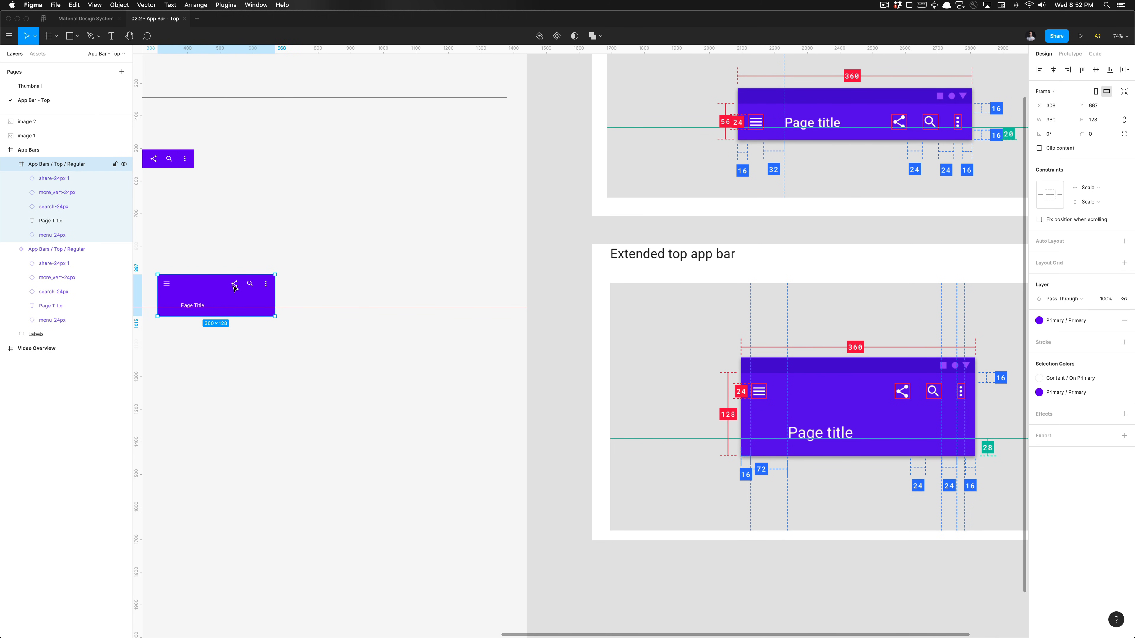
Rename the 360×128 frame 'App Bars / Top / Extended', componentize it, and move it just below the regular bar.
double_click(77, 164)
text(Extended)
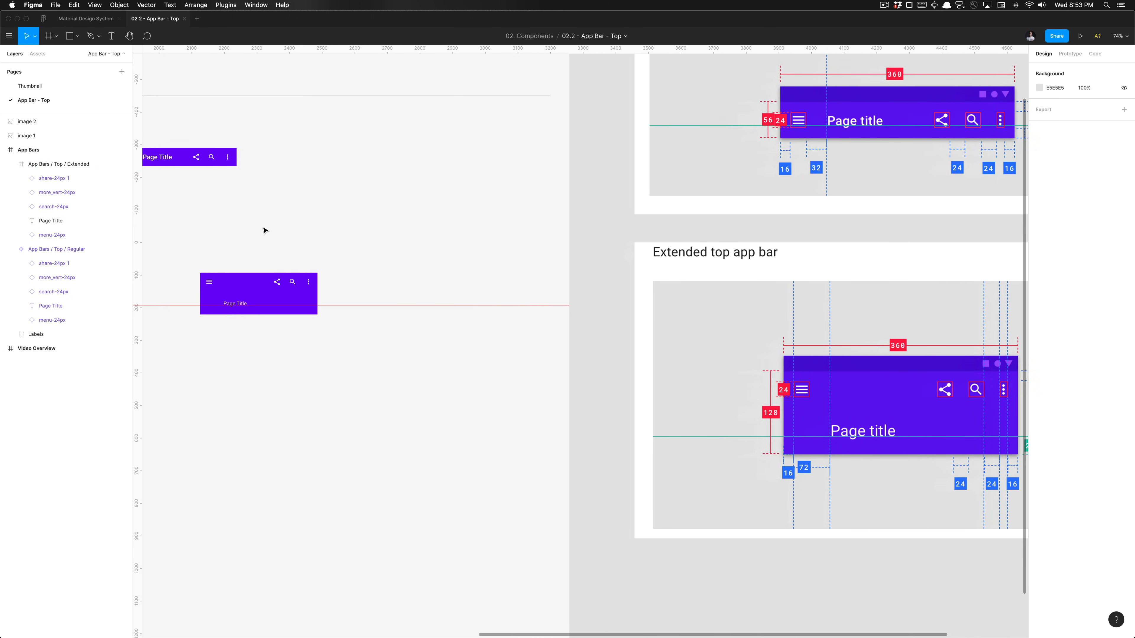
click(257, 293)
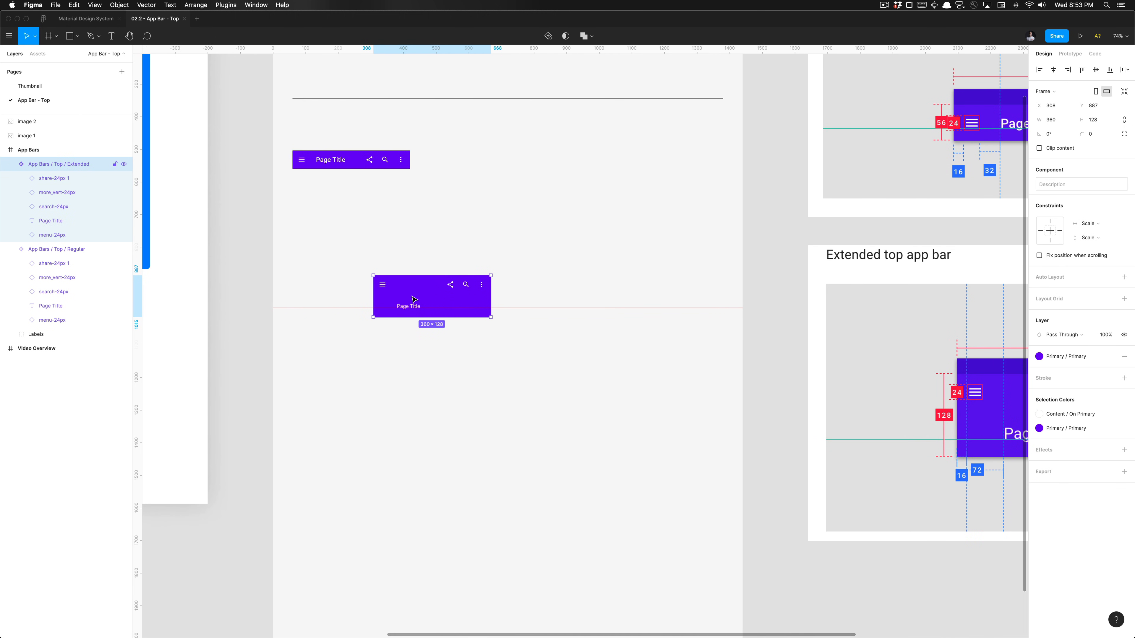
drag(432, 296, 351, 228)
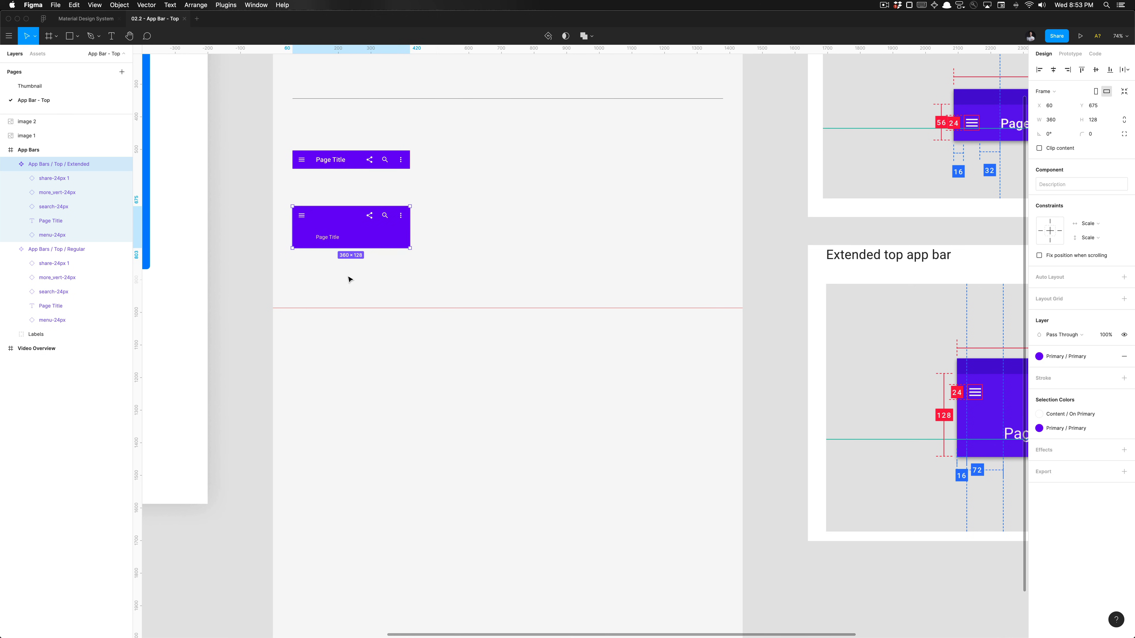